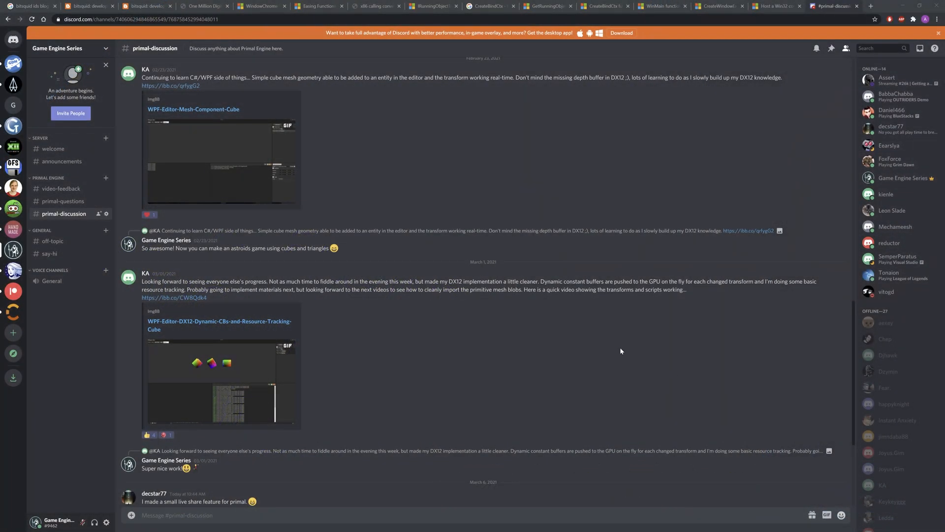
mouse_move(433, 211)
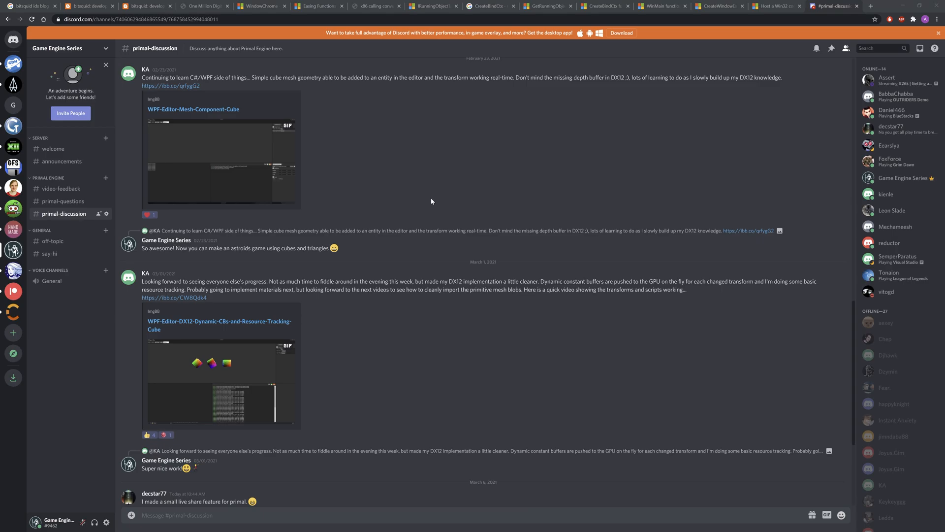
View the WPF-Editor-DX12 cube demo GIF at full size in #primal-discussion.
scroll(down, 3)
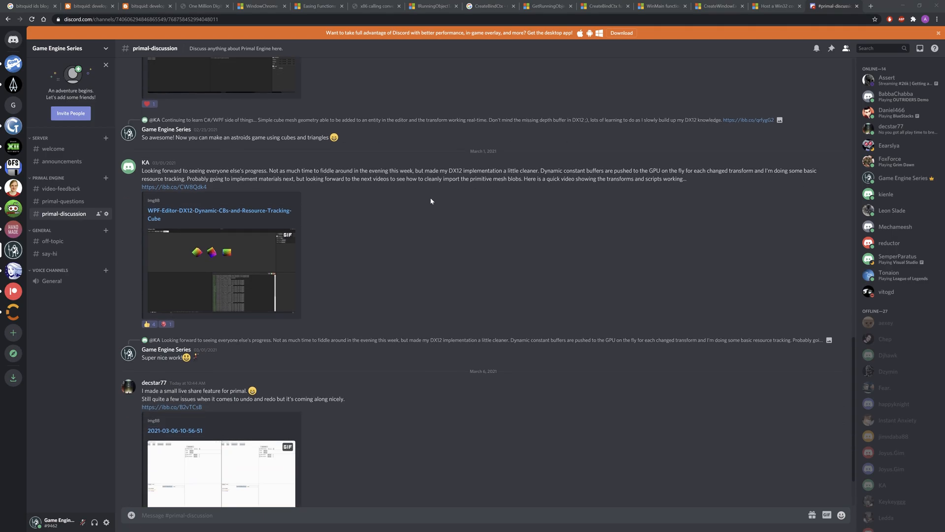
click(221, 254)
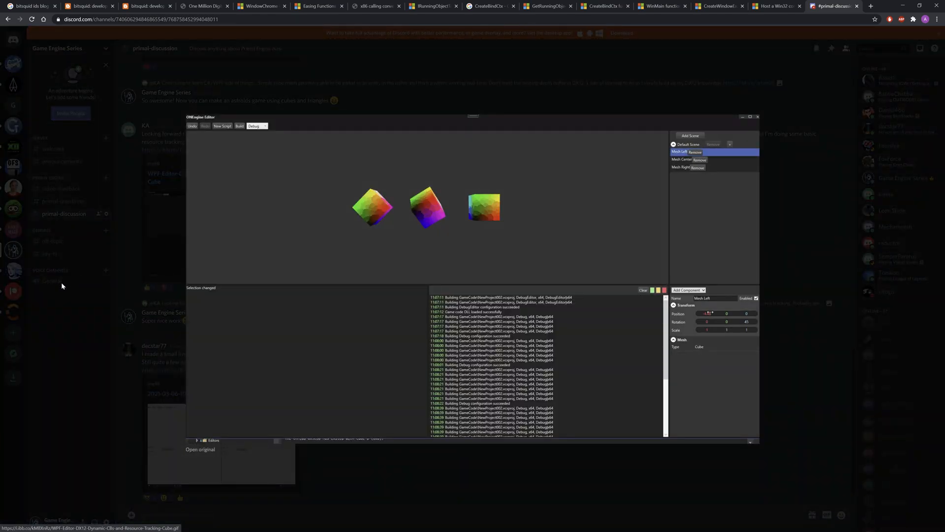
Follow the linked live-share feature GIF so it opens on imgbb.
click(681, 159)
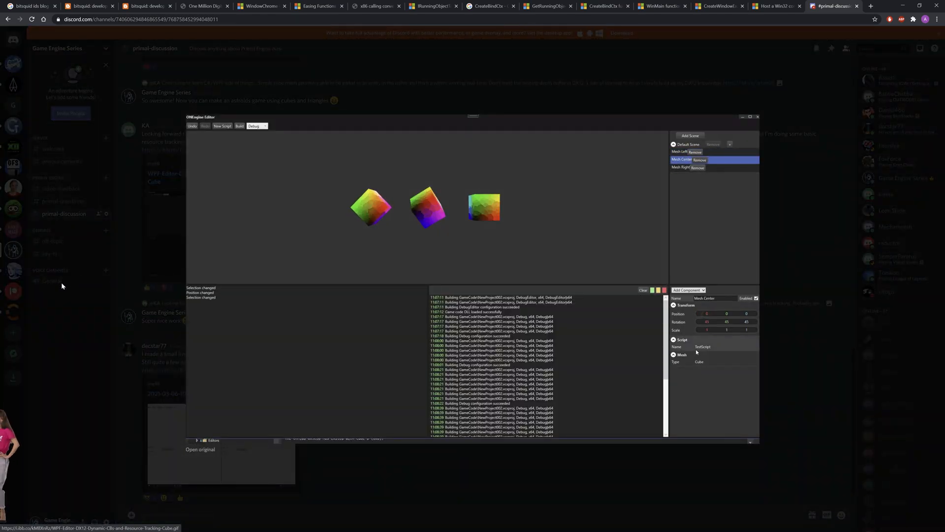
click(687, 289)
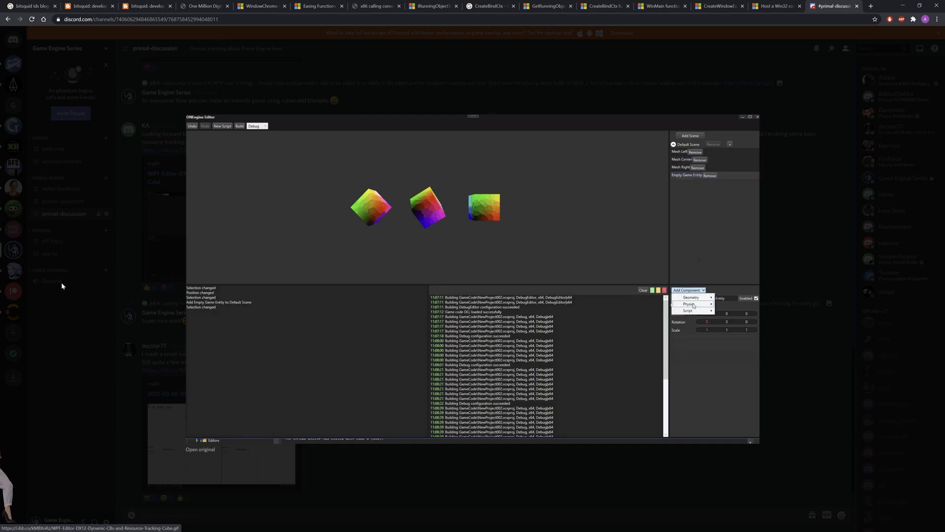
click(691, 297)
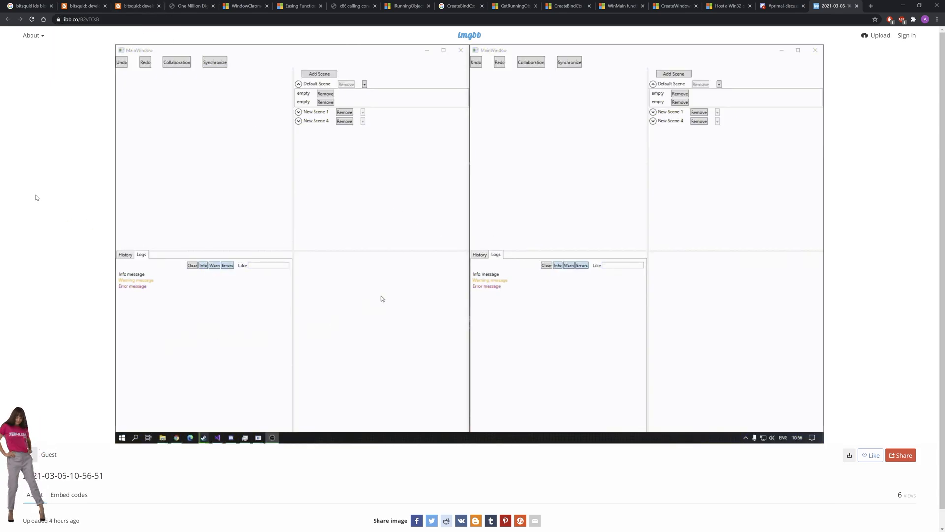
click(531, 61)
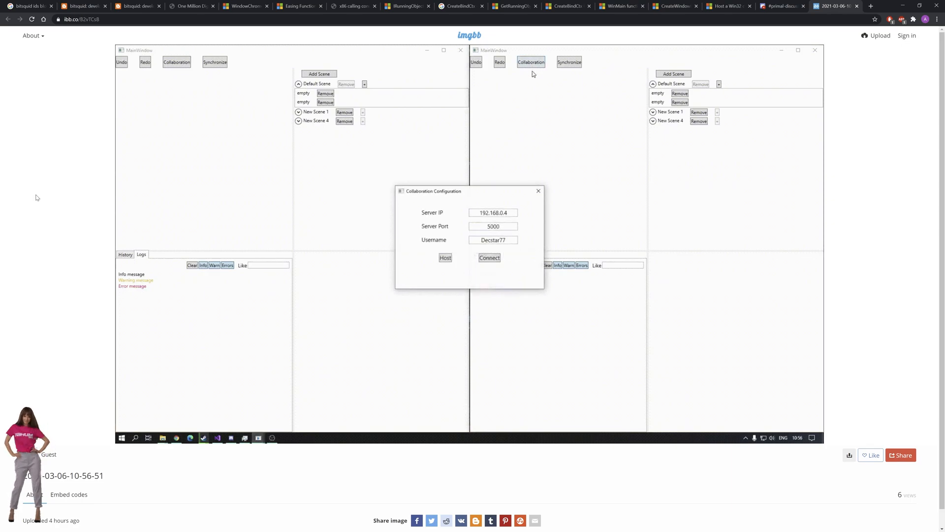
click(445, 258)
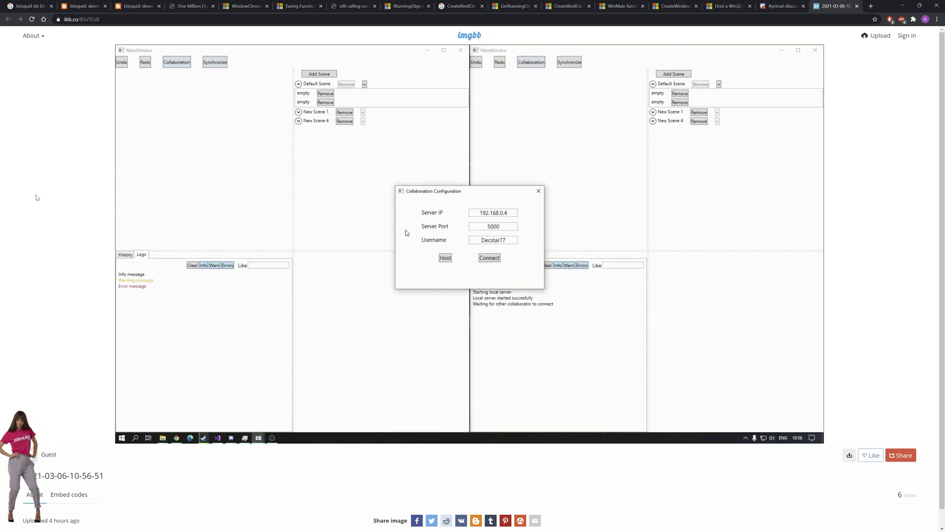
click(490, 257)
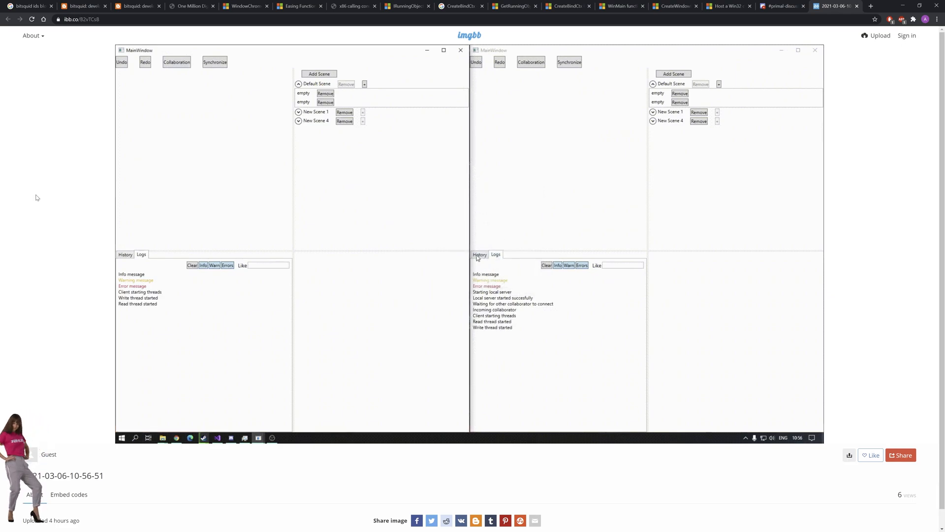
click(318, 74)
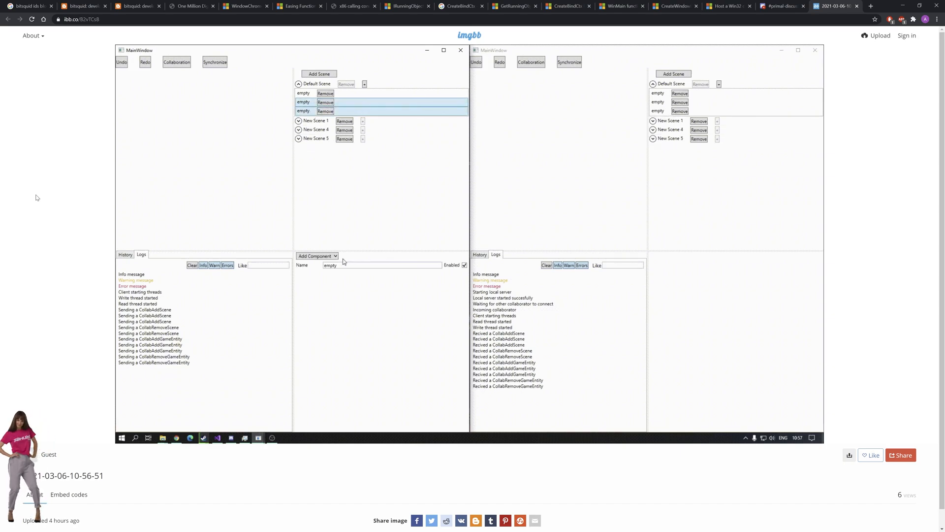
click(383, 265)
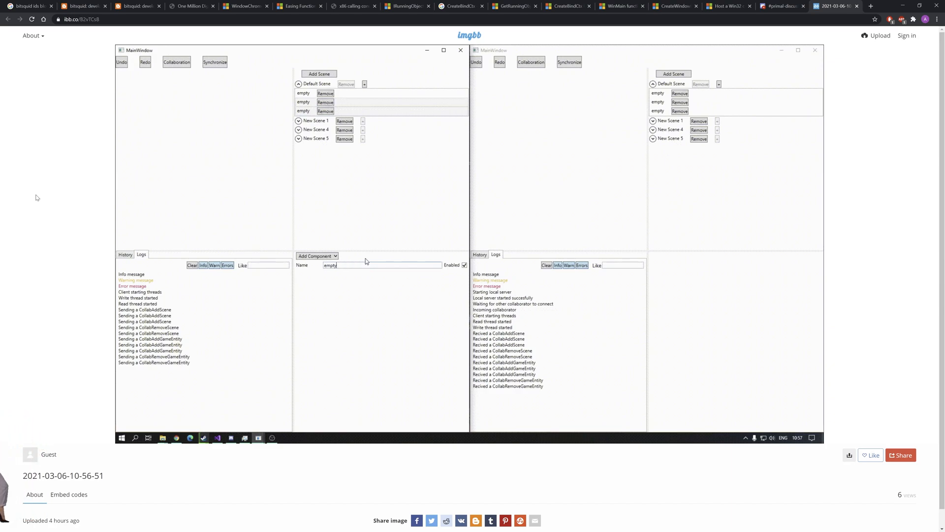
text(Big)
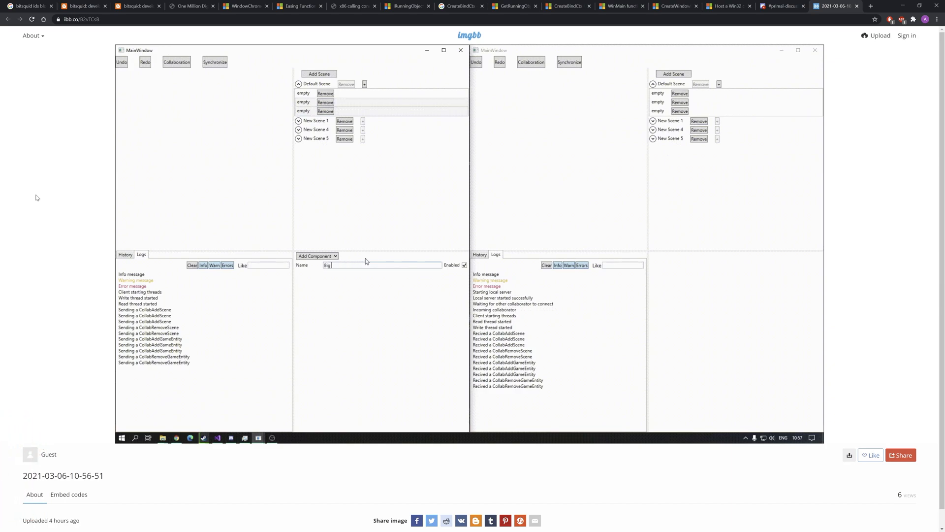
text(hold)
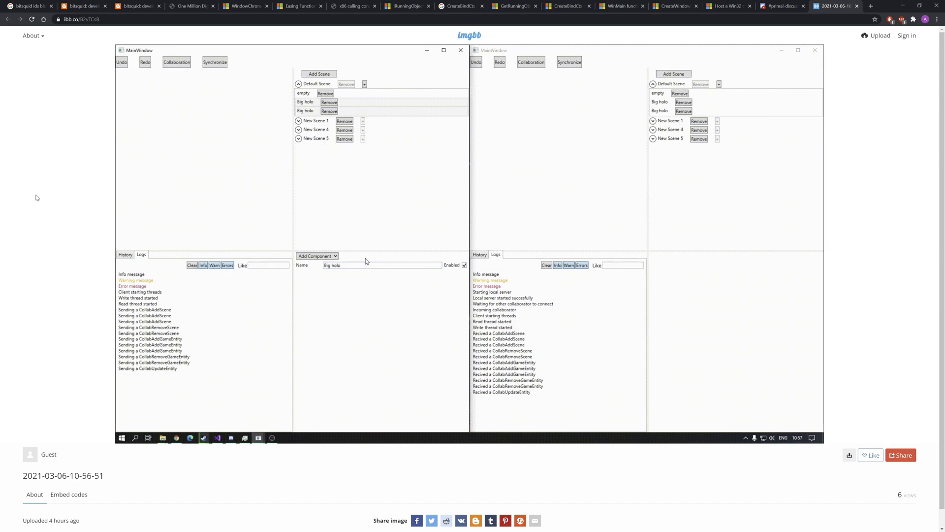
mouse_move(249, 257)
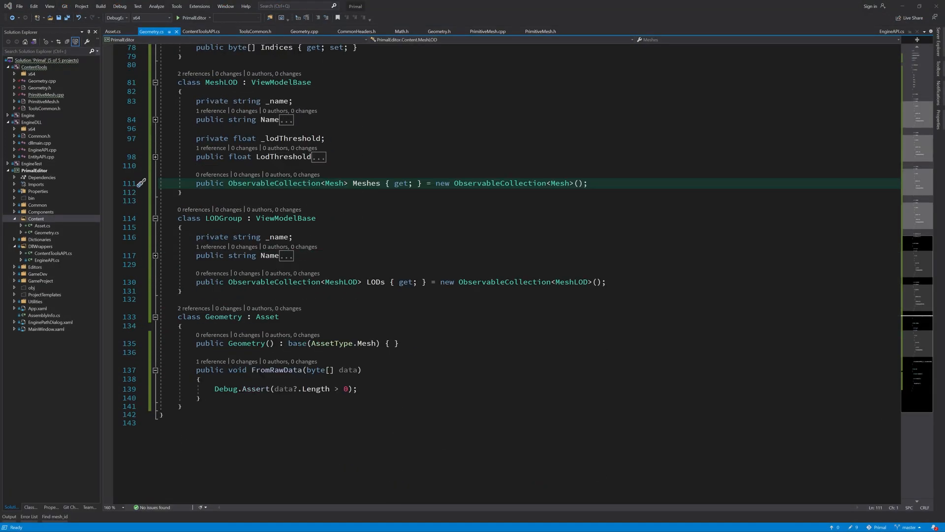
mouse_move(292, 335)
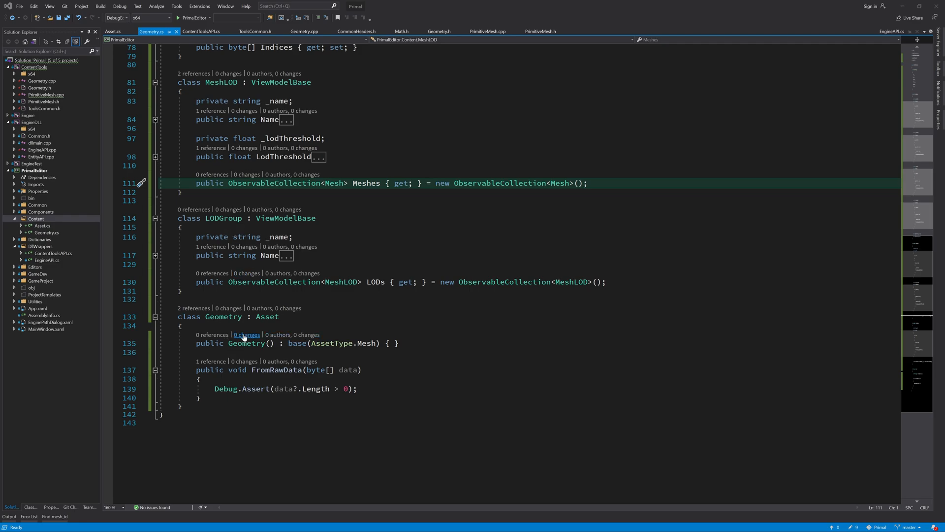
Add the private readonly List<LODGroup> _lodGroups field and remove the Geometry constructor.
text(private)
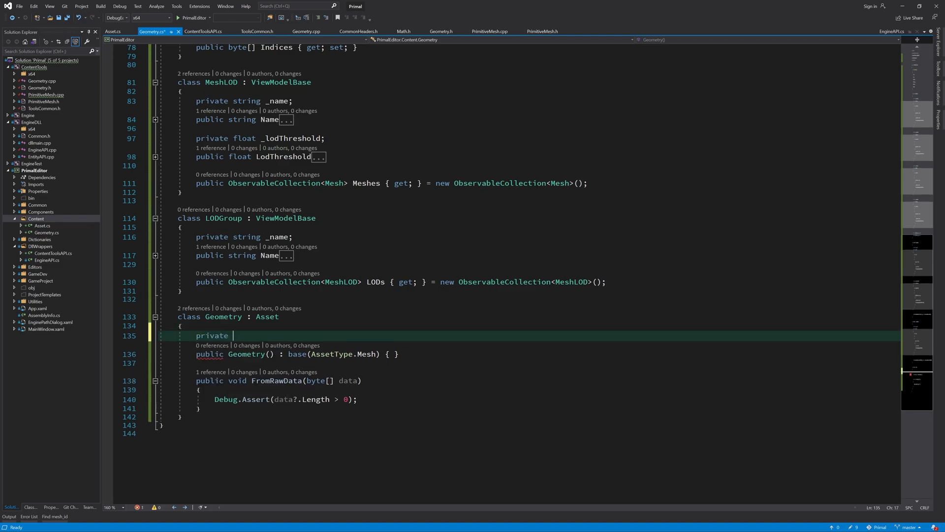
text(readonly List<LODGroup> _lodGroups = new)
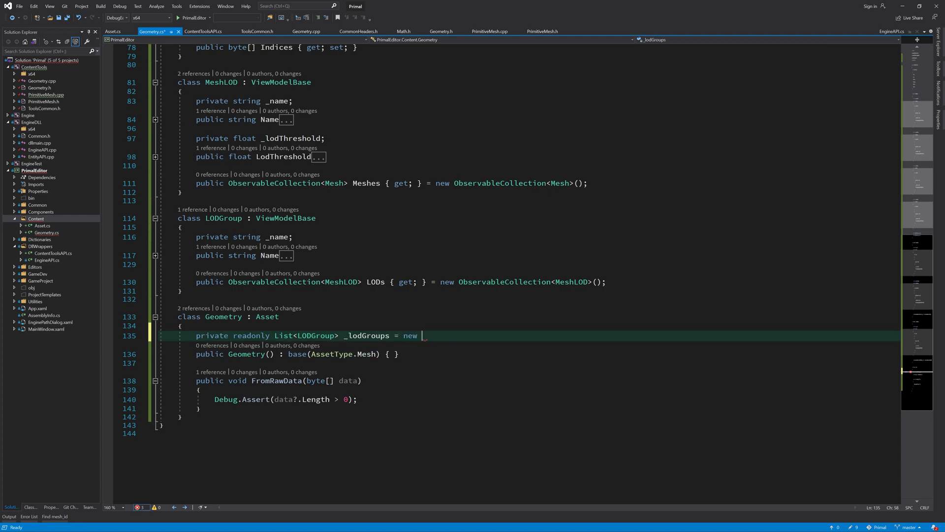
text(List<LODGroup>();)
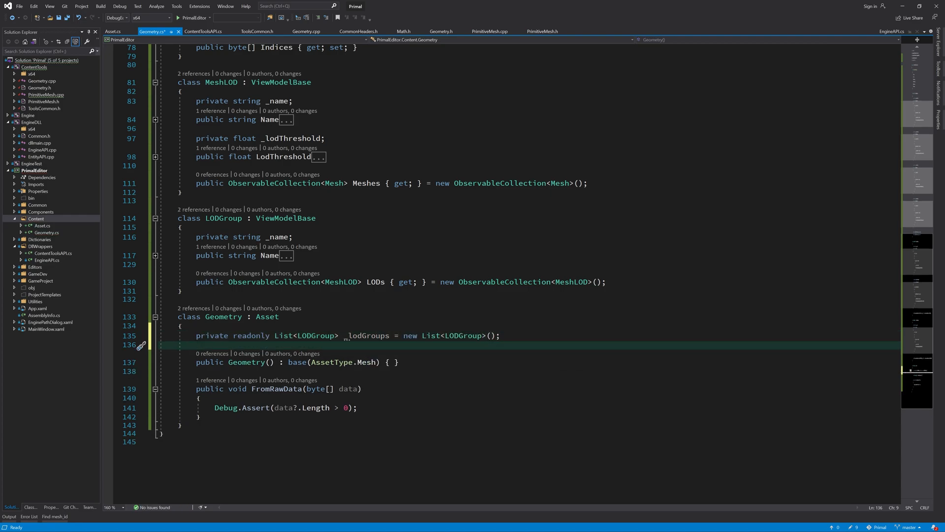
click(205, 344)
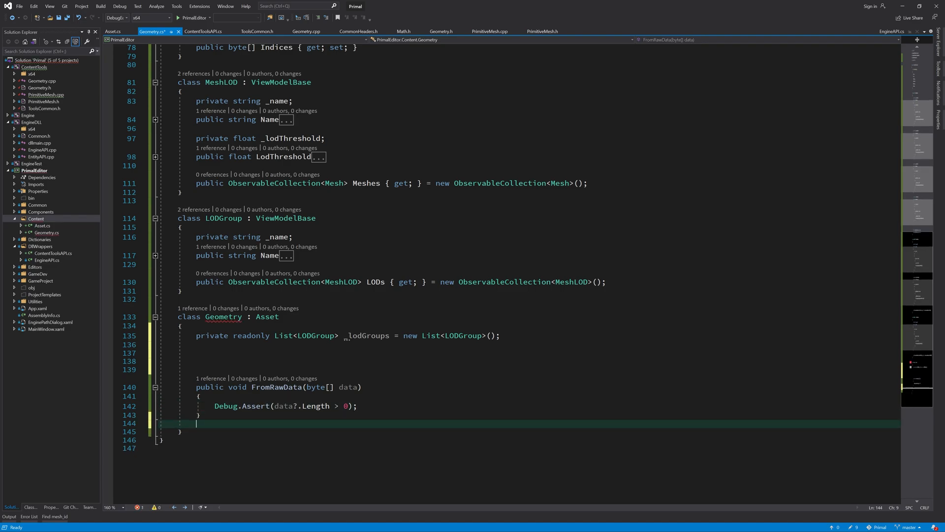
Declare GetLODGroup(int lodGroup = 0) with a Debug.Assert that the index is within _lodGroups.Count and non-negative.
text(public Geometry() : base(AssetType.Mesh) { })
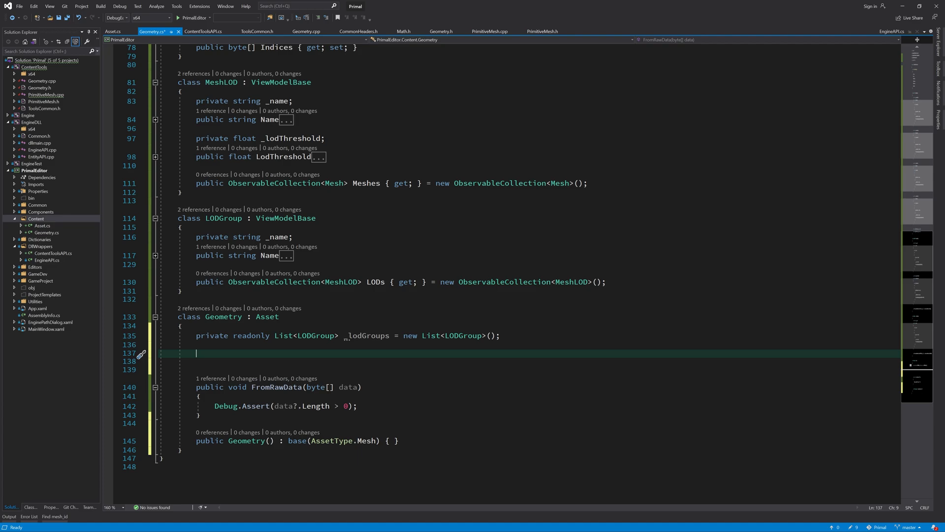
text(public LODGroup GetLODGroup)
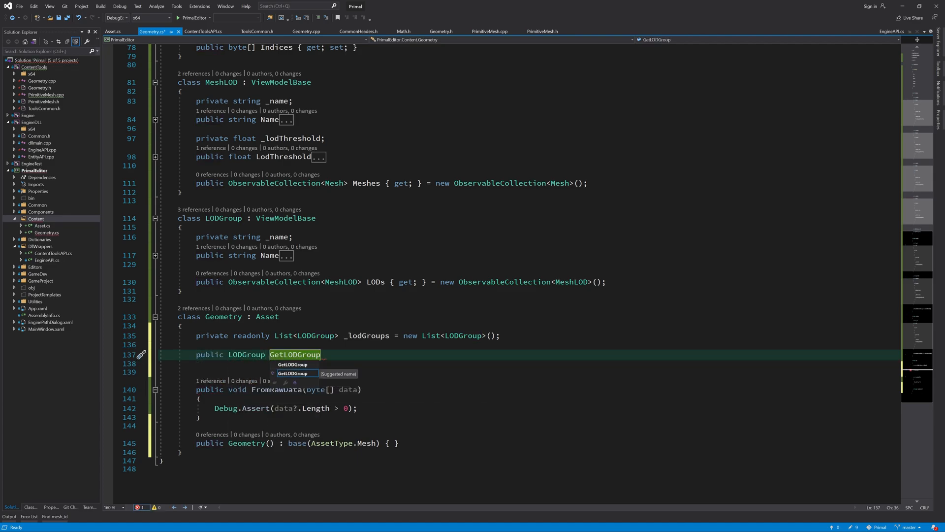
text((int l)
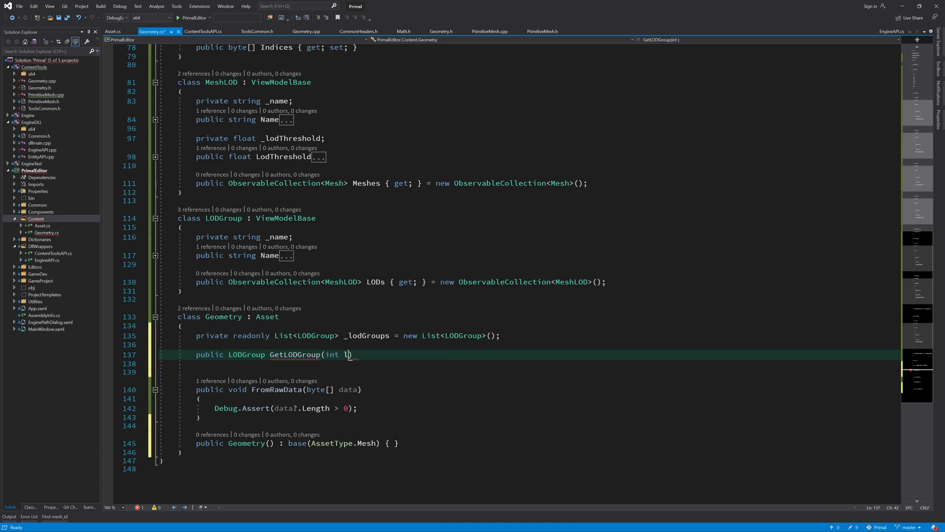
text(odGroup = 0))
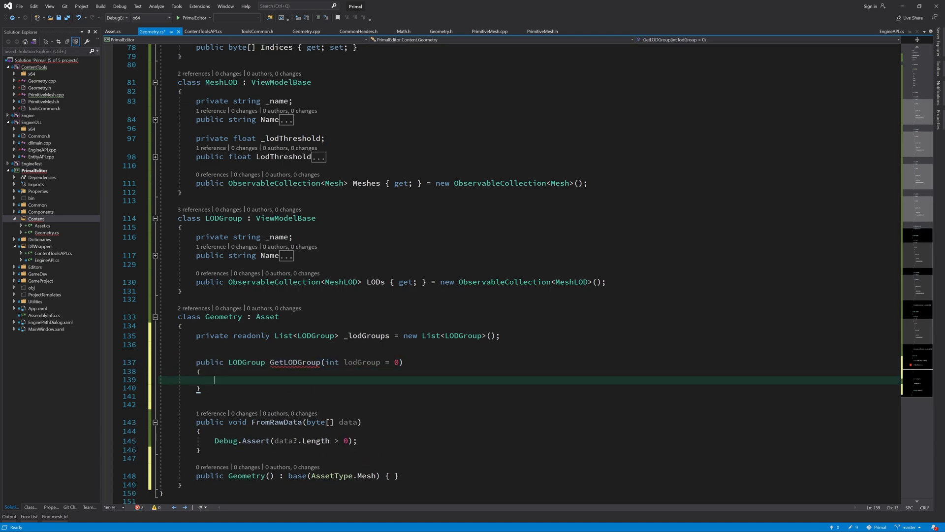
text(Debug.Assert())
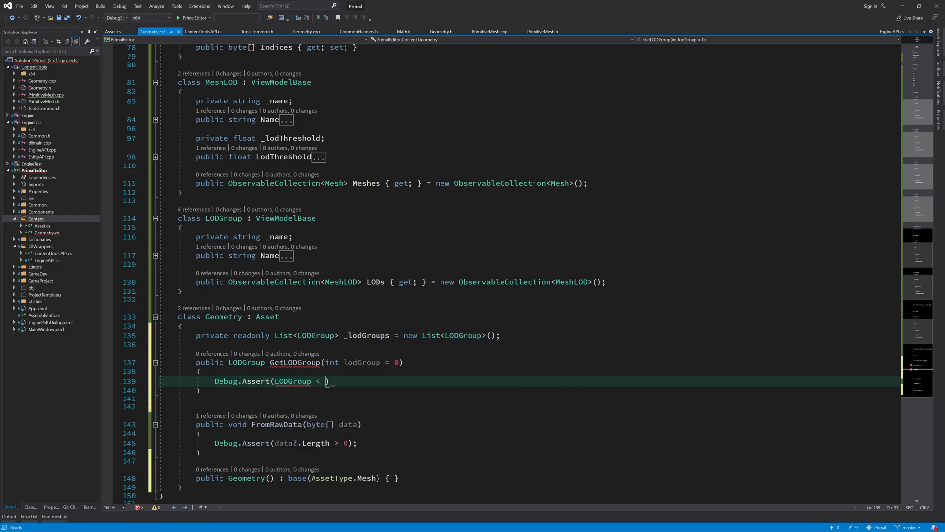
text(_lodGroups.Count))
text(return)
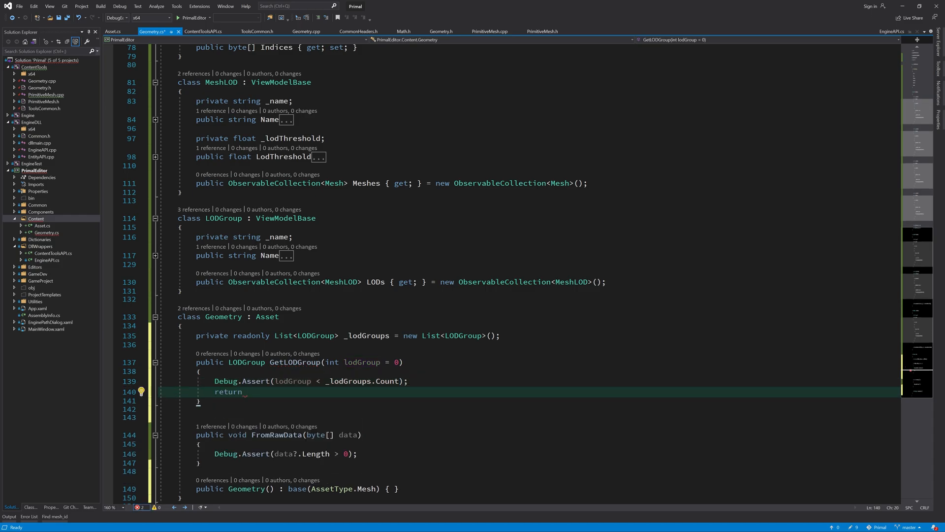
click(275, 381)
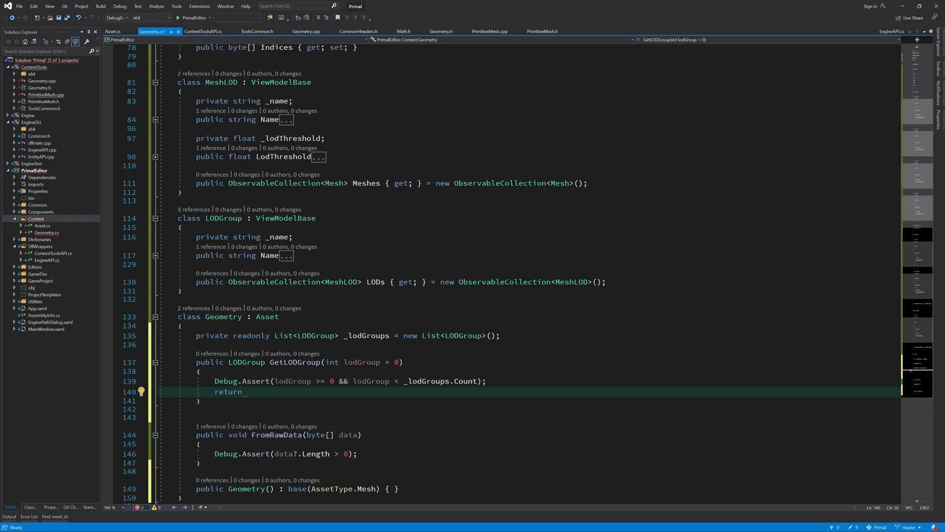
Return _lodGroups.Any() ? _lodGroups[lodGroup] : null from GetLODGroup.
text(_lodGroups)
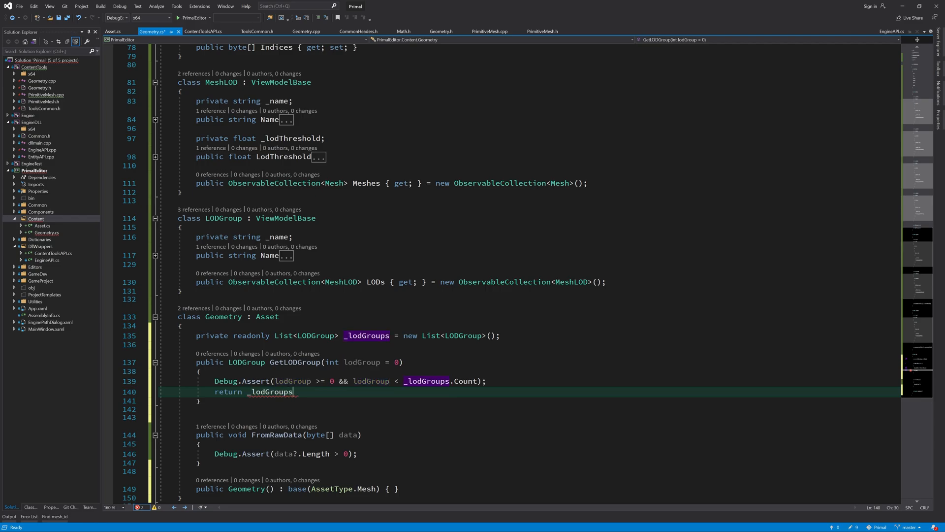
text(.an)
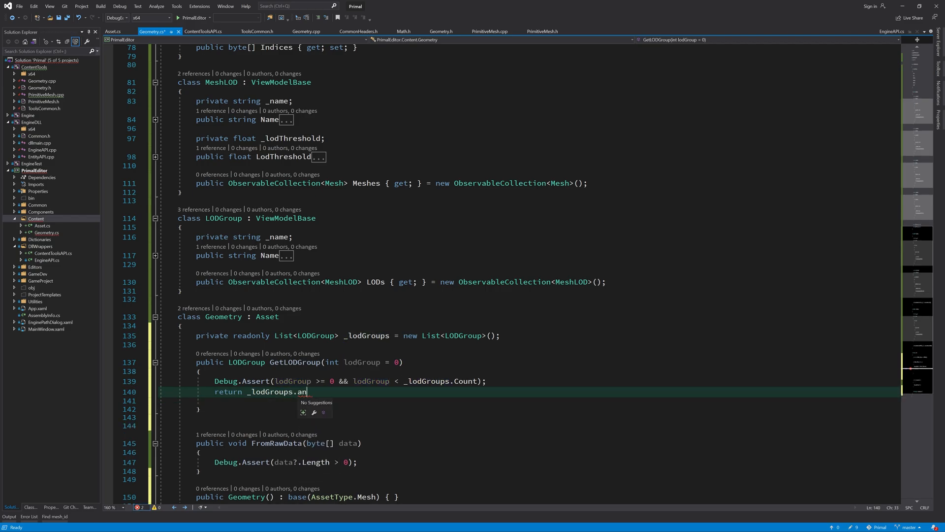
text(Any() ?)
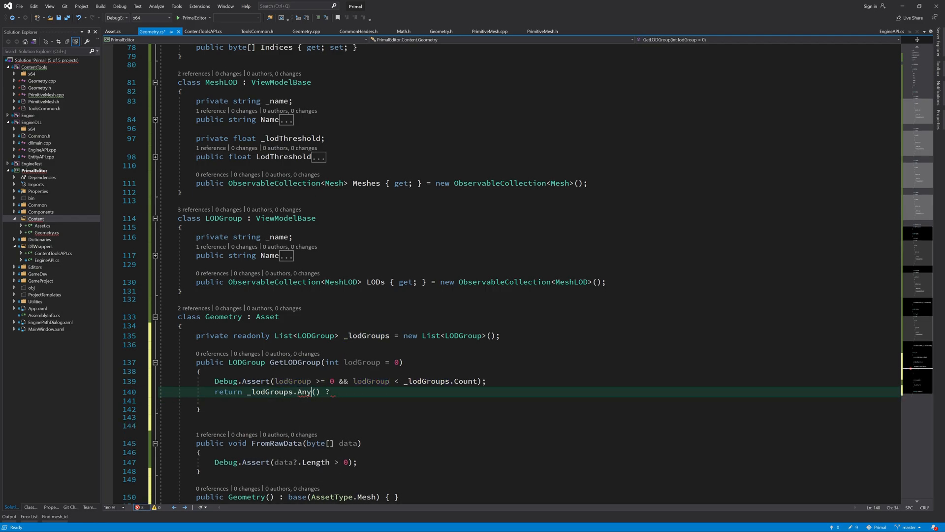
text(_lodGroups[lodGroup] : null;)
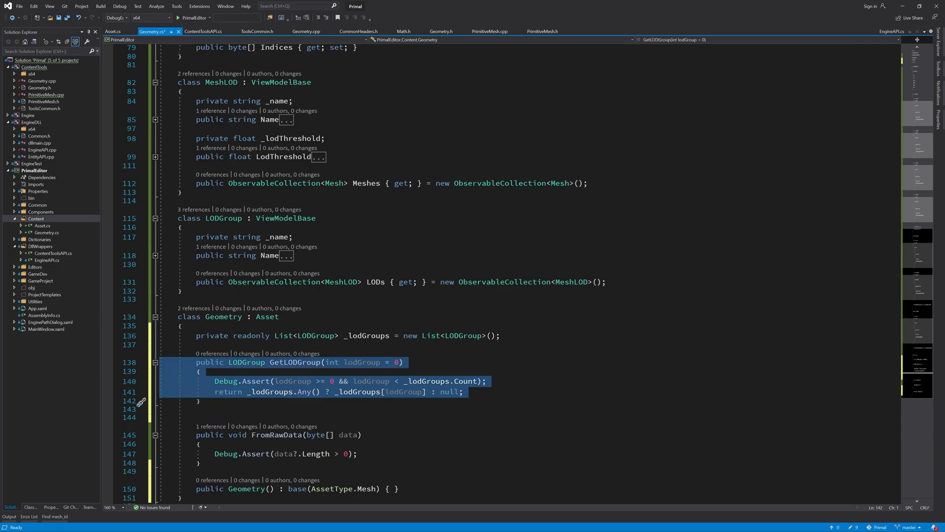
click(201, 345)
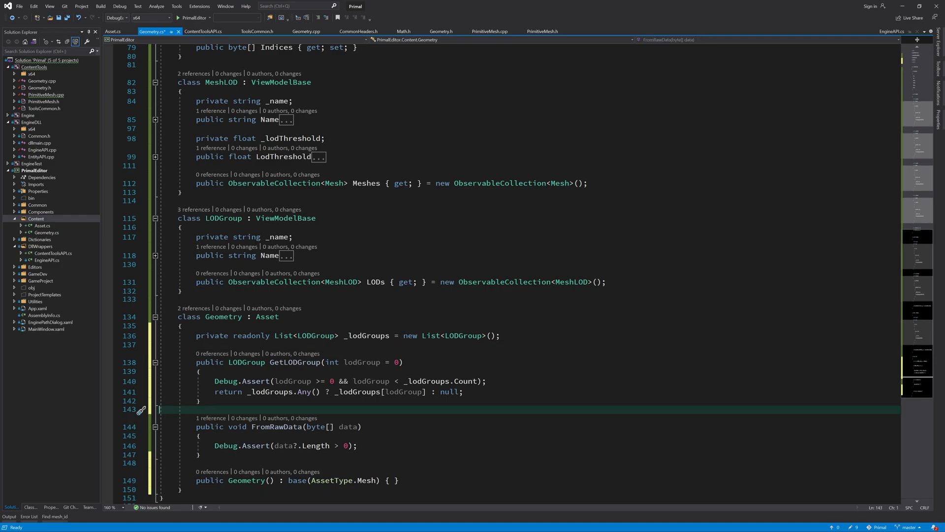
In FromRawData, clear _lodGroups and create a BinaryReader over a MemoryStream of data, starting a comment.
scroll(down, 3)
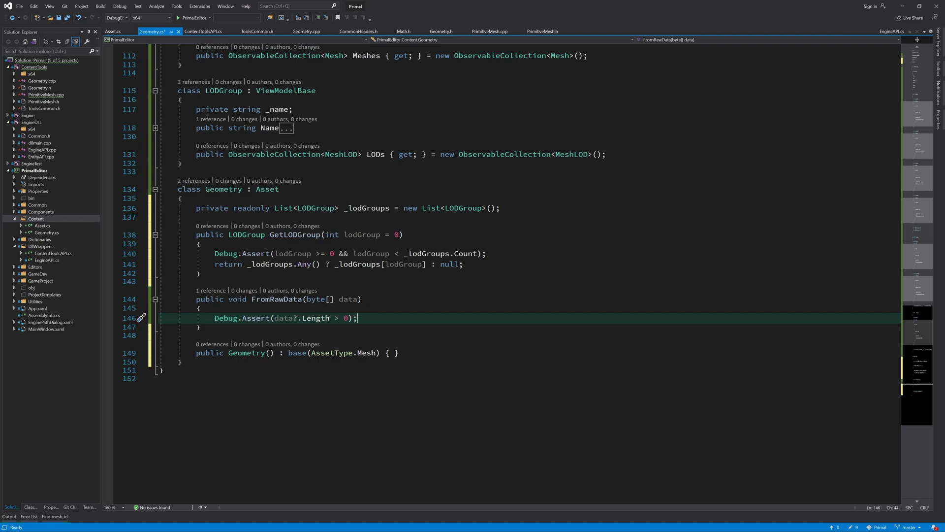
text(_lodGroups.c)
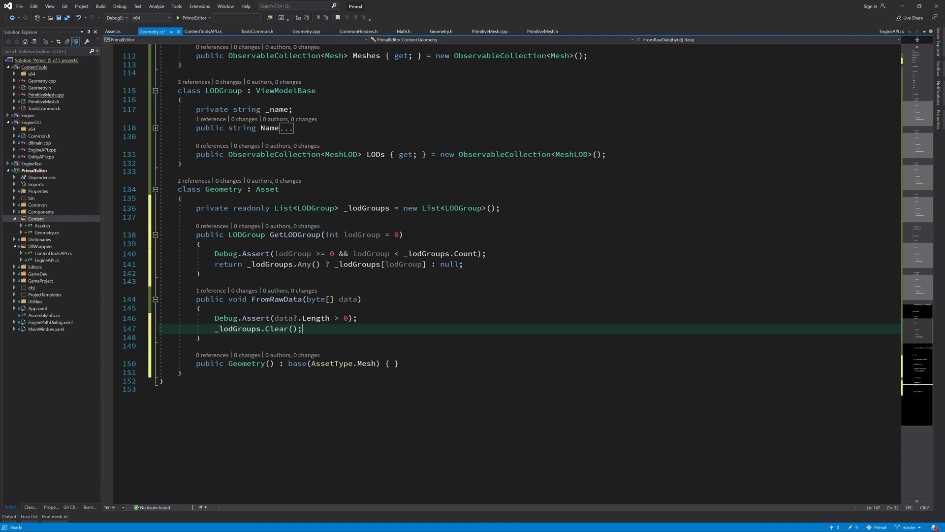
text(using var r)
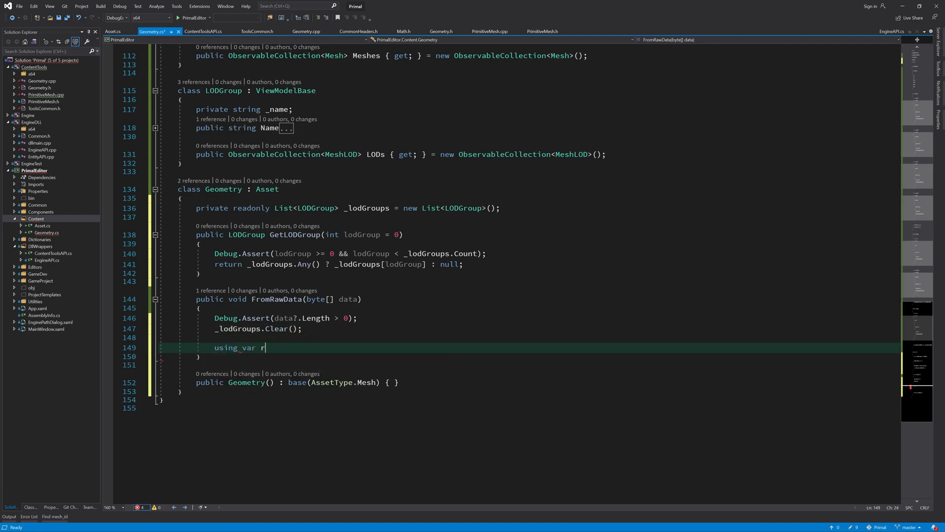
text(eader = new BinaryReader(new MemoryStream(data));)
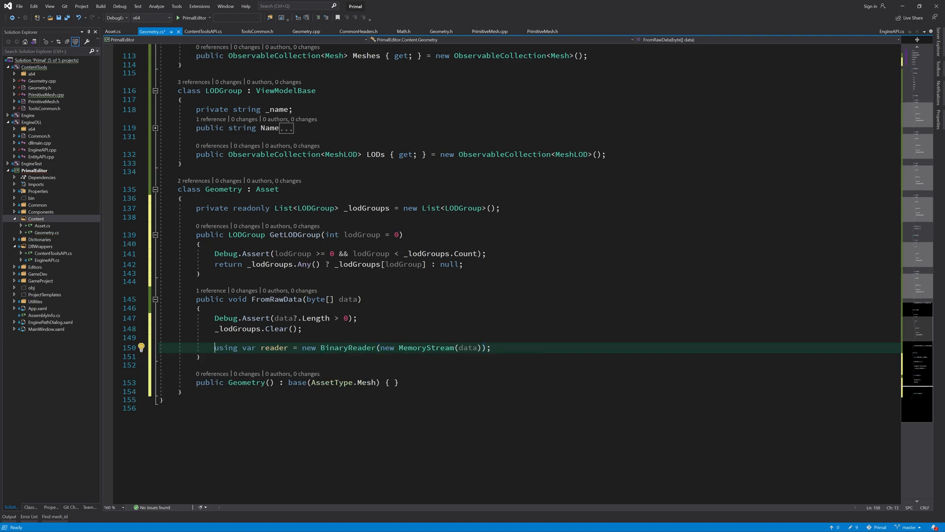
double_click(466, 348)
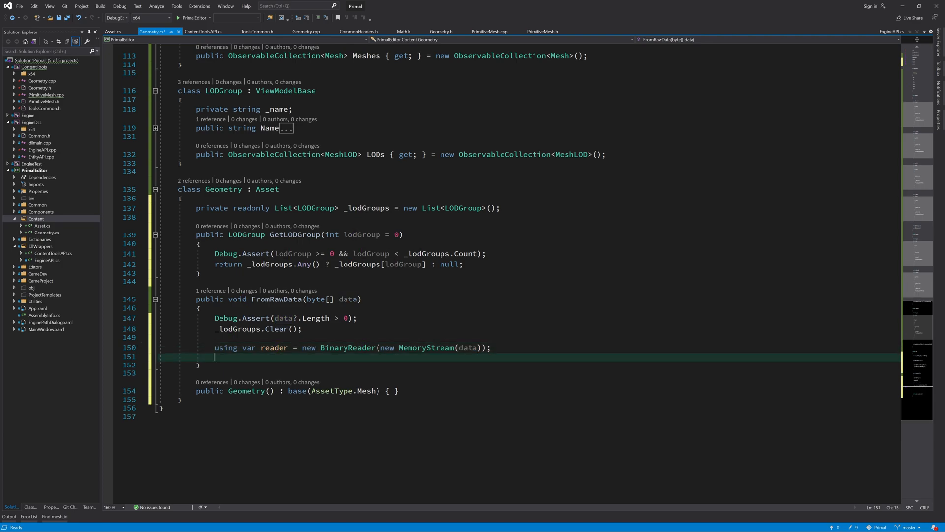
text(//)
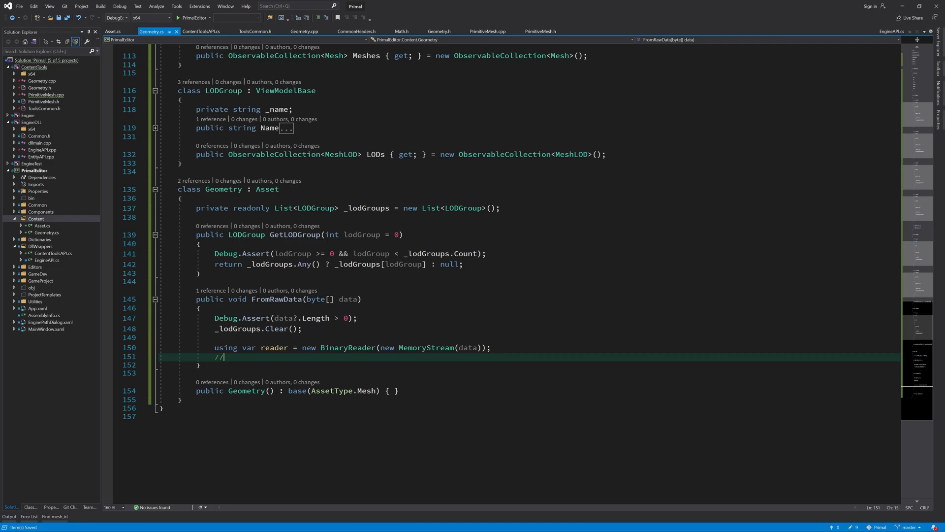
click(305, 30)
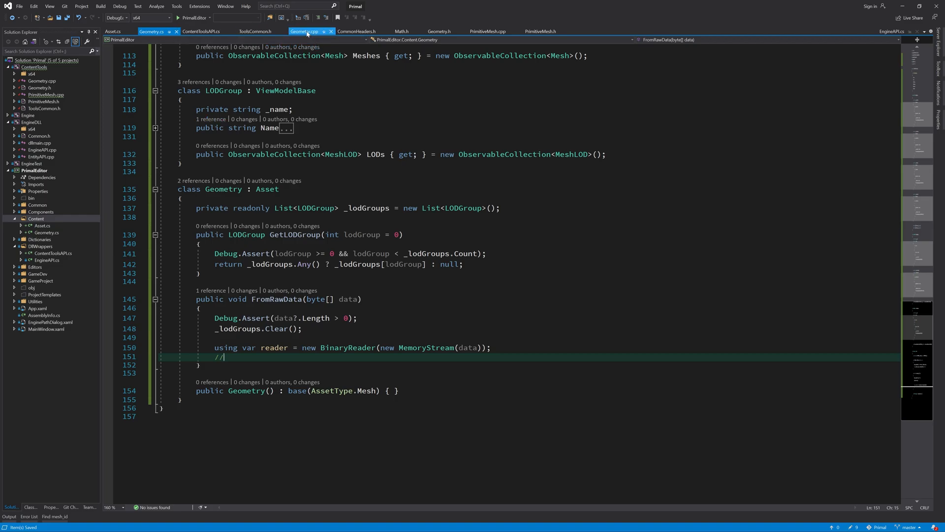
After checking pack_data, add '// skip scene name string', read its length s and advance BaseStream.Position by s.
click(307, 32)
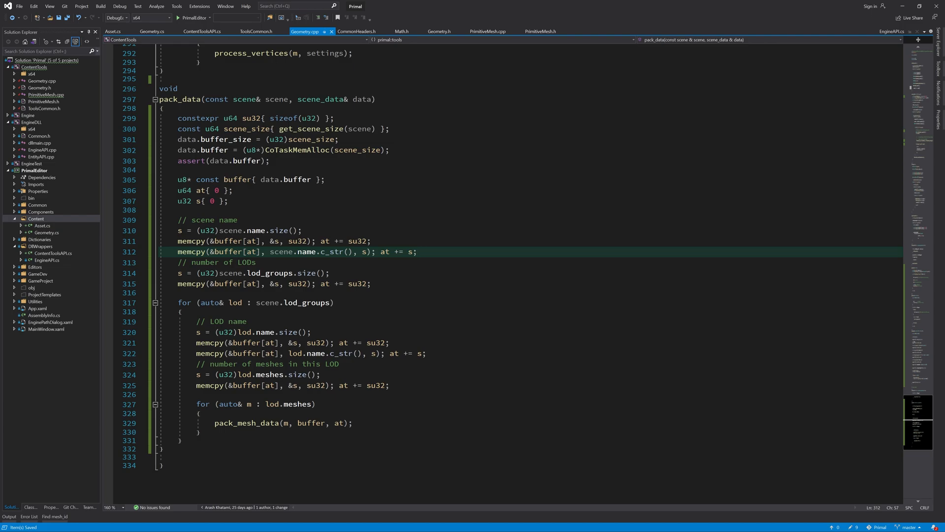
click(152, 32)
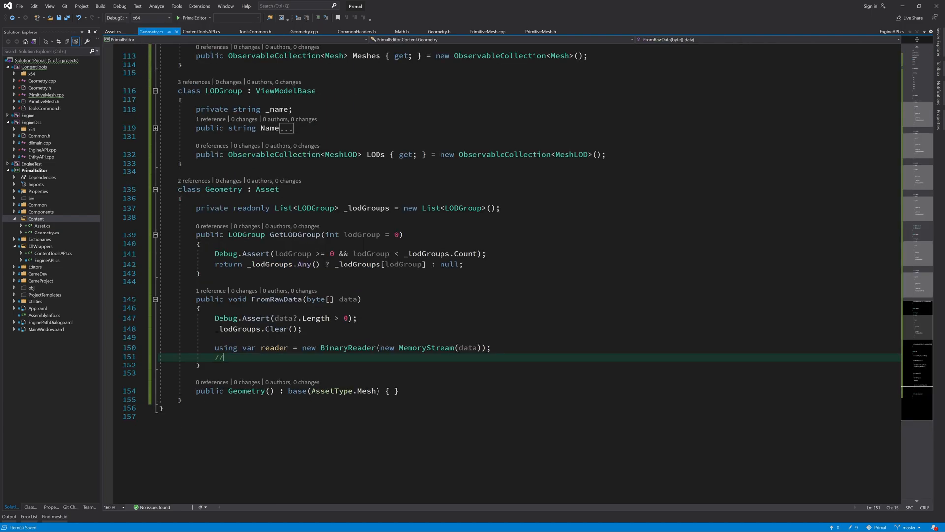
text(skip)
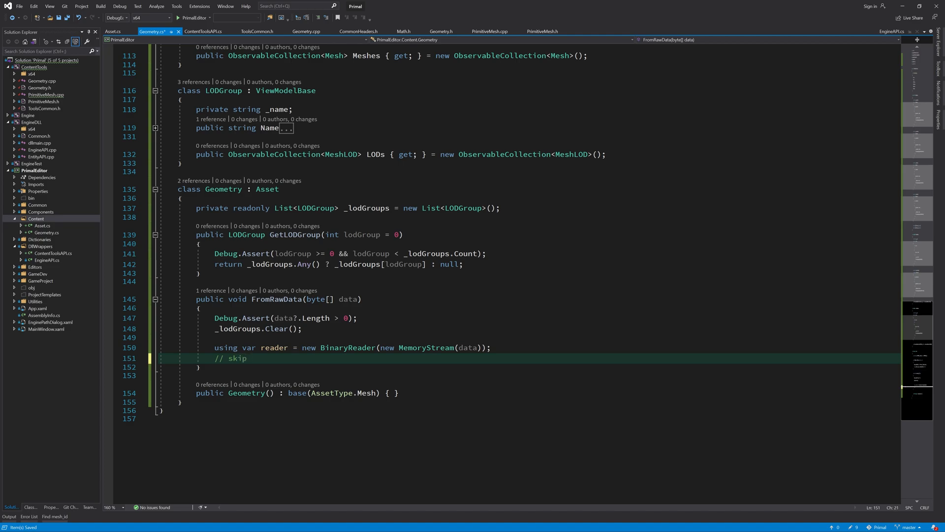
text(scene name string)
text(var s)
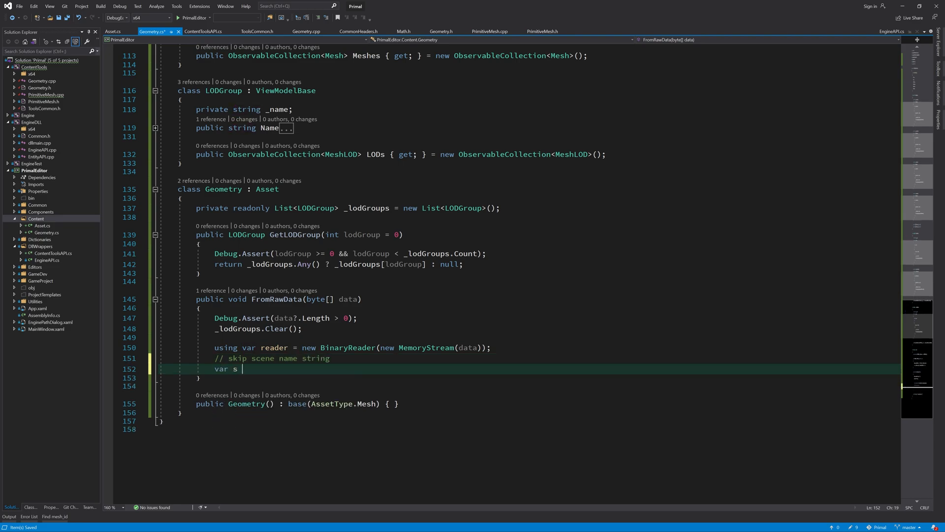
text(= reader.ReadInt32();)
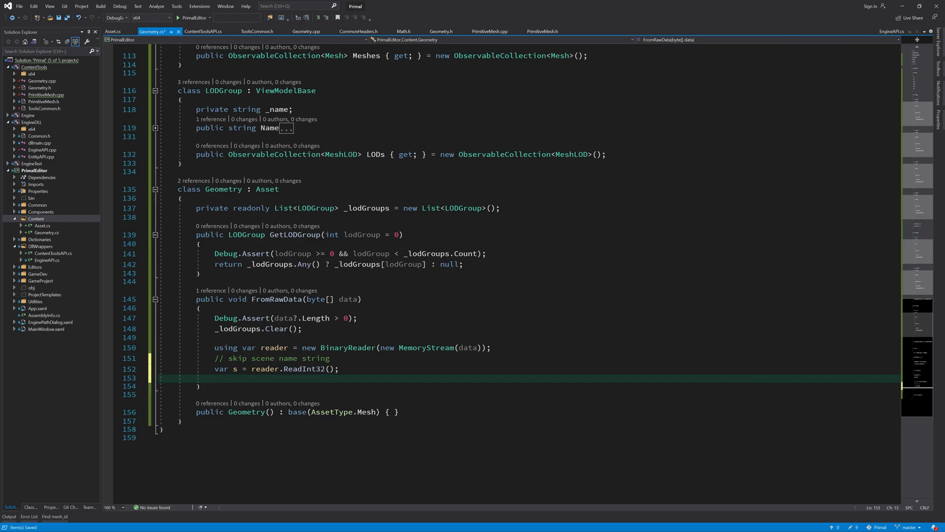
mouse_move(298, 368)
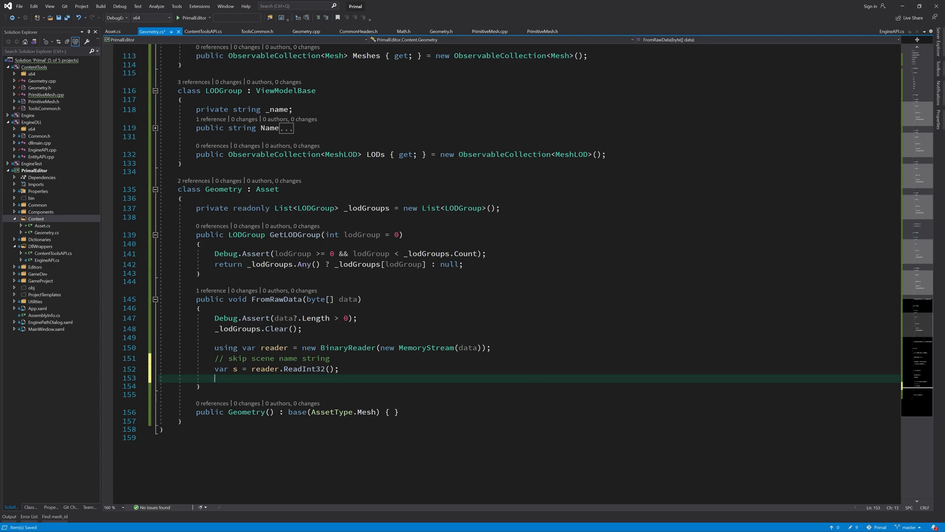
text(reader.BaseStream.position += s;)
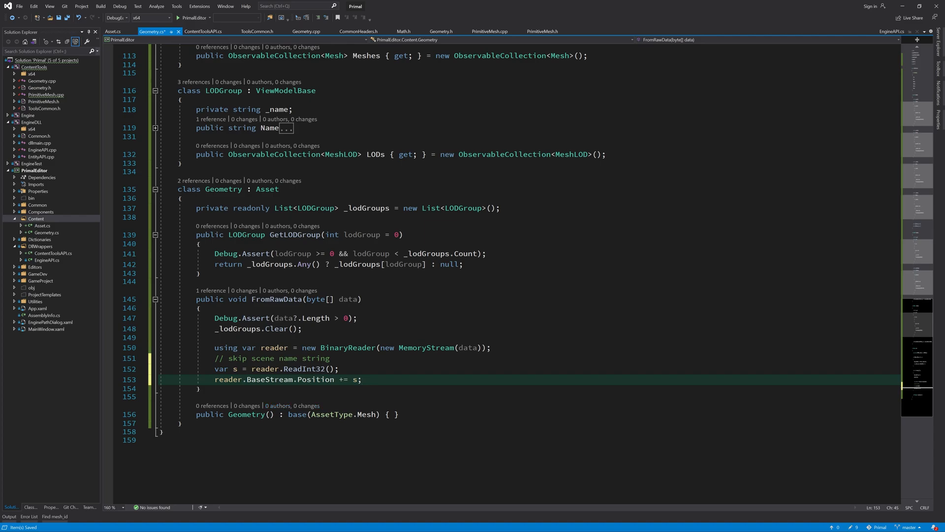
Compare the MemoryStream/data usage against how pack_data writes the buffer in Geometry.cpp.
double_click(426, 347)
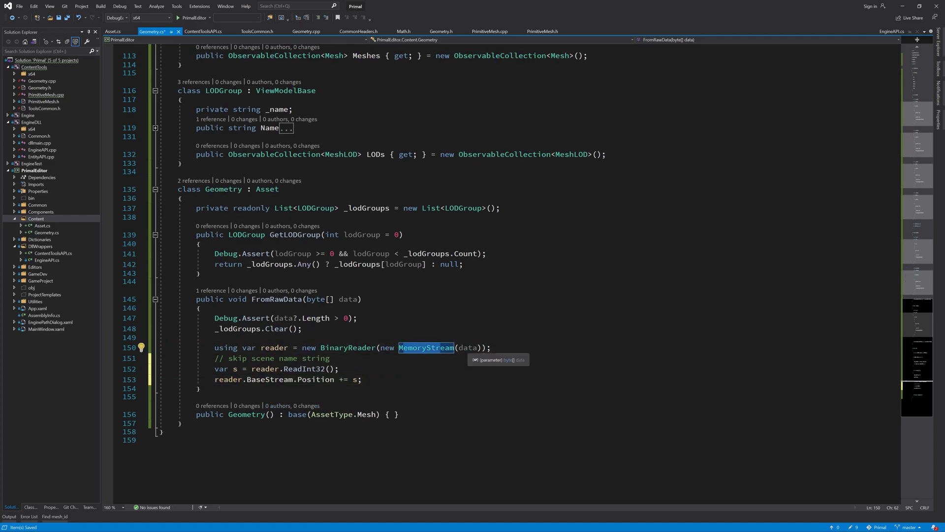
double_click(467, 348)
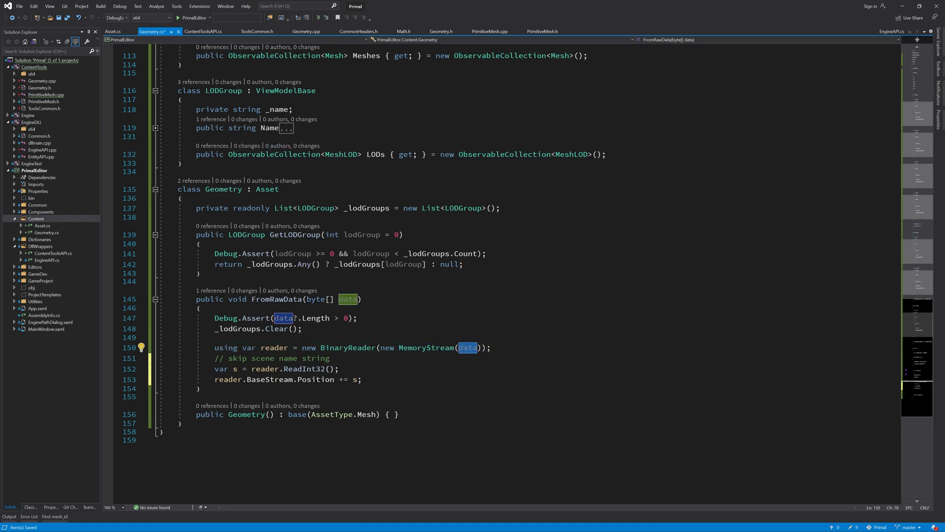
click(309, 30)
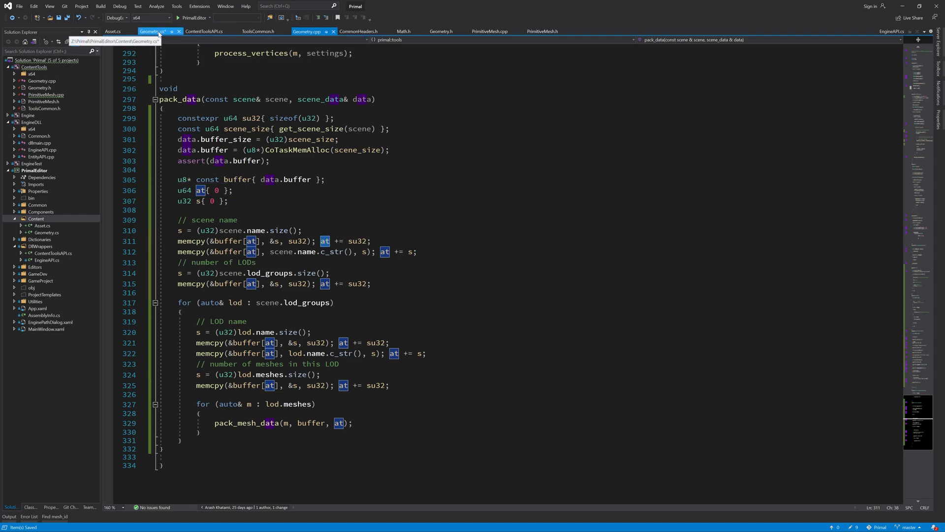
click(150, 30)
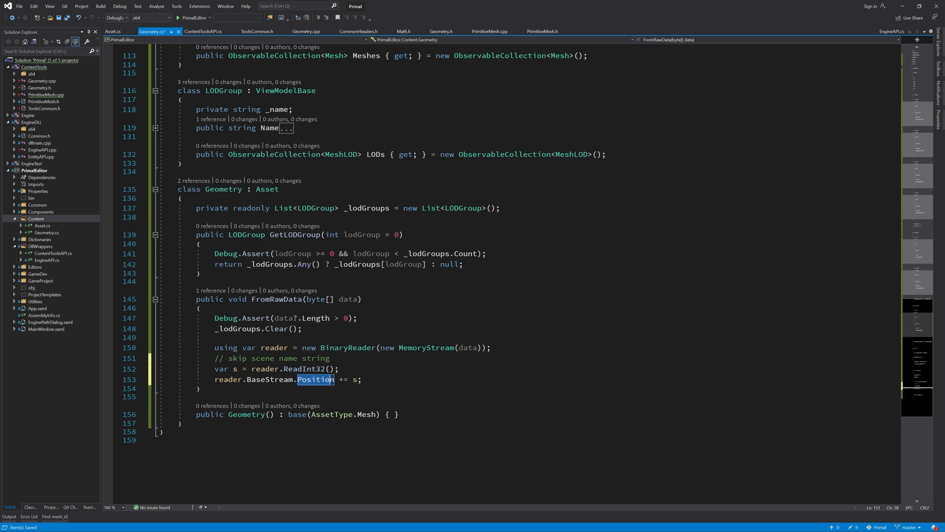
mouse_move(316, 379)
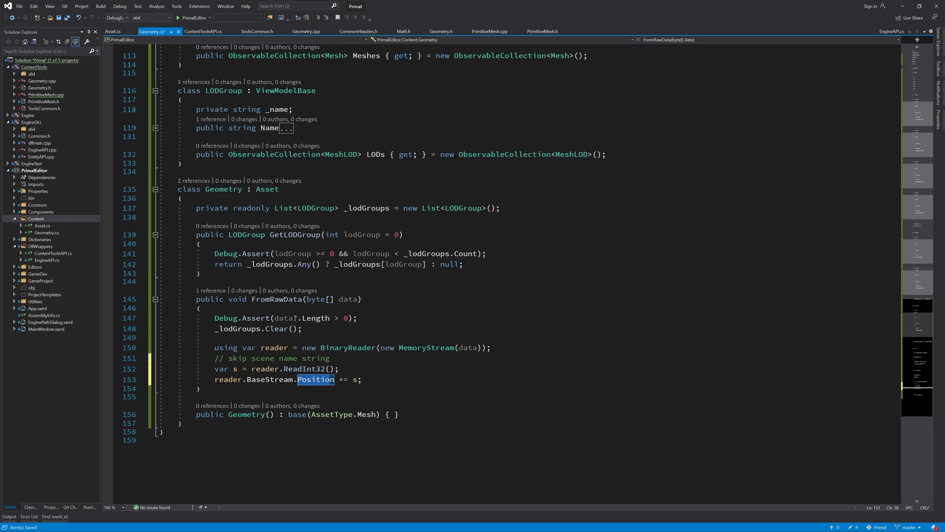
mouse_move(315, 379)
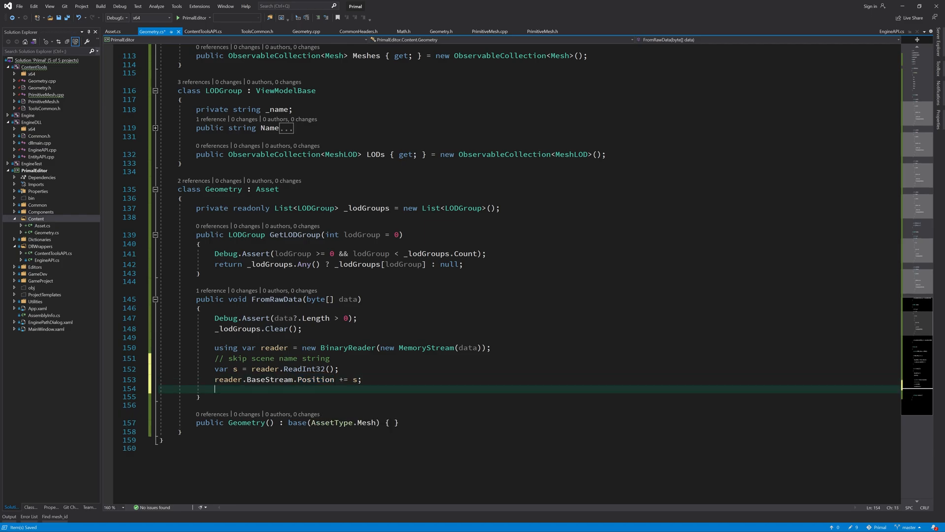
Read numLODGroups, Debug.Assert it is positive, and start a for loop reading each group name length.
text(//)
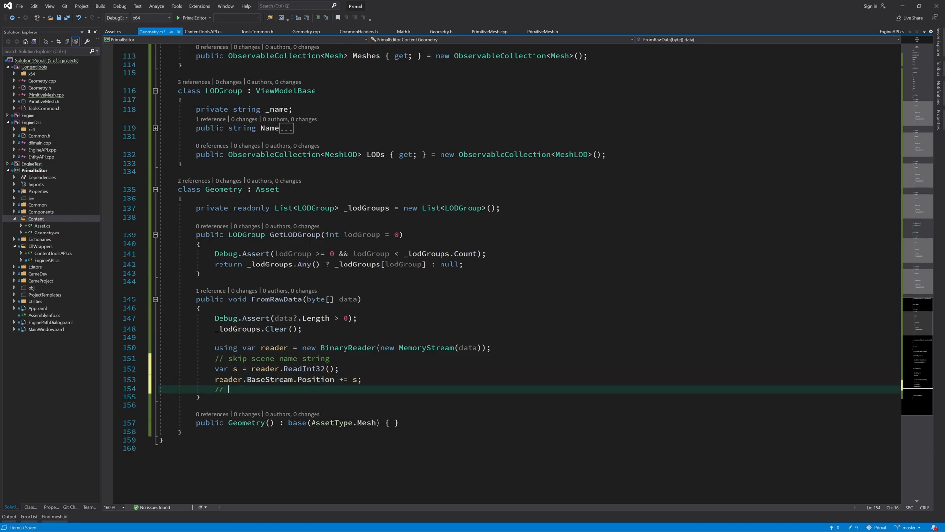
text(get number of)
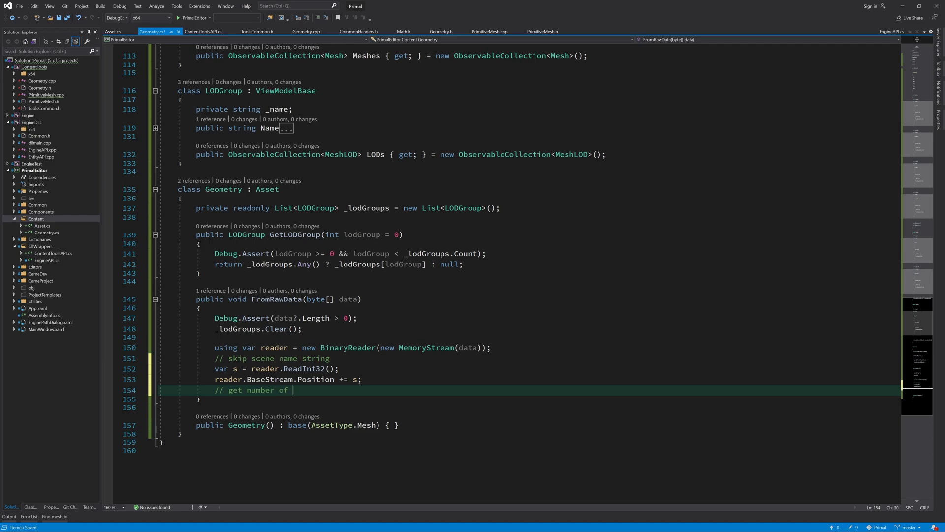
text(LODs)
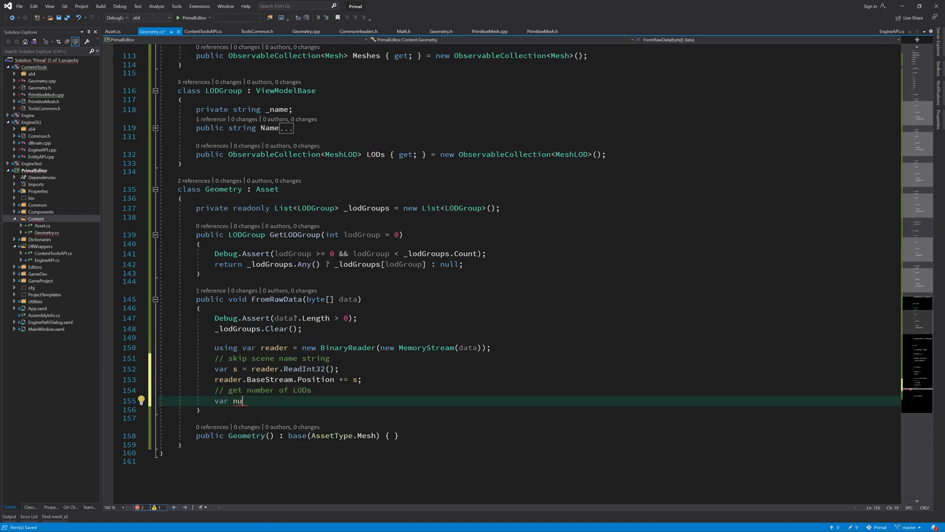
text(mLodGroups = reader.ReadInt32()
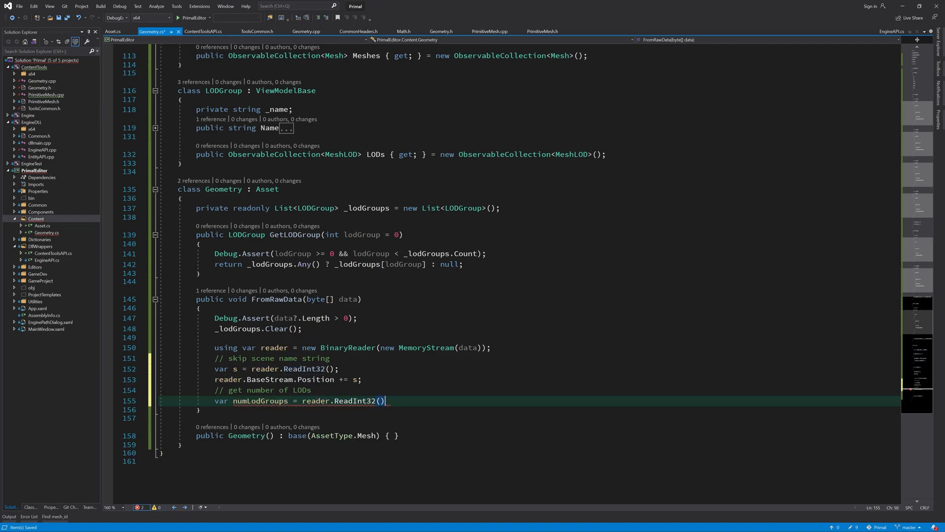
text(Debug.Assert(numLodGroups > 0);)
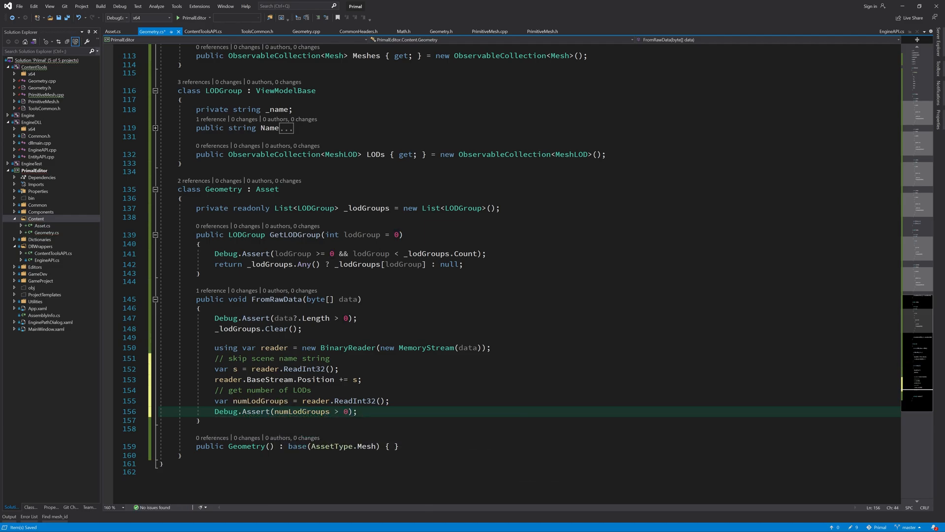
text(for)
text(s = reader.ReadInt32();)
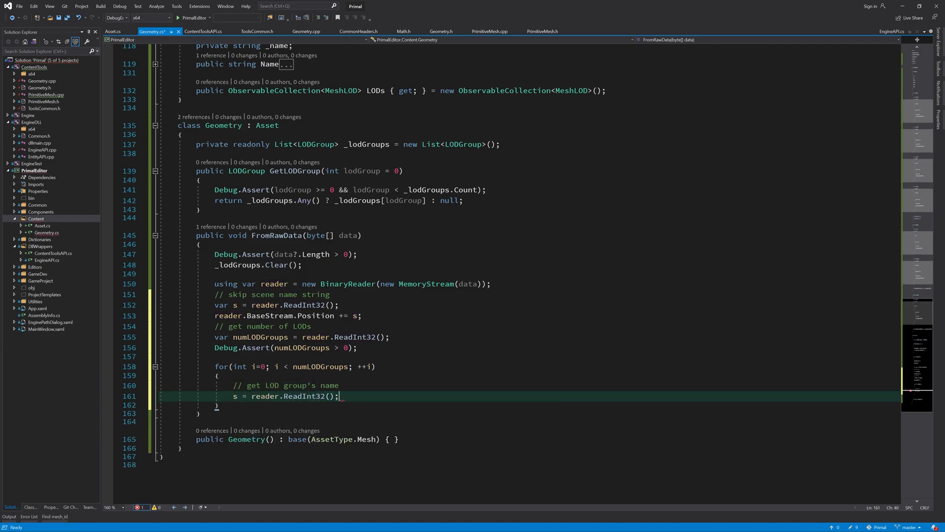
Inside if (s > 0), read nameBytes and decode them as UTF-8 into lodGroupName.
text(string lodGroupName;)
text(if(s>0)
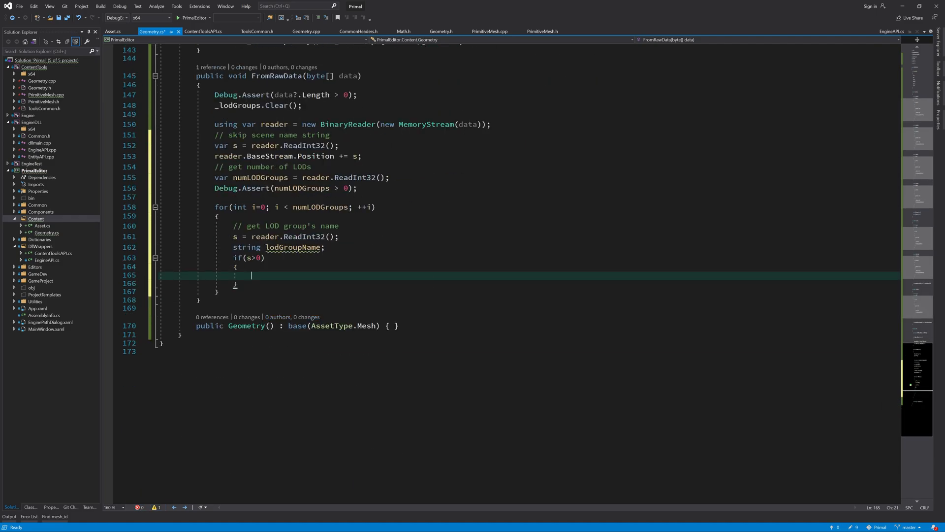
text(var nameBytes = reader.ReadBytes(s);)
text(lodGroupName = Encoding.)
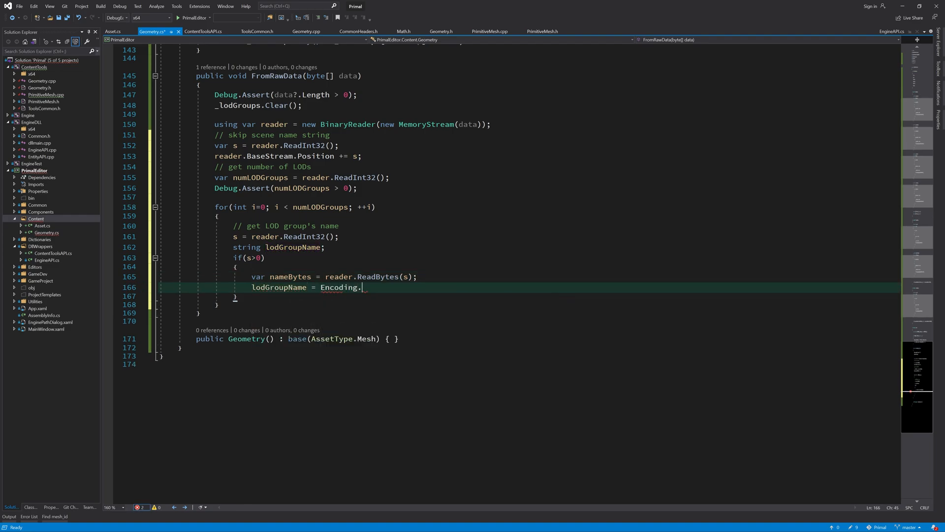
text(UTF8.GetString(nameBytes);)
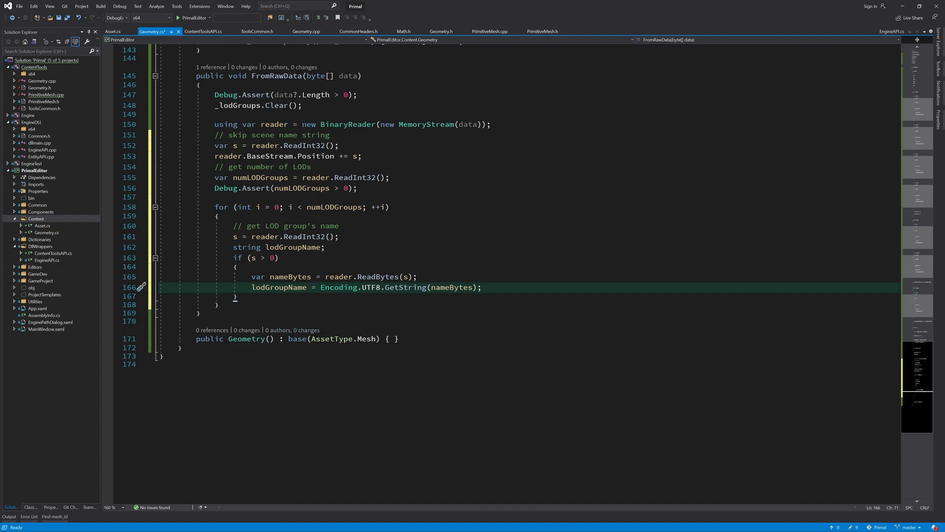
click(481, 286)
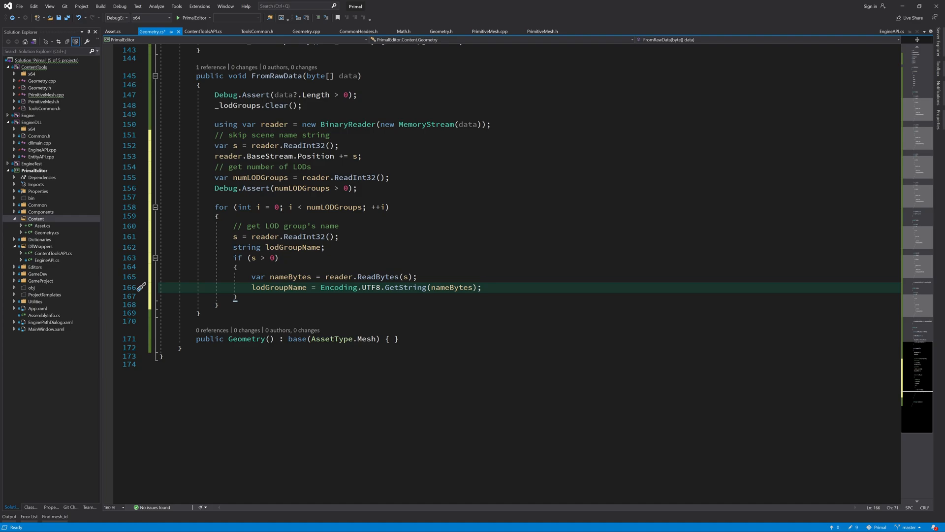
mouse_move(268, 276)
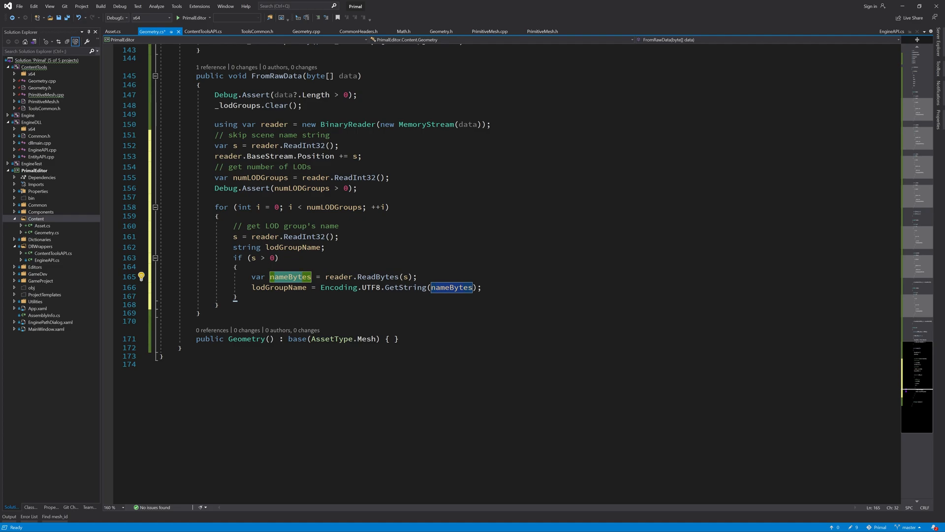
Add an else branch setting lodGroupName to $"lod_{ContentHelper.GetRandomString()}".
click(235, 297)
text(loadG)
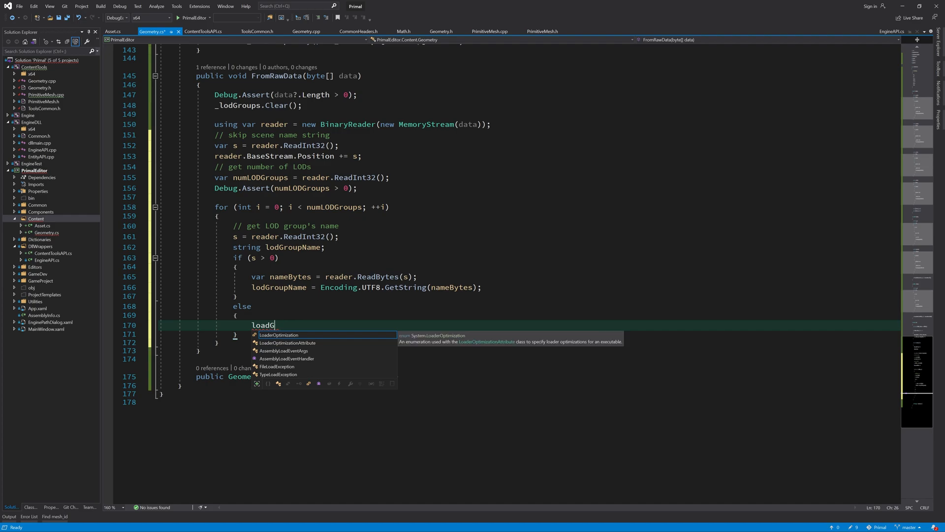
text(lodGroupName)
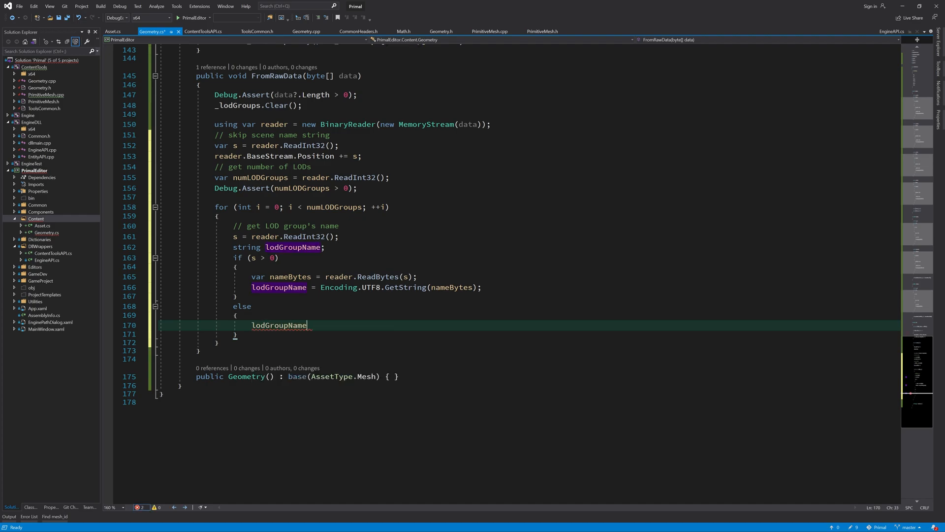
text(= $"{ }")
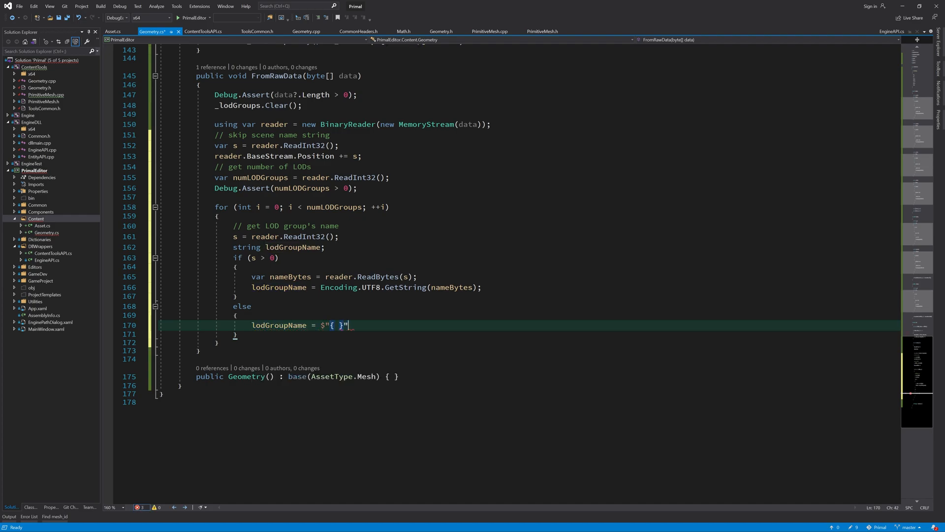
text(lod_)
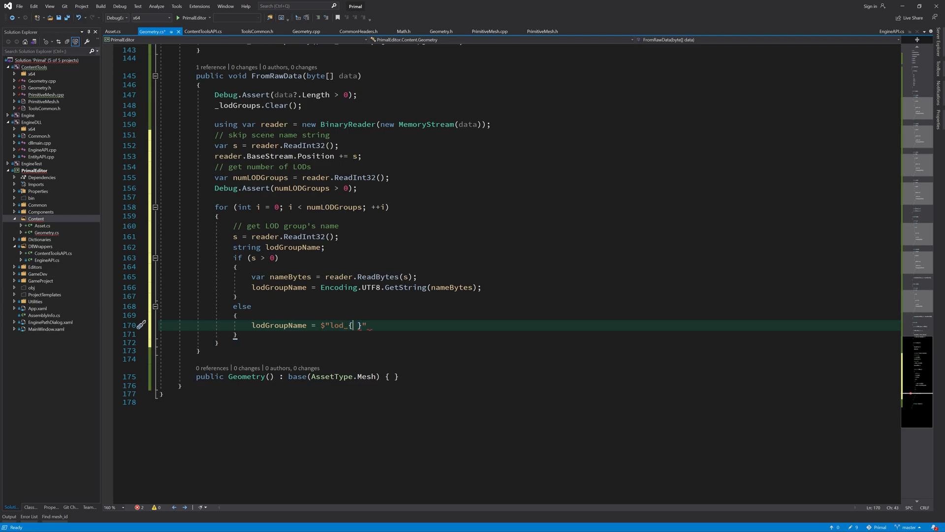
text(ContentHelper.)
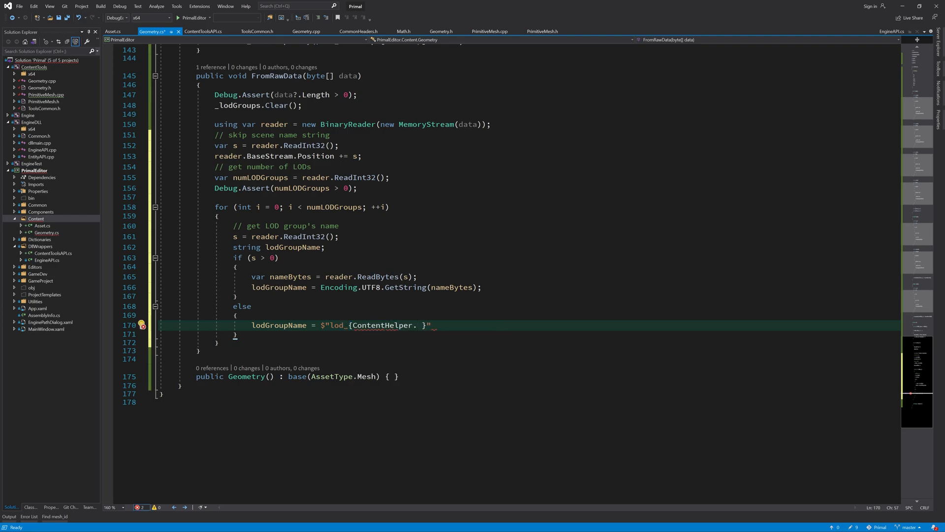
text(GetRandomString())
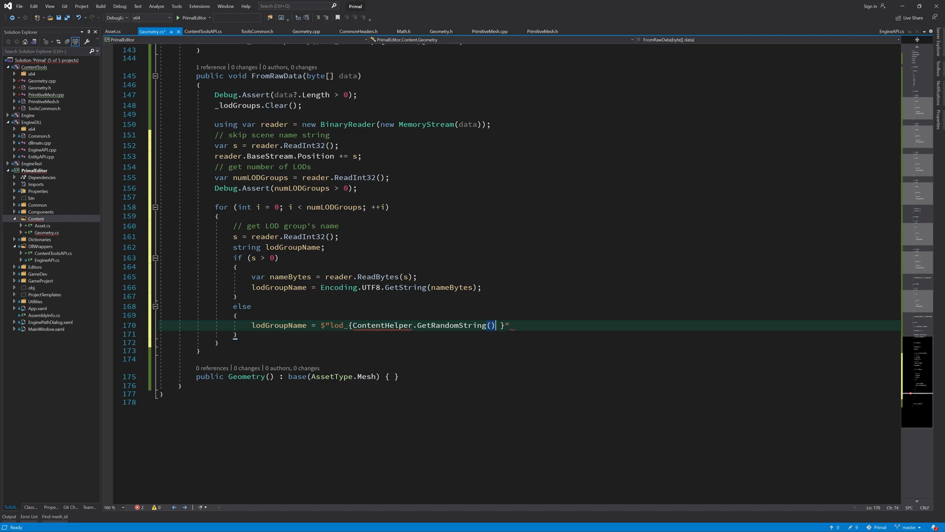
double_click(449, 325)
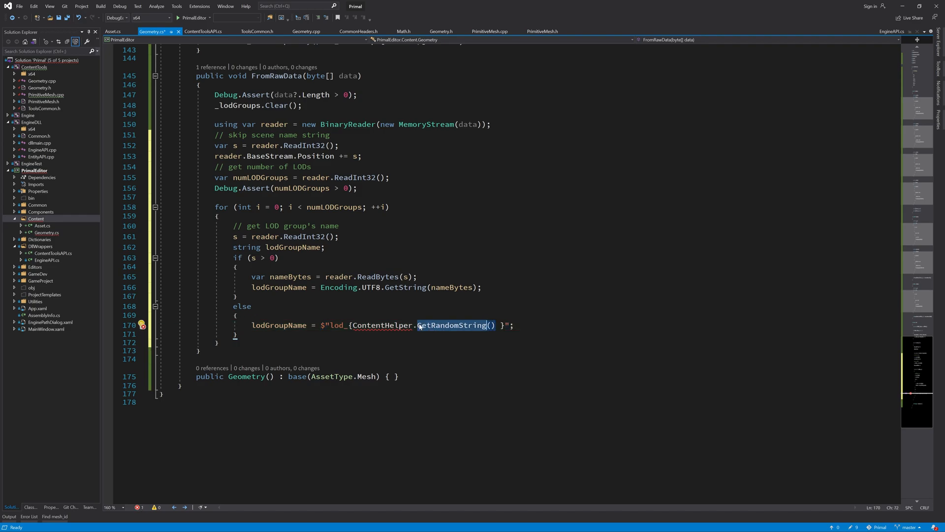
mouse_move(421, 325)
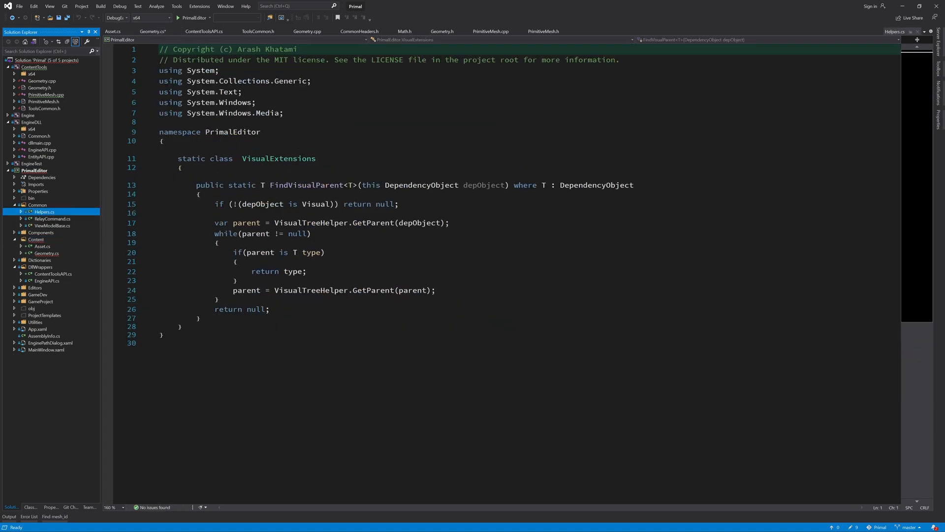
In Helpers.cs, declare public static class ContentHelper with GetRandomString(int length = 8).
text(public static class)
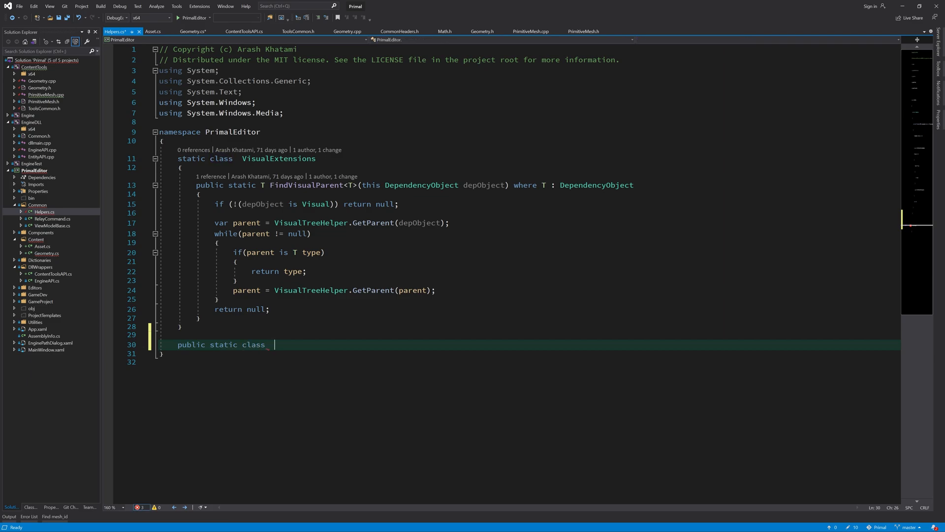
text(ContentHelper)
text({)
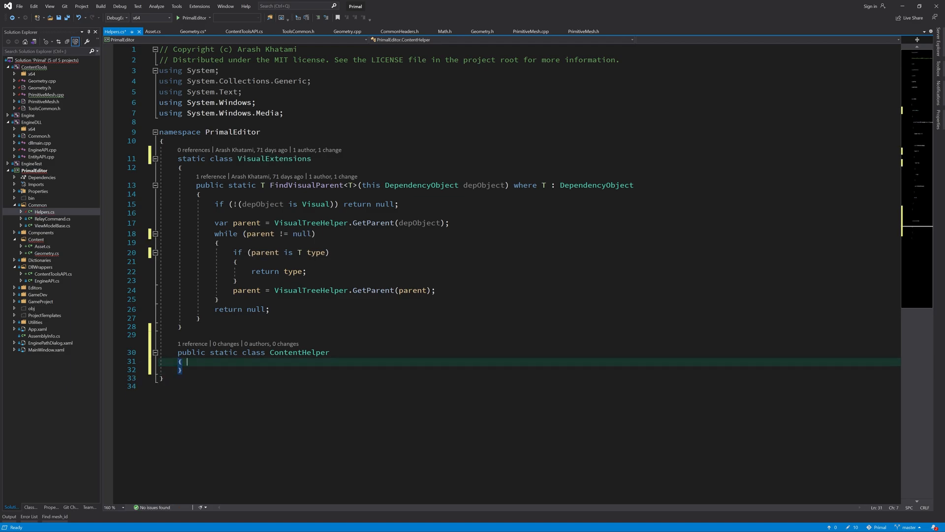
text(public static string GetRandomS)
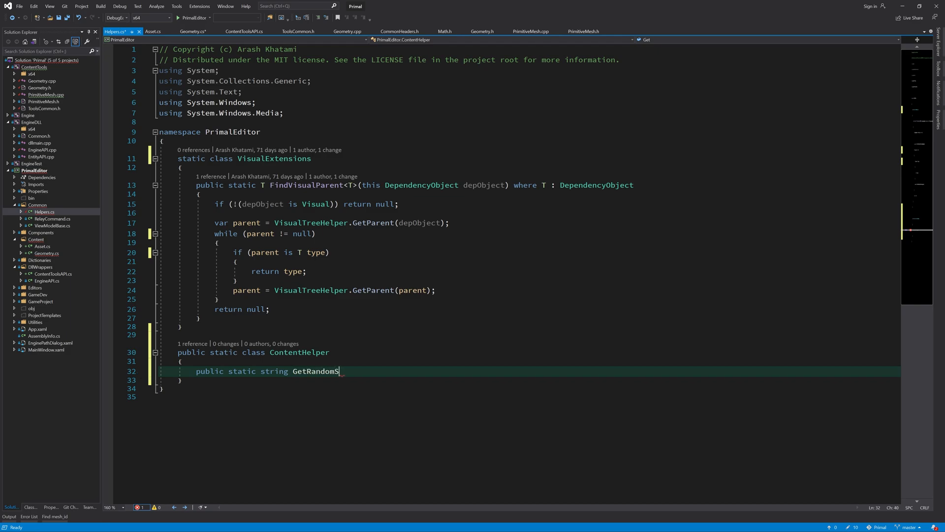
text(tring)
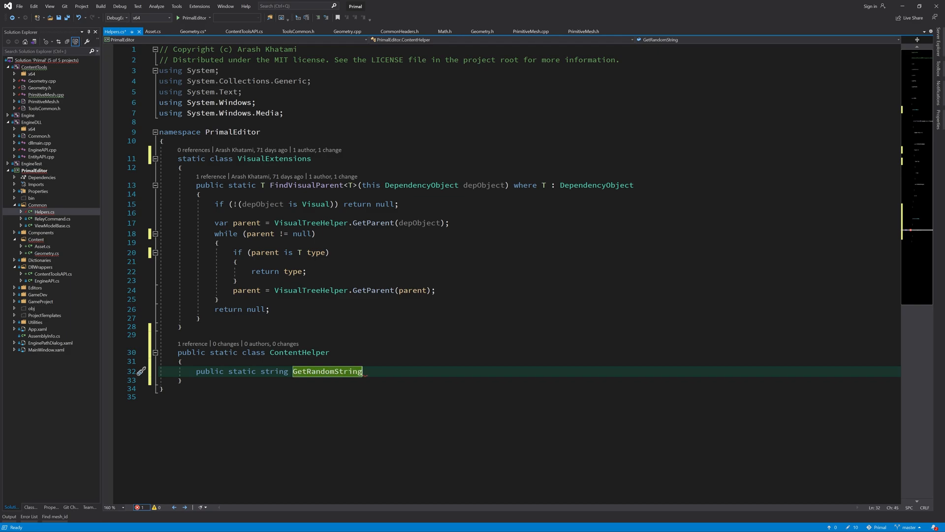
text((int length = 8))
text({)
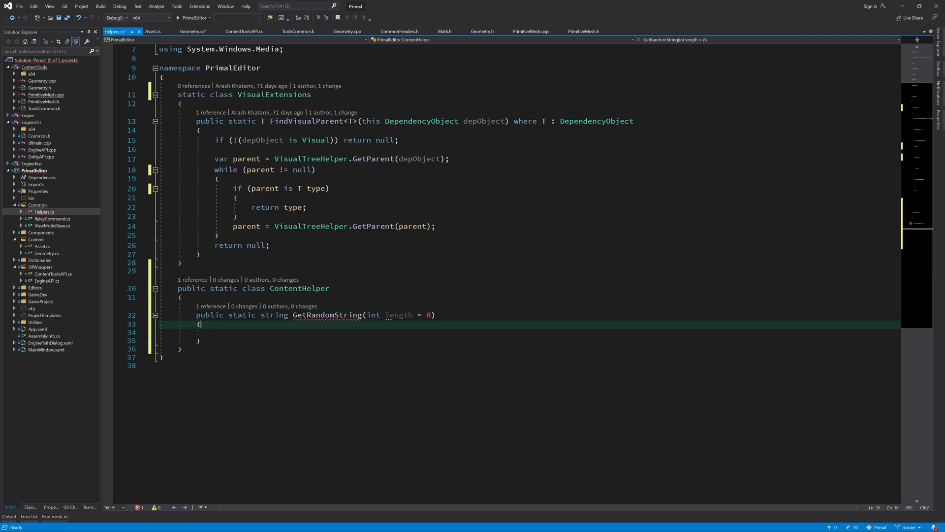
mouse_move(399, 315)
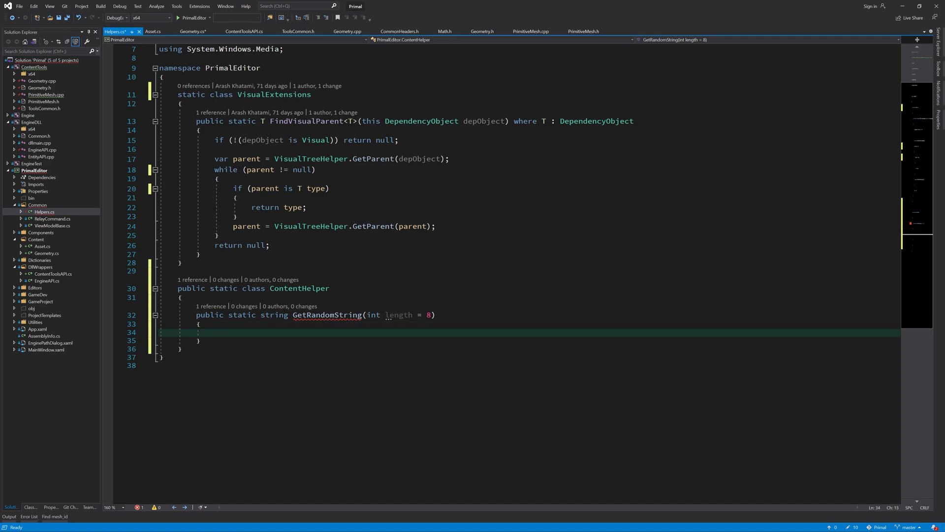
Guard GetRandomString so non-positive lengths reset to 8.
click(215, 332)
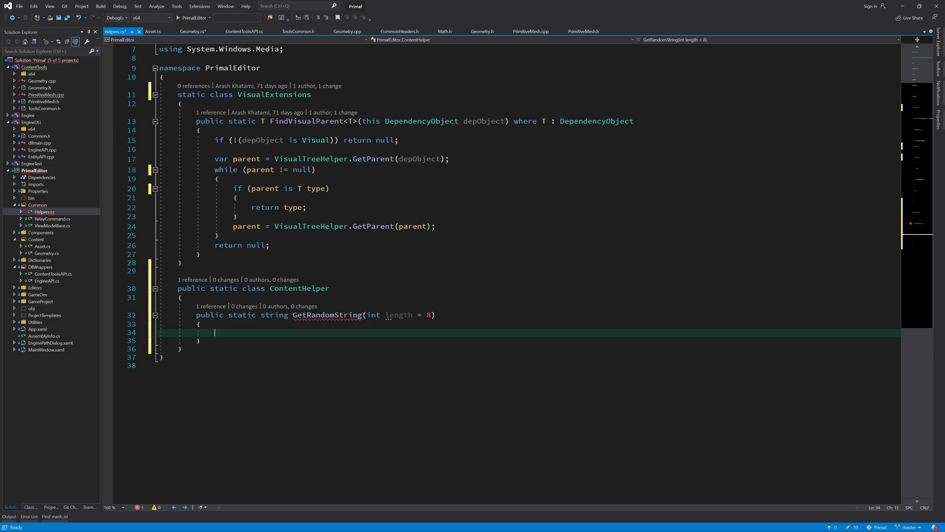
text(if(length <= 0) length = 8;)
text(var n = length)
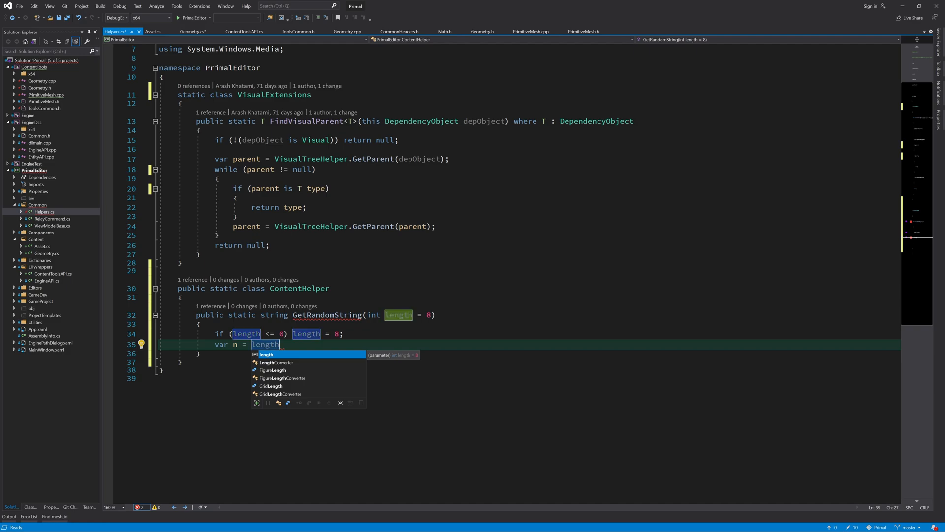
Compute n = length / 11, note Path.GetRandomFileName().Replace(".", "") and create a StringBuilder.
text(/ 11;)
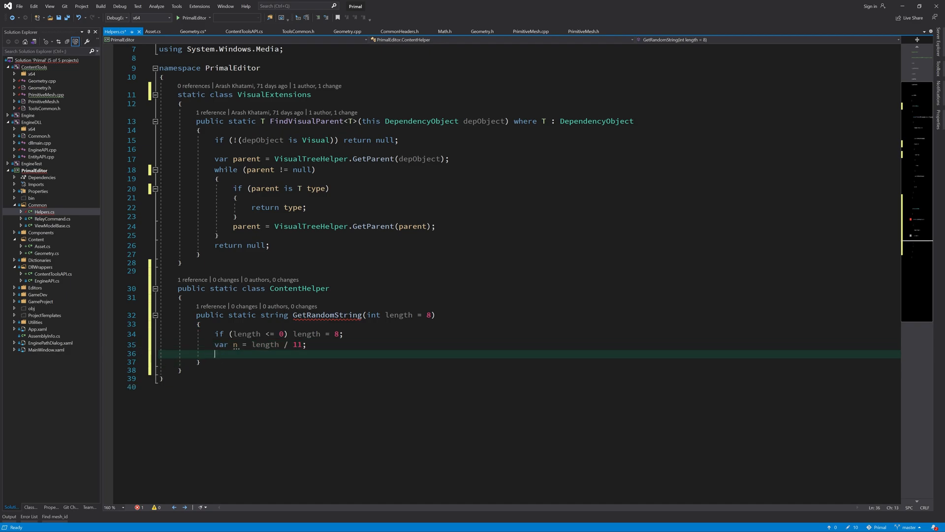
text(PathFigure,)
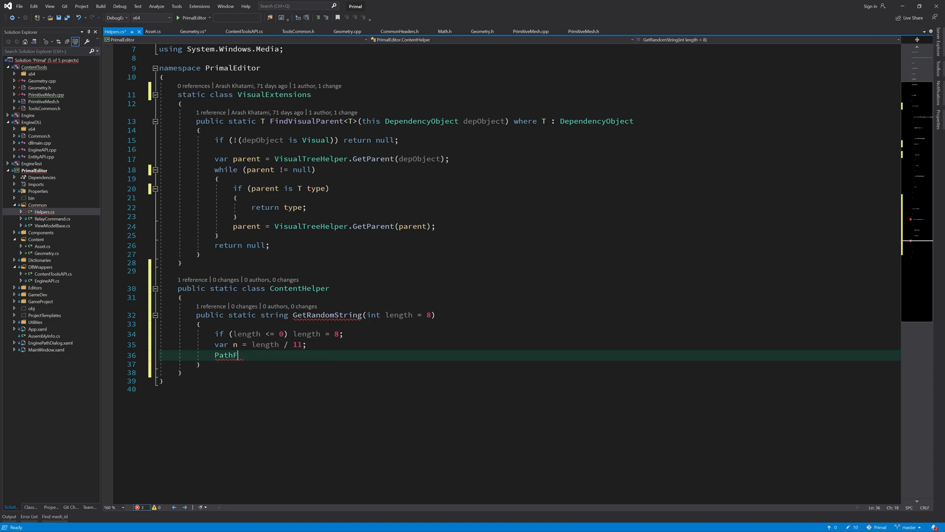
key(Backspace)
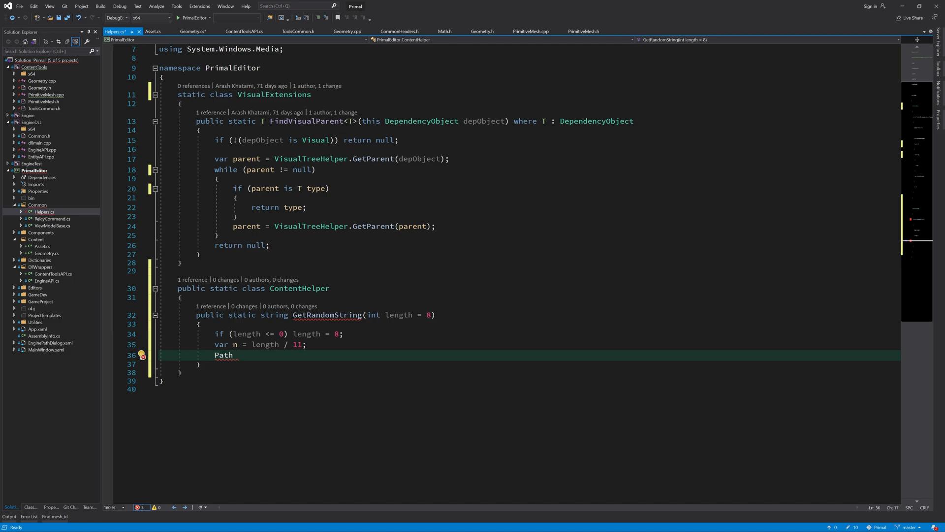
text(.getr)
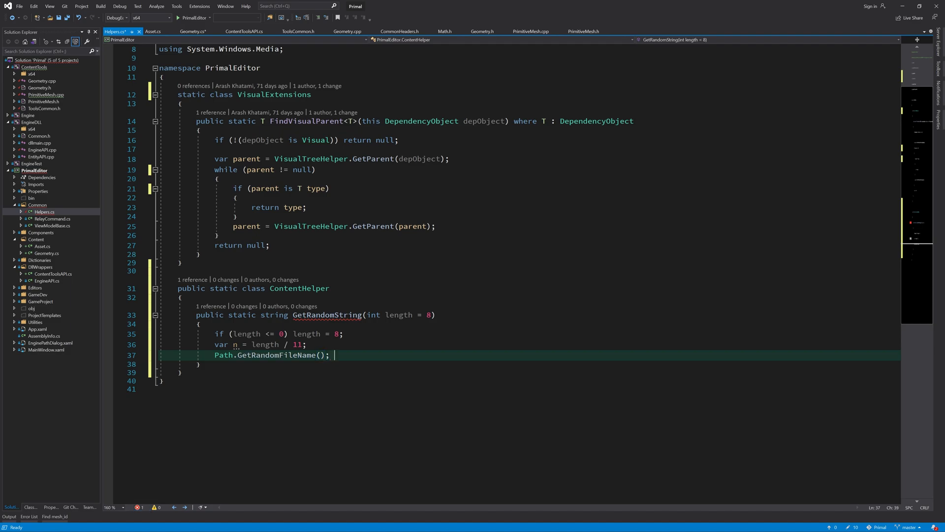
text("iuy42987")
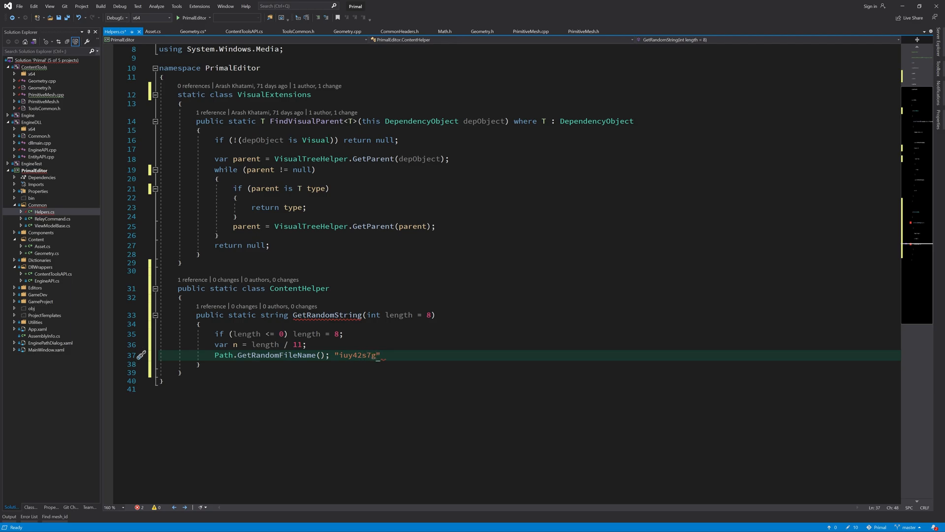
text(.)
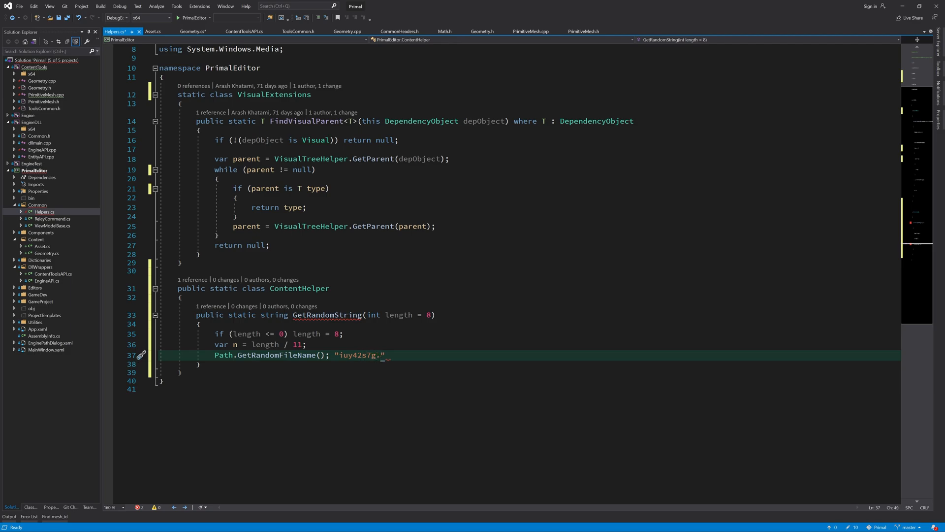
text(g8d)
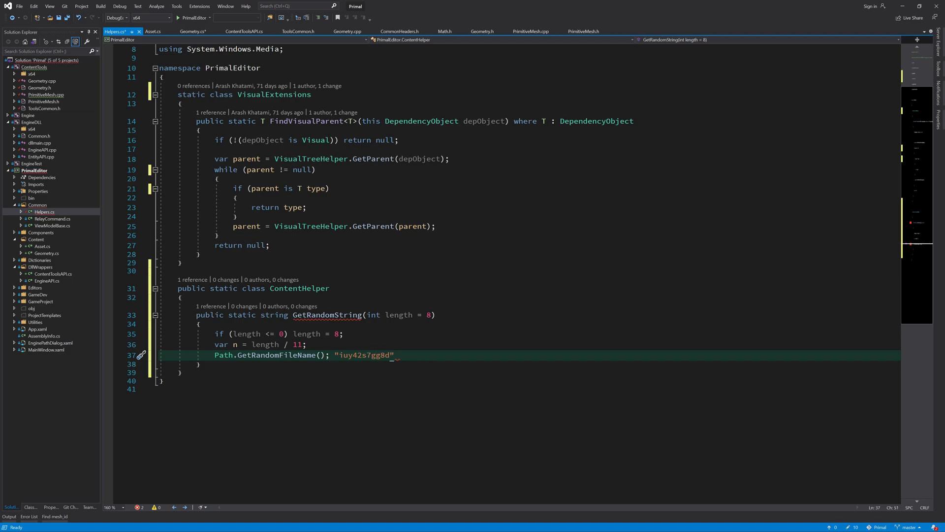
text(.rep)
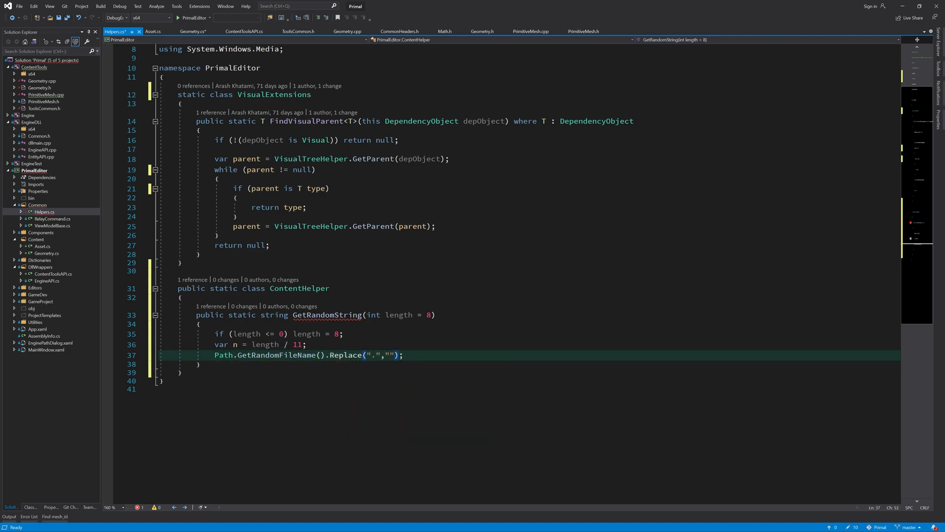
key(enter)
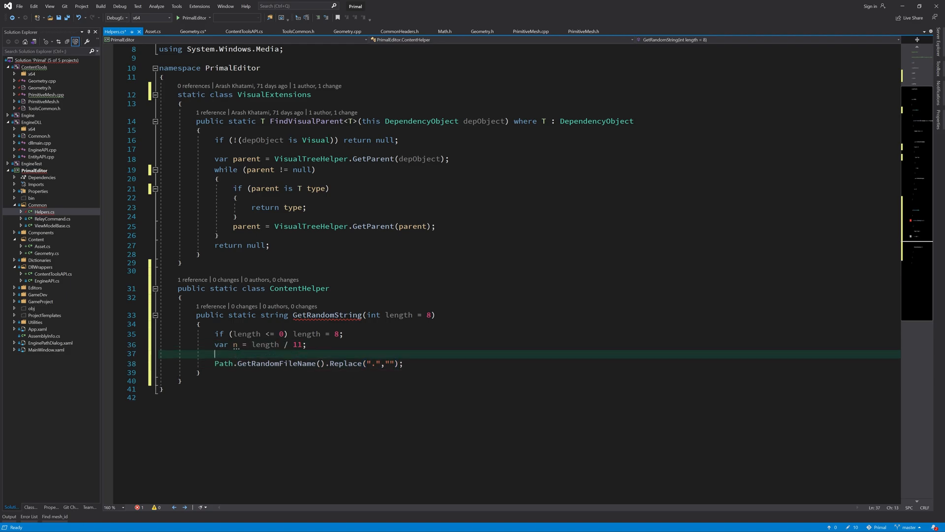
text(var)
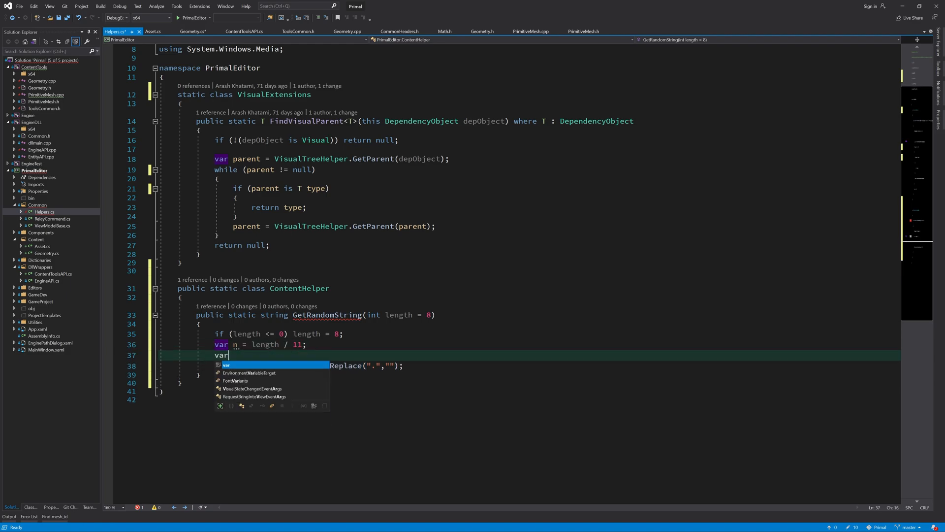
text(sb = new StringBuilder();)
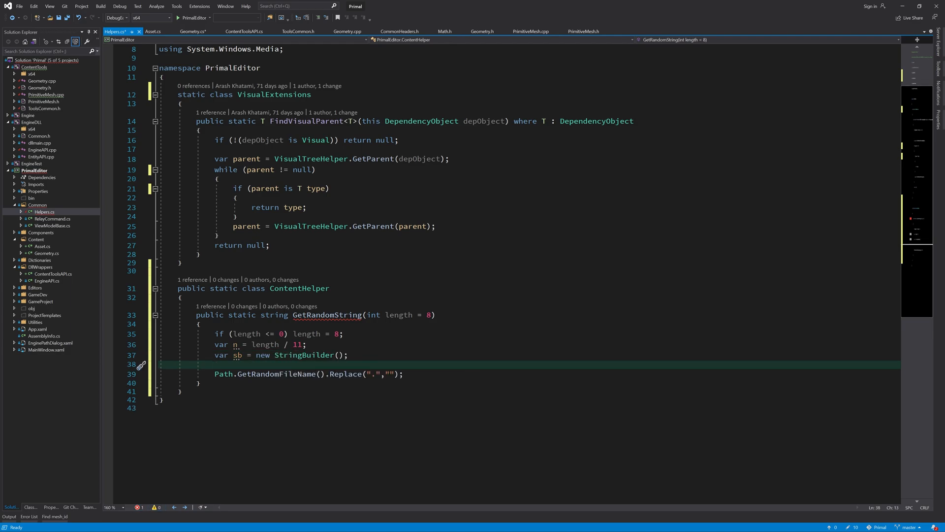
Loop i <= n appending dot-free random file names to sb and return sb.ToString(0, length).
click(237, 374)
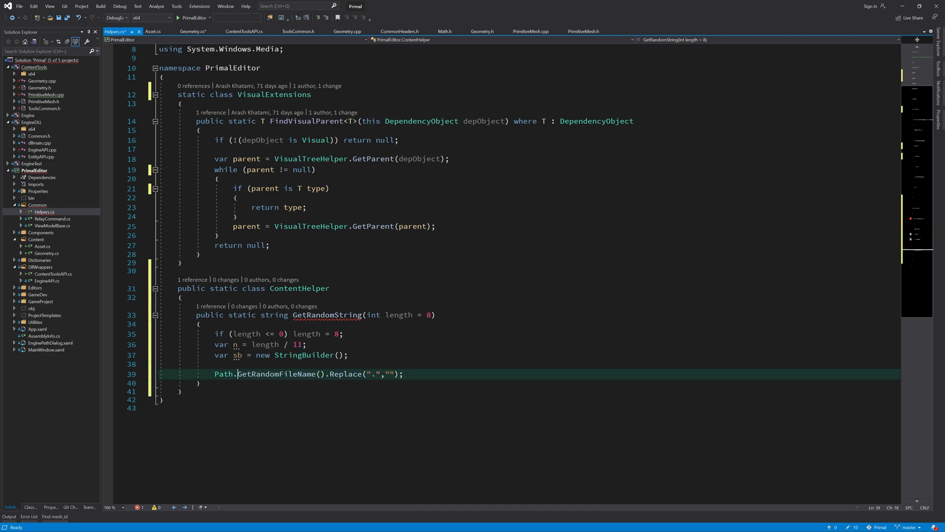
click(241, 364)
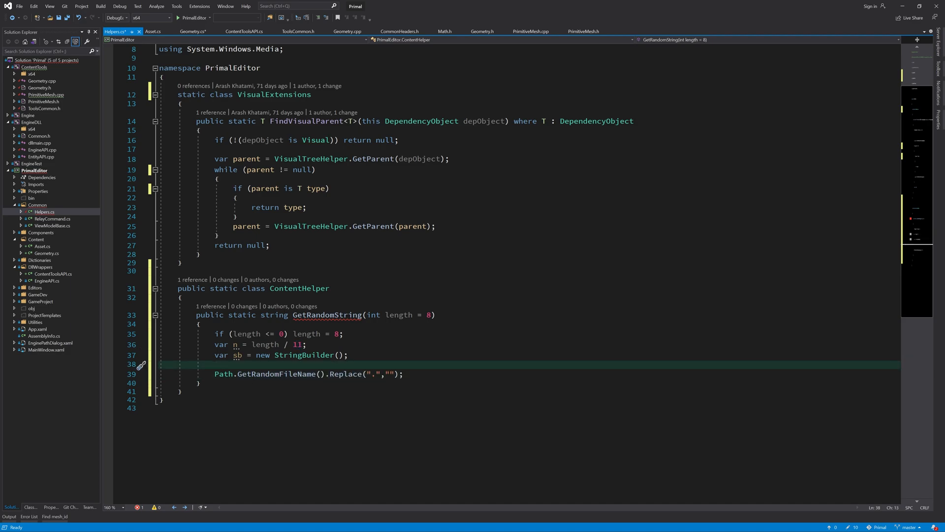
double_click(275, 373)
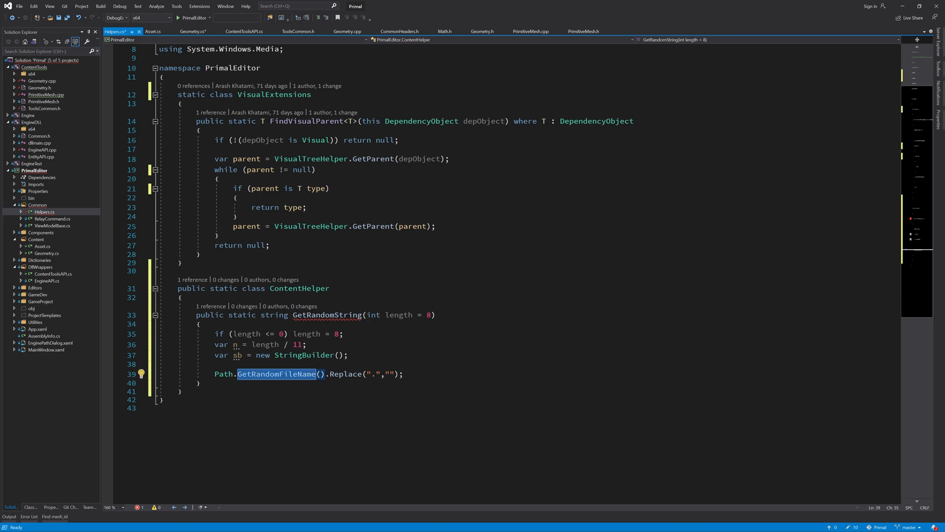
text(for(int i = 0; i)
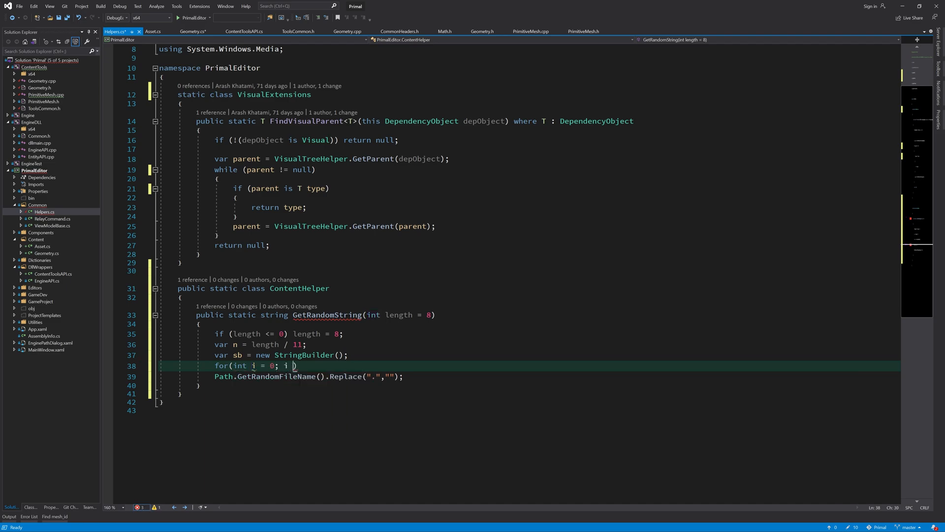
text(i <= n; ++i))
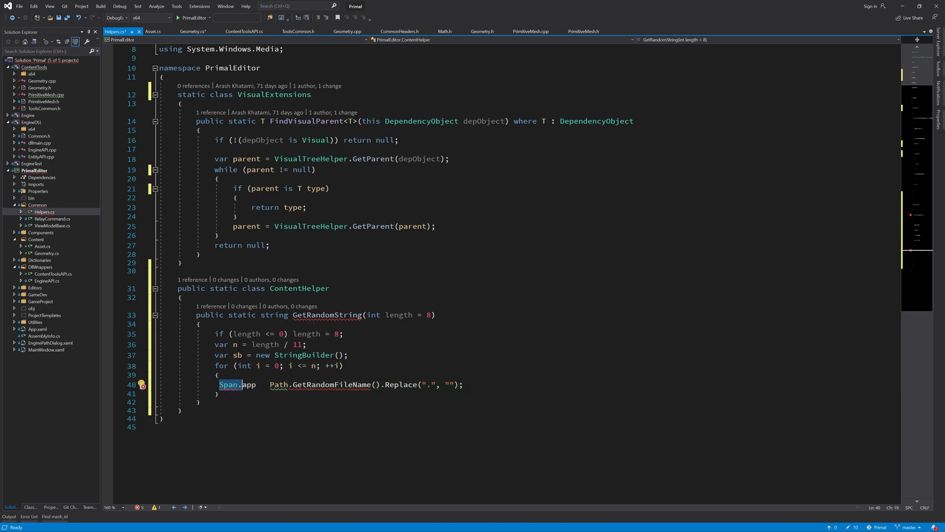
text(sb.Append()
text(return)
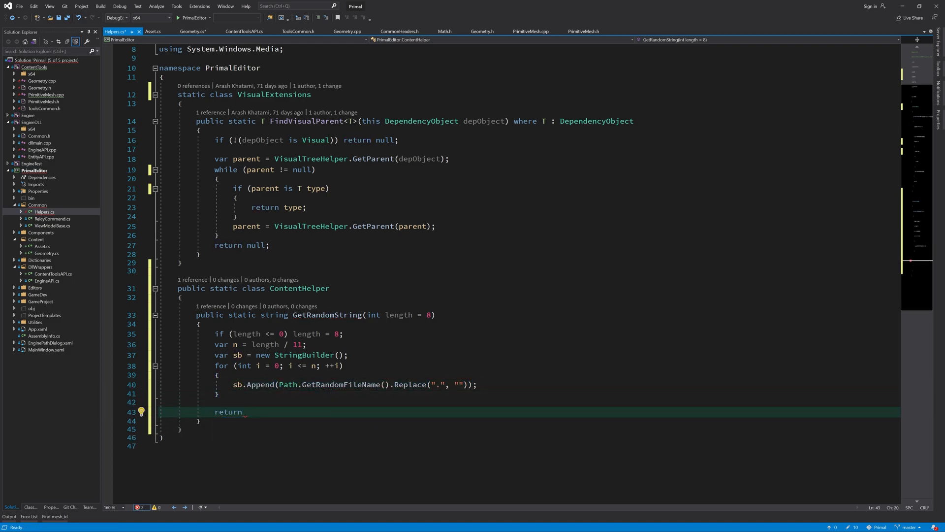
text(sb.ToString(0, length);)
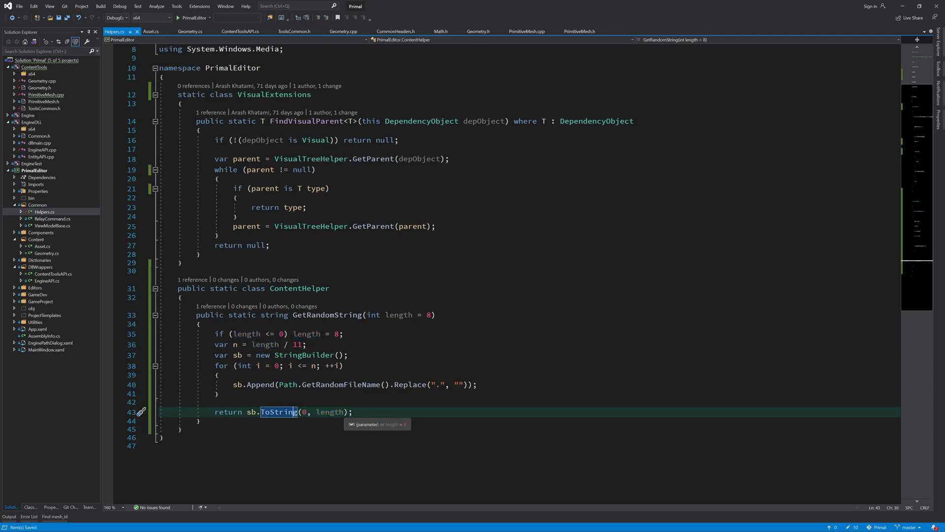
In Geometry.cs FromRawData, read numMeshes with ReadInt32 and Debug.Assert it after the else block.
click(190, 31)
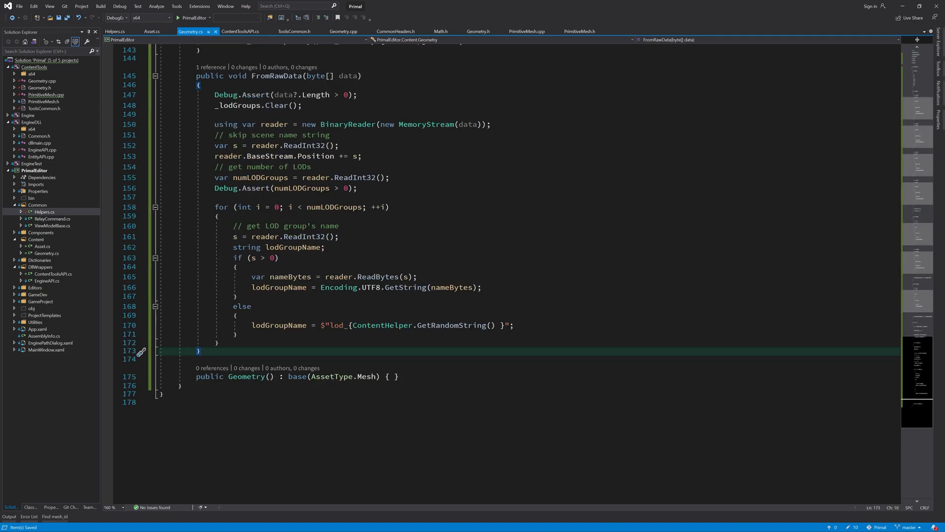
click(236, 334)
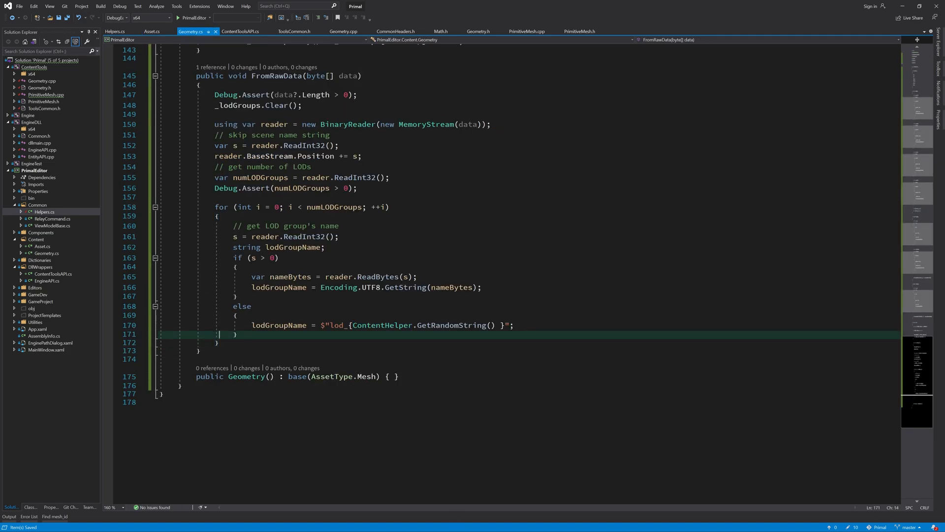
click(235, 334)
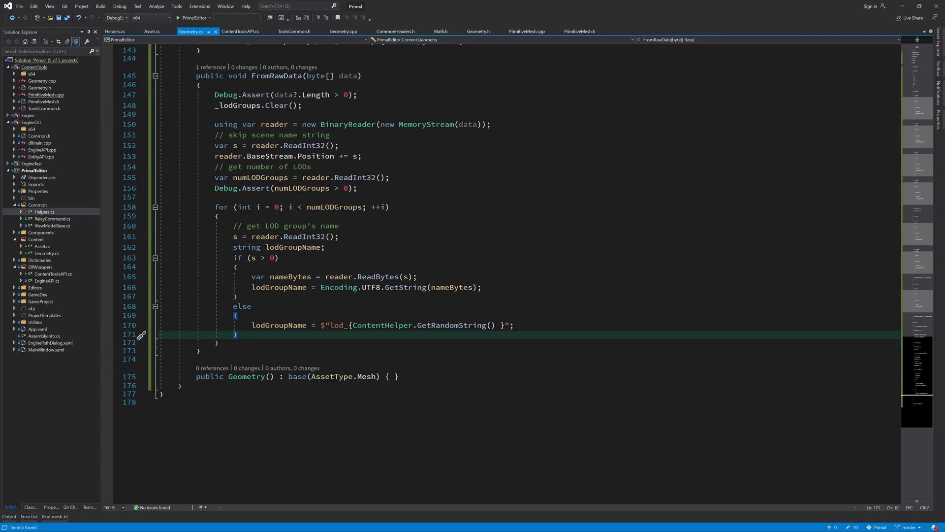
text(//)
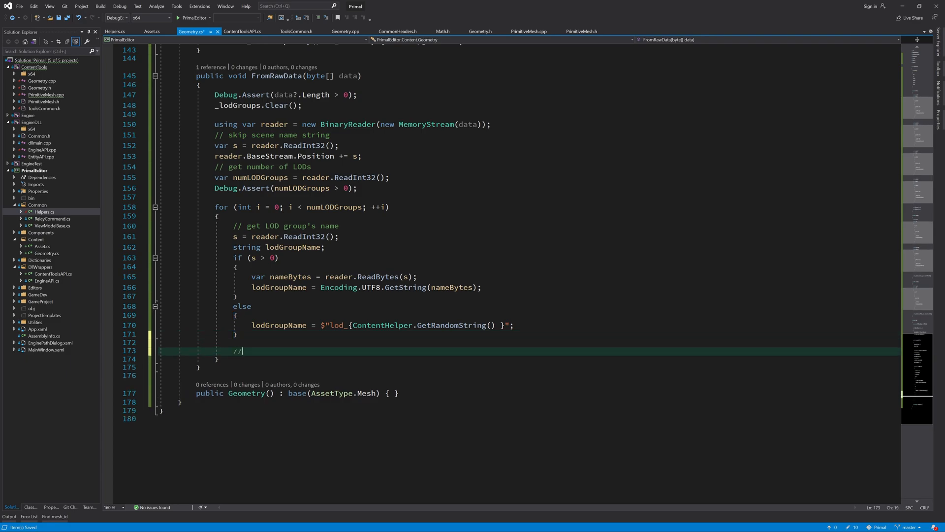
text(get number of meshes in this LOD group)
text(var)
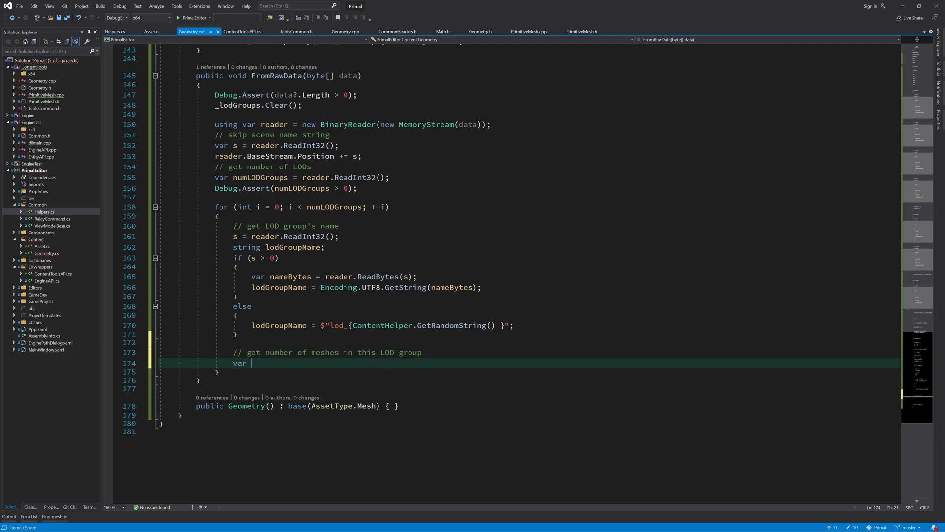
text(numMeshes =)
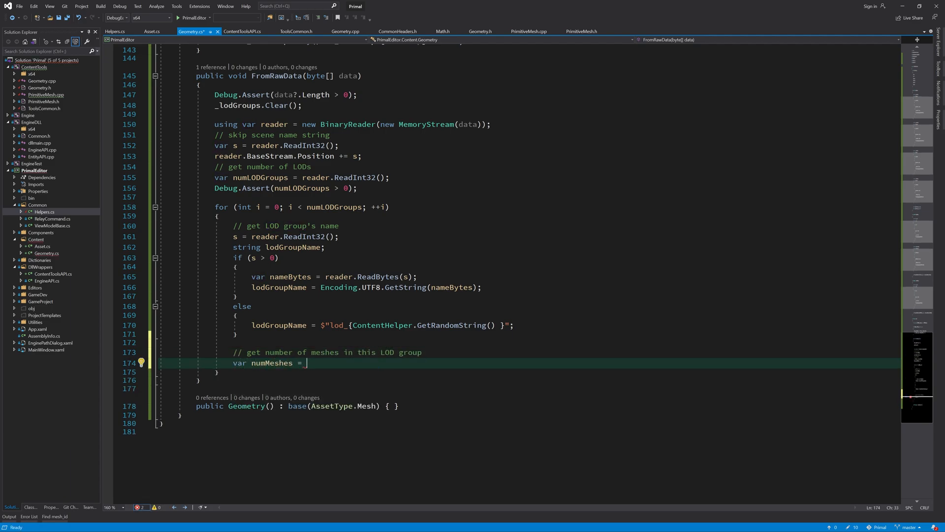
text(reader.ReadInt32();)
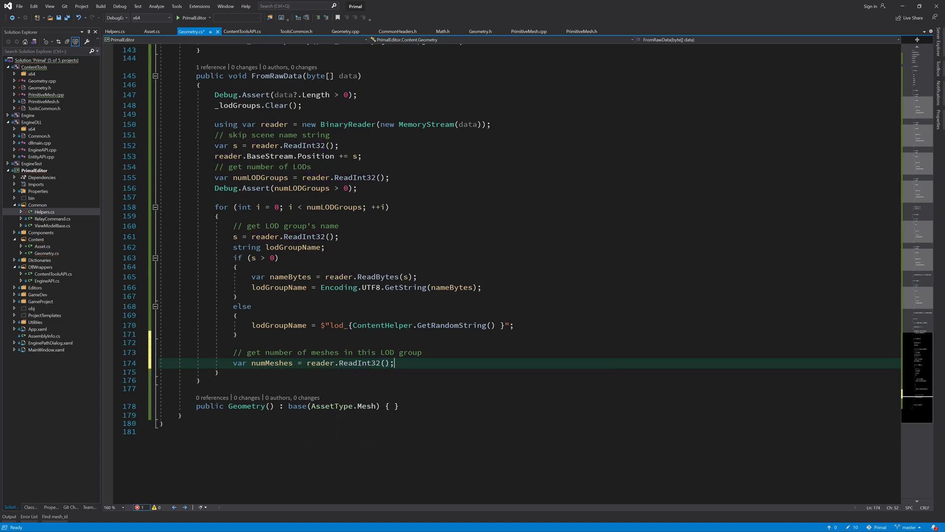
text(Debug.Assert(numMeshes > 0);)
text(var l)
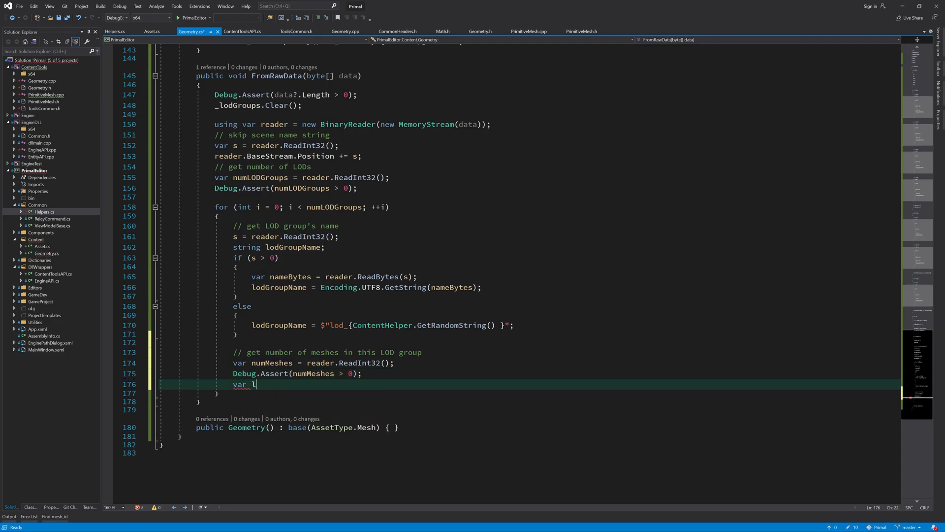
Call ReadMeshLODs(numMeshes, reader) and store the result in lods.
text(ods = ReadMesh)
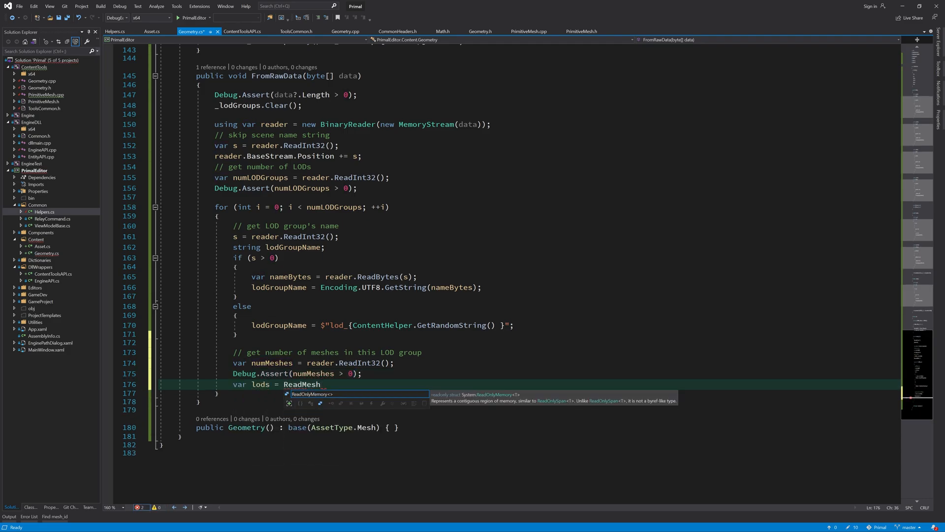
text(LODs(numMeshes, reader);)
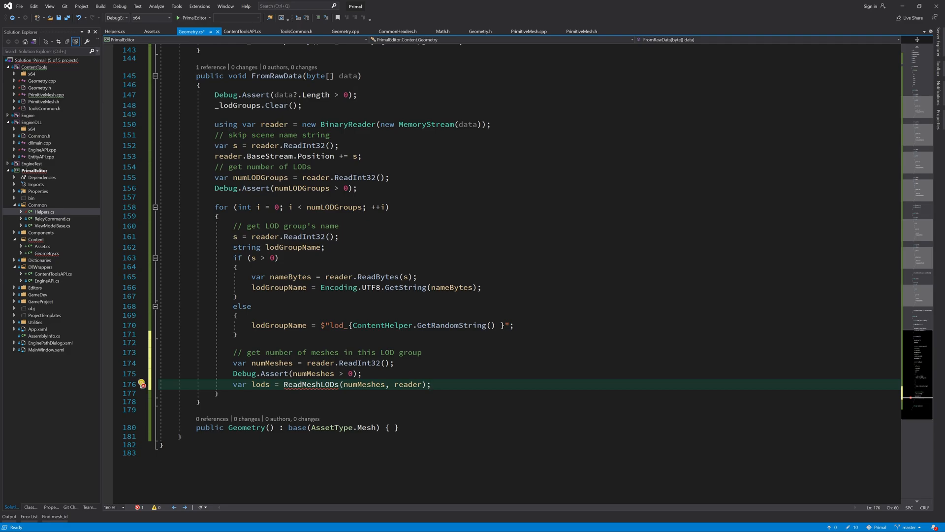
After the lods line, create a new LODGroup named from the group and add it to _lodGroups.
double_click(312, 384)
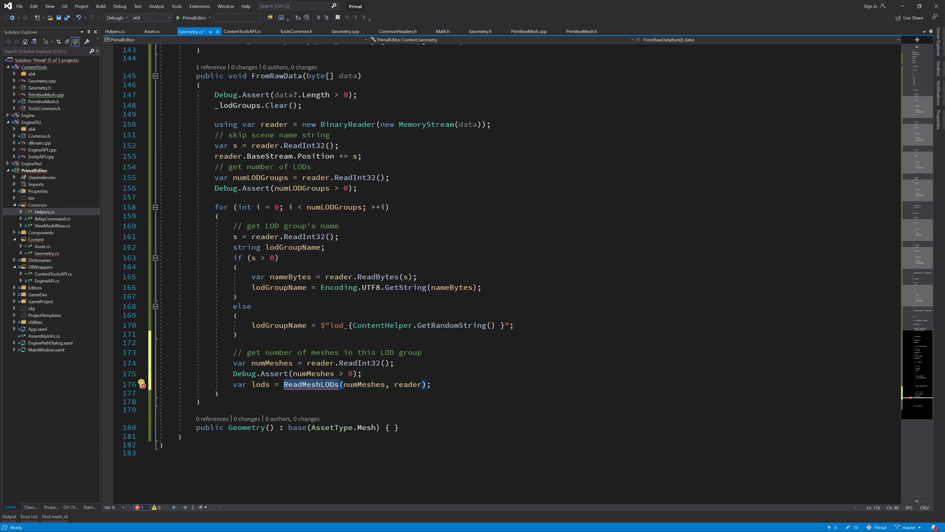
double_click(260, 384)
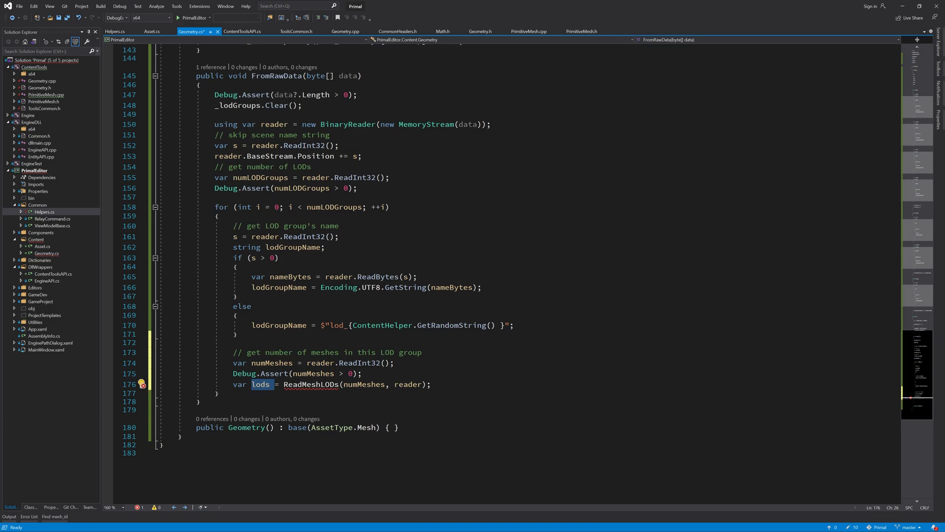
click(293, 384)
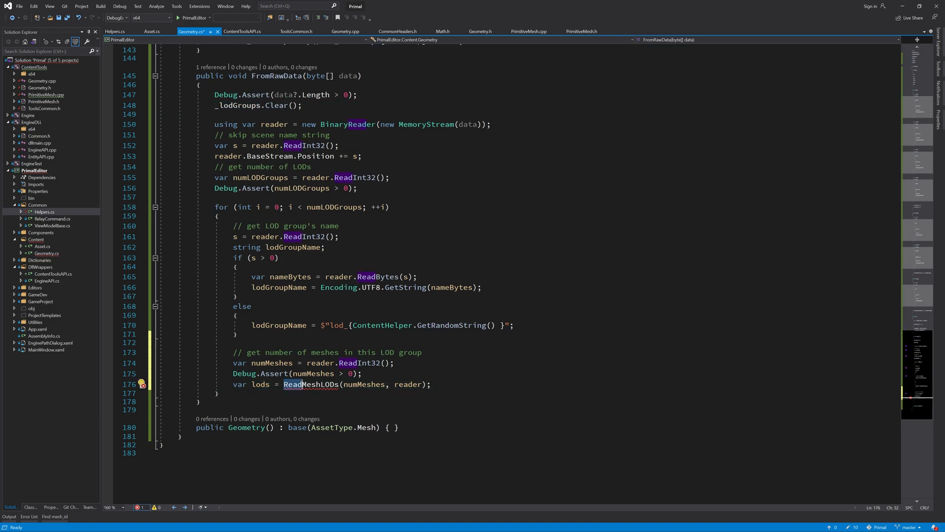
click(313, 384)
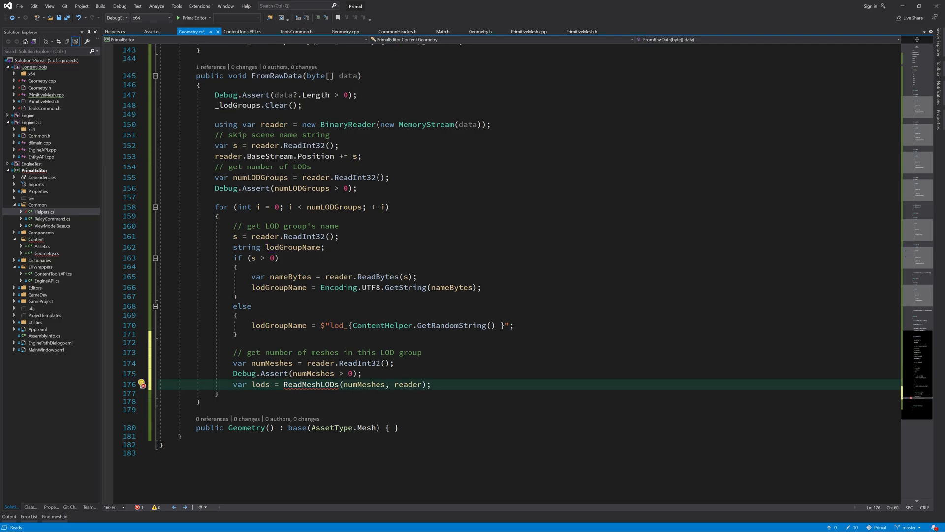
key(enter)
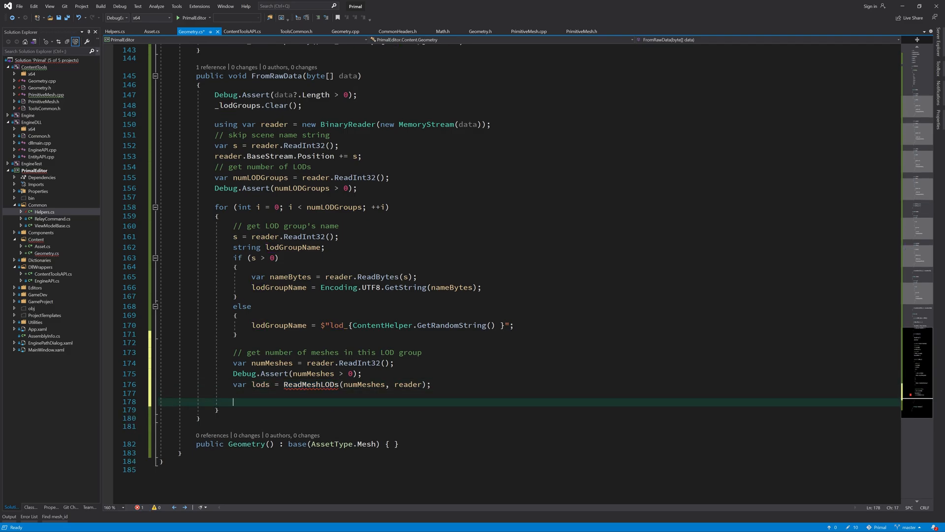
text(var lodGroup = new LODGroup() {)
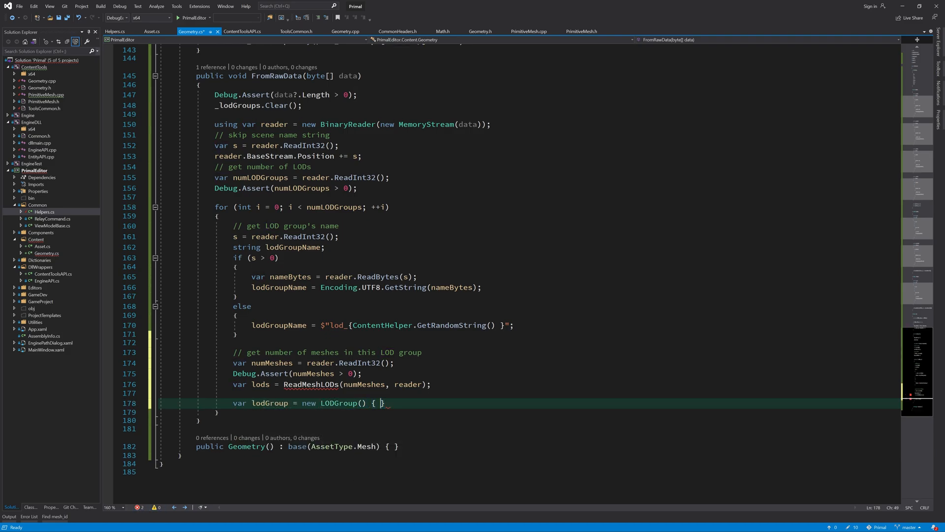
text(Name = lodg)
text(lods.For)
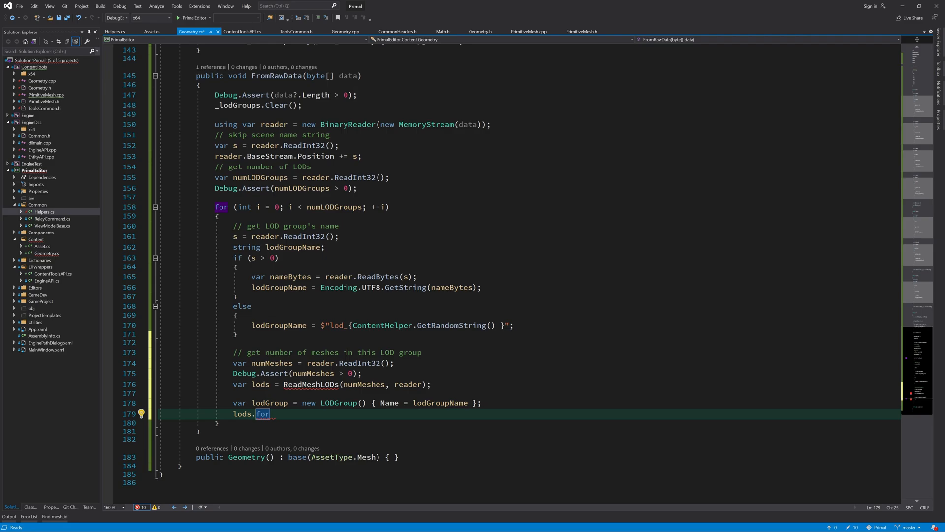
Declare lods as List<MeshLOD> and add each returned MeshLOD to lodGroup.LODs.
click(239, 384)
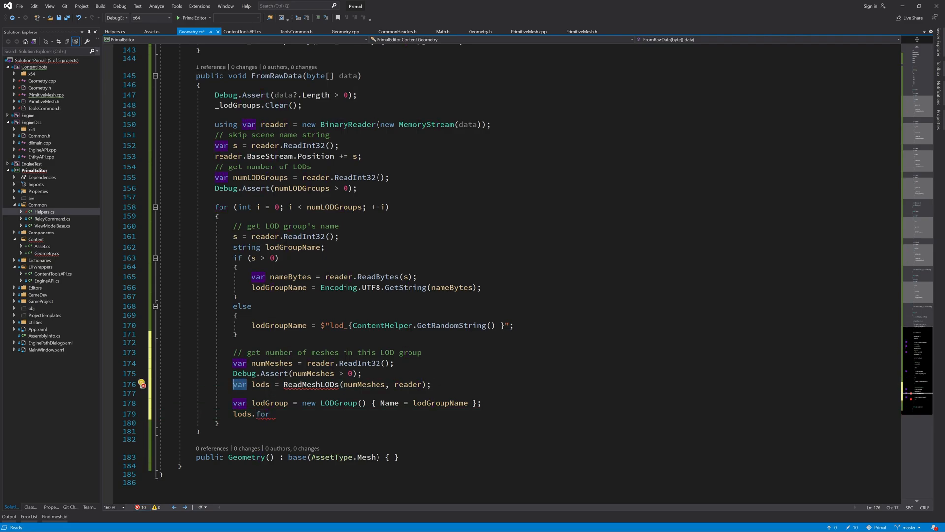
text(List<MeshLOD>)
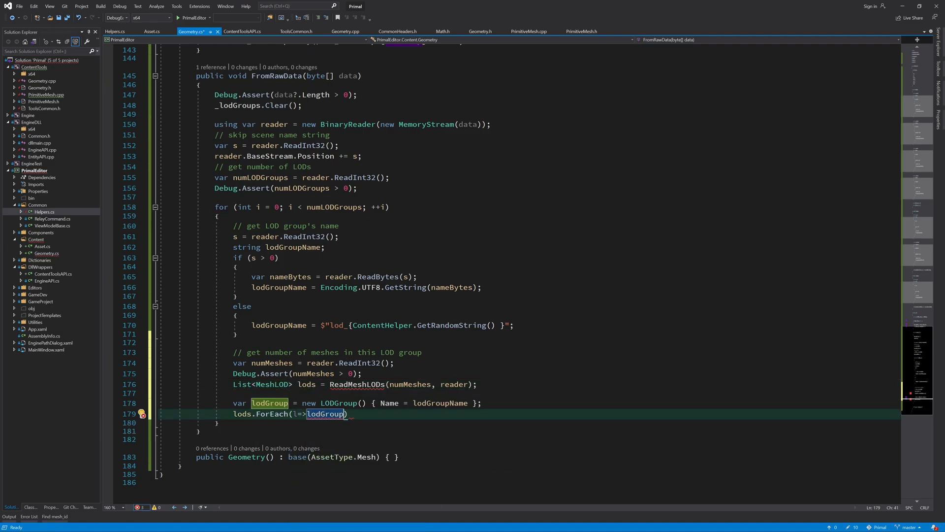
text(.LODs.Add(l));)
text(_lodGroups.Add(lodGroup);)
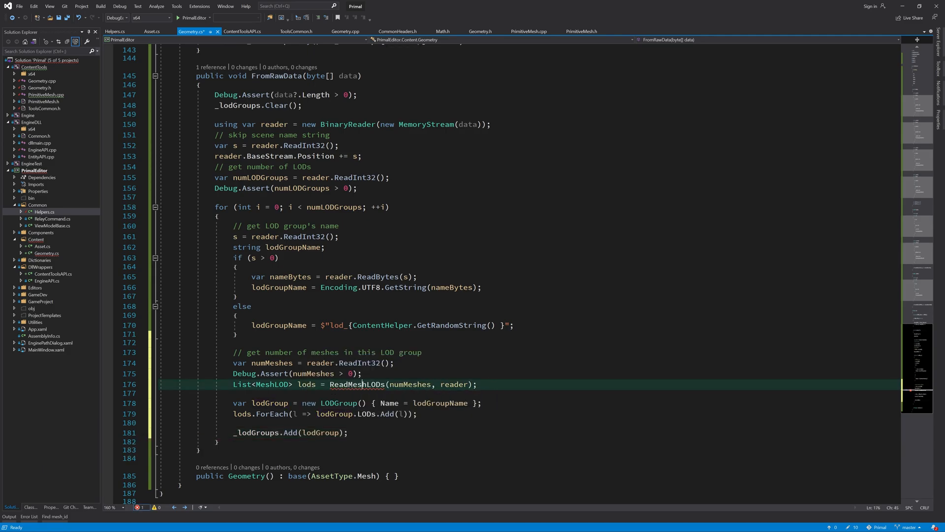
Generate the ReadMeshLODs method and start its body with var lodIds = new List<int>();.
click(142, 256)
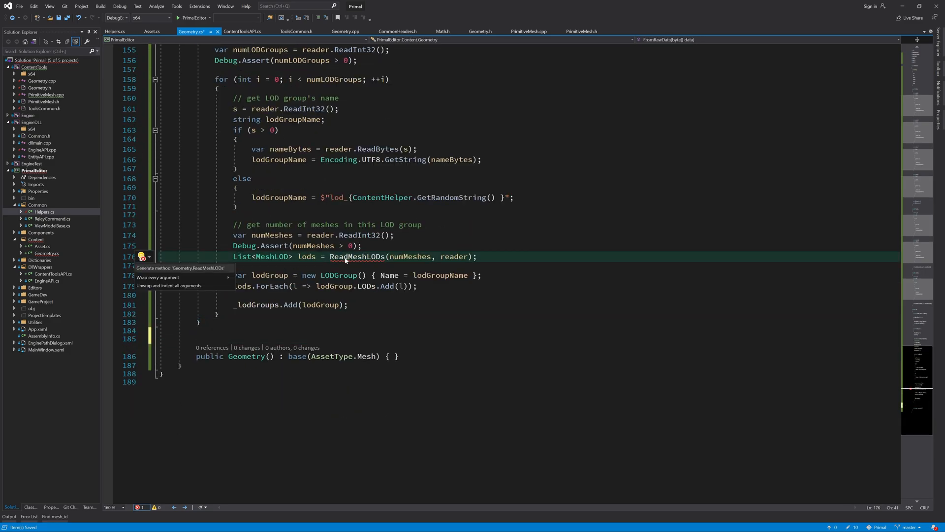
click(181, 268)
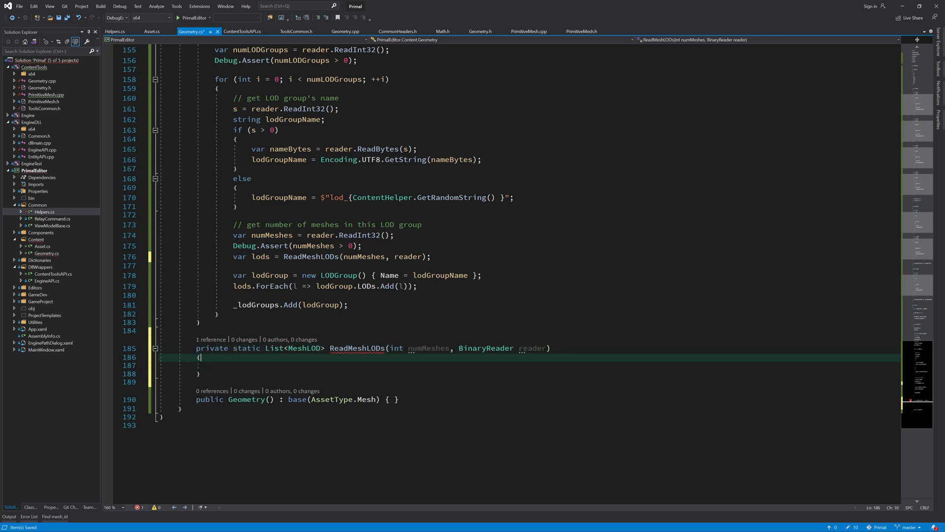
text(var lod0)
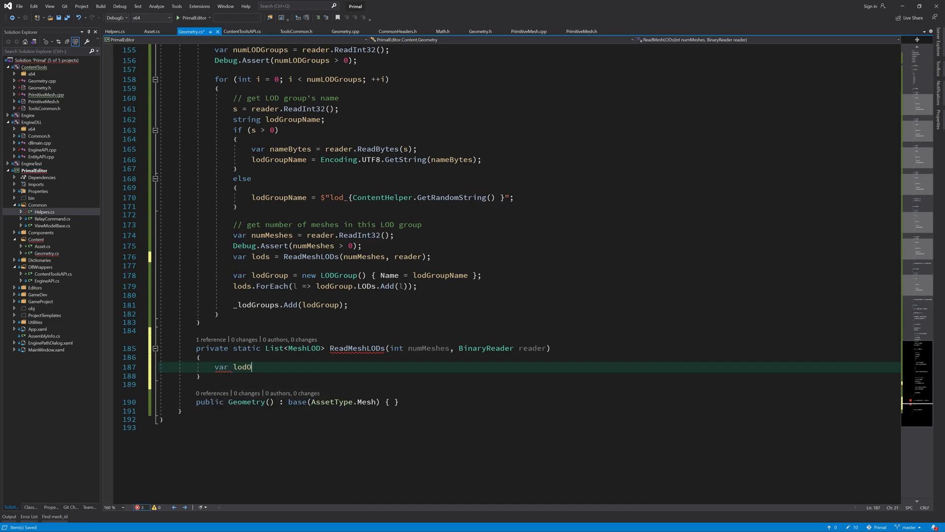
text(Ids = new List<int>();)
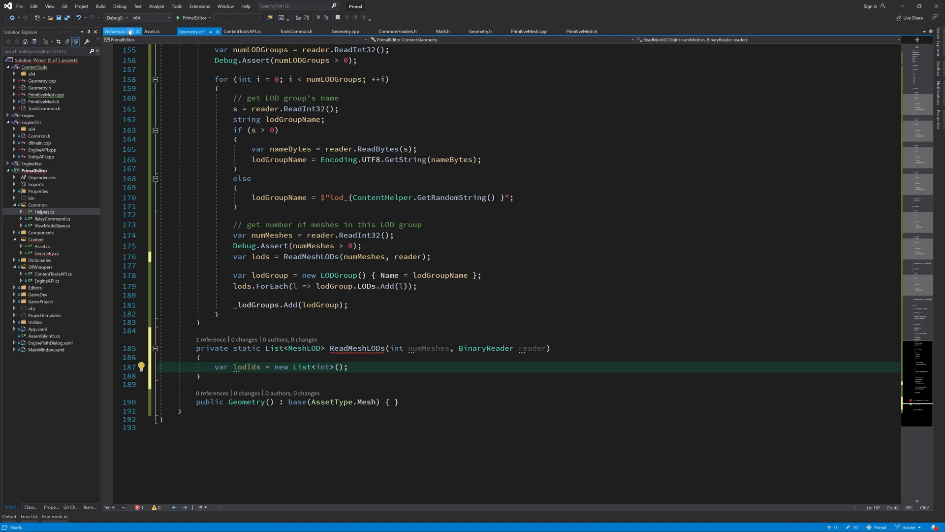
click(347, 31)
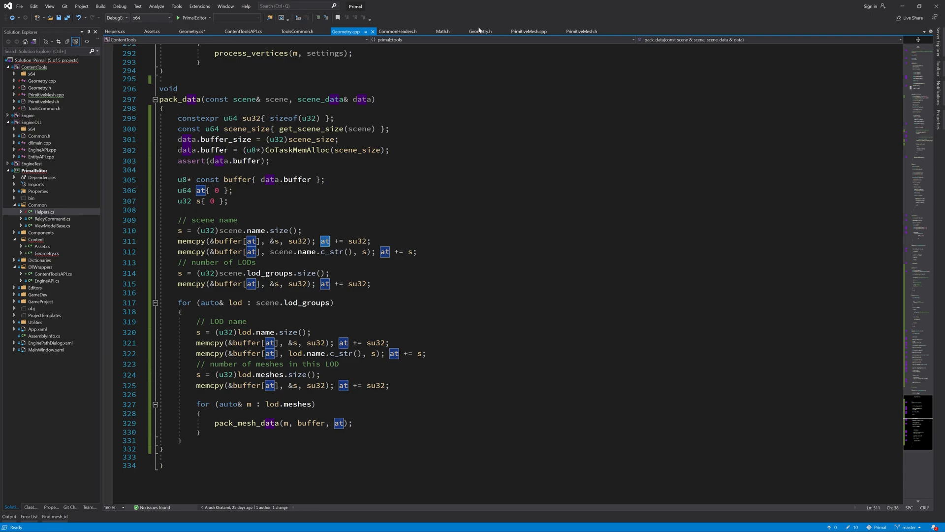
click(480, 31)
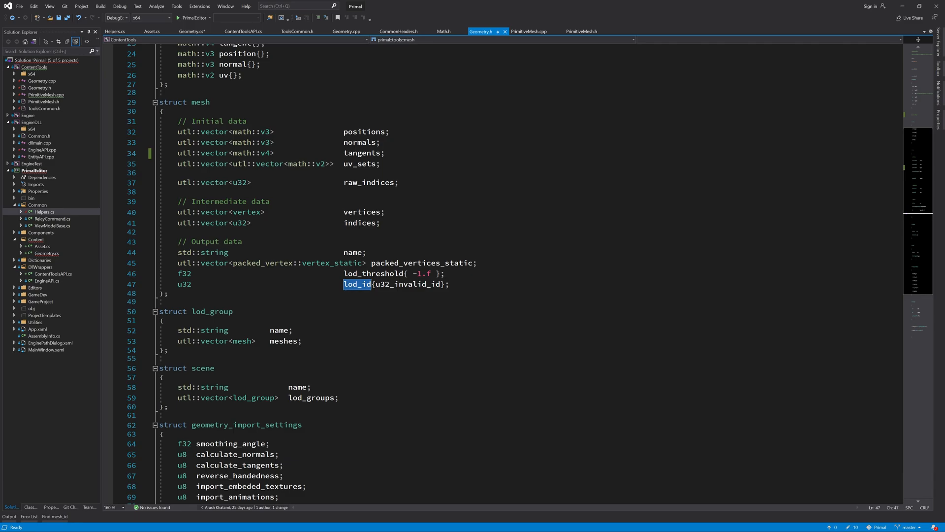
click(192, 32)
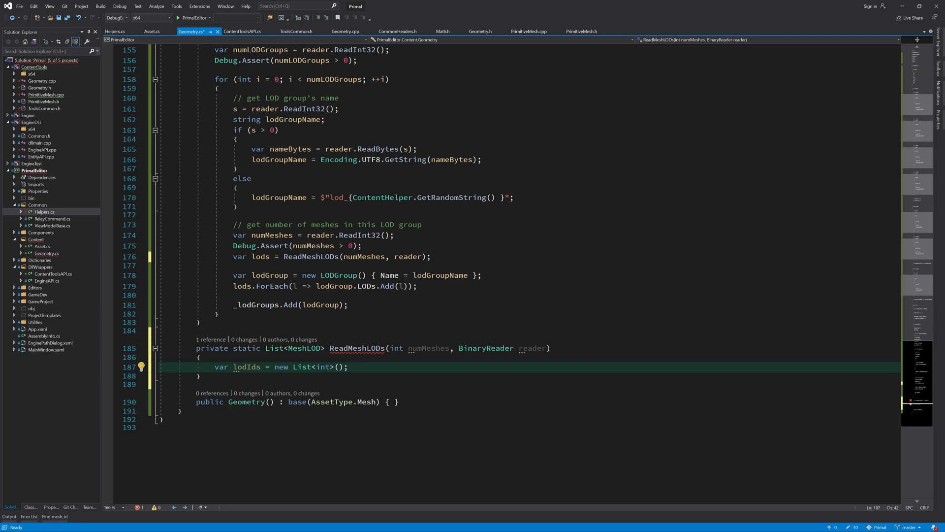
Add lodList, a for loop over numMeshes calling ReadMeshes(reader, lodIds, lodList), and return lodList.
text(var l)
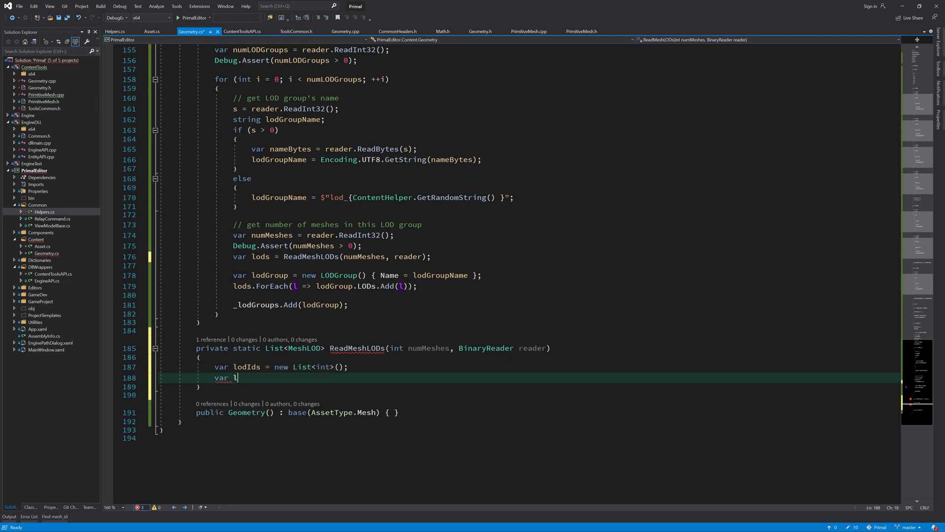
text(odList = new List<MeshLOD>();)
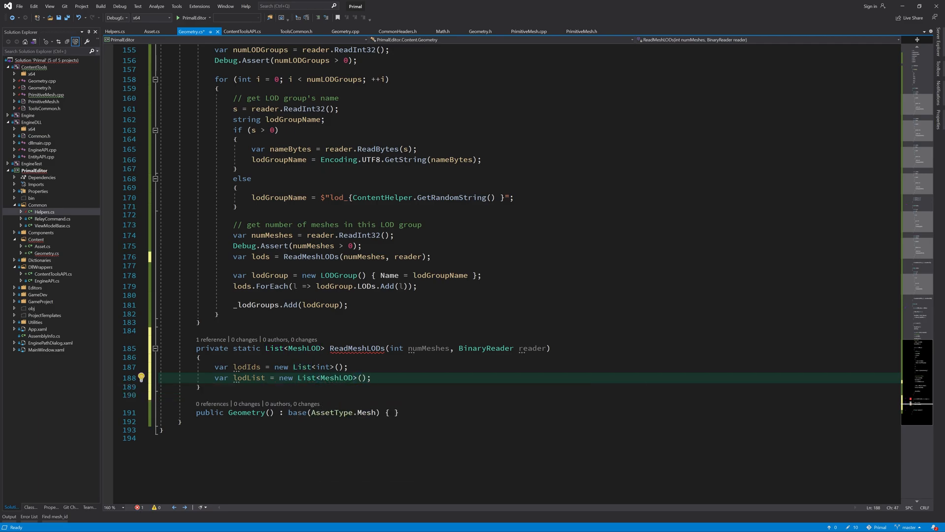
text(for(int i=0; i < numMeshes; ++)
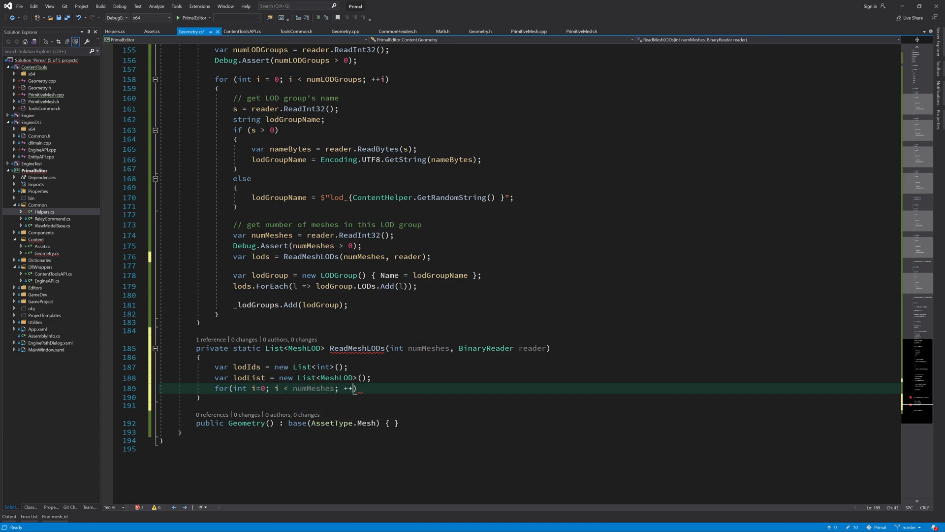
text(ReadMeshes)
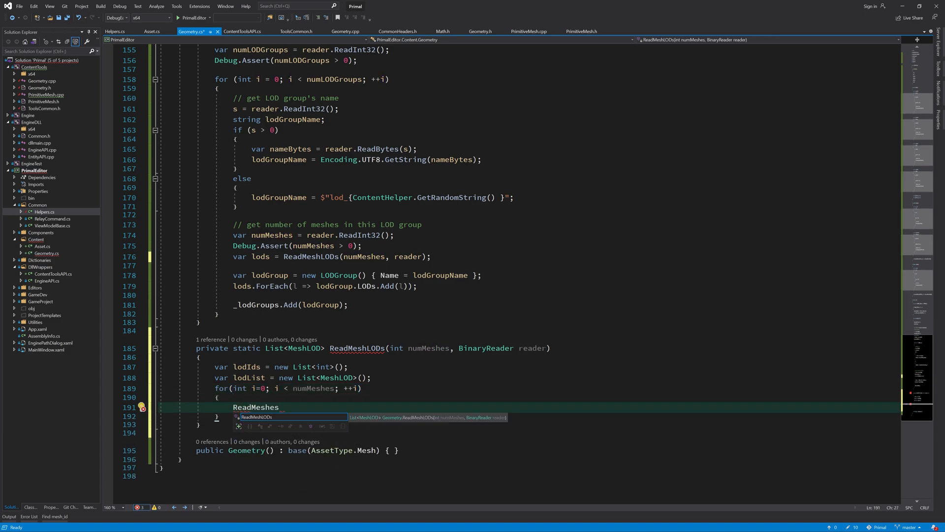
text((reader, lodIds, lodList);)
text(return lodList;)
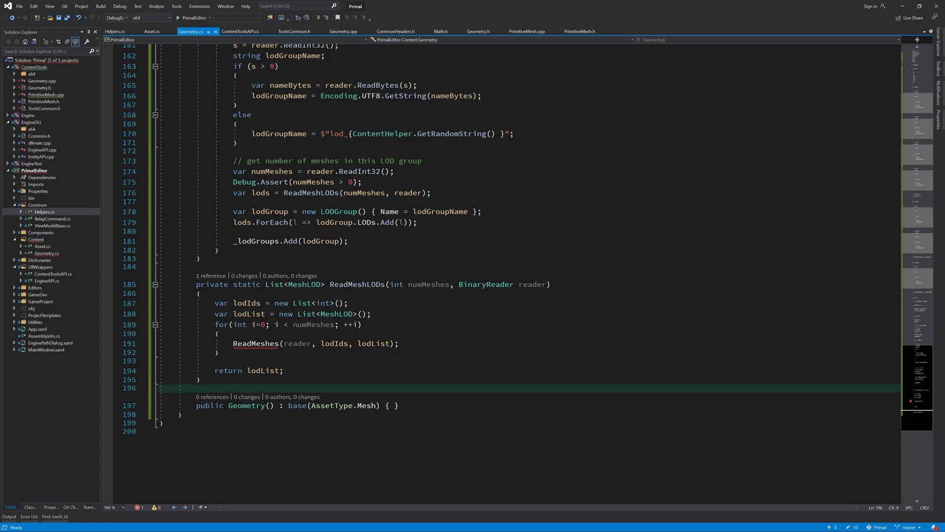
Generate ReadMeshes, read the mesh name with UTF8 or a random mesh_ fallback, then create a new Mesh.
click(236, 302)
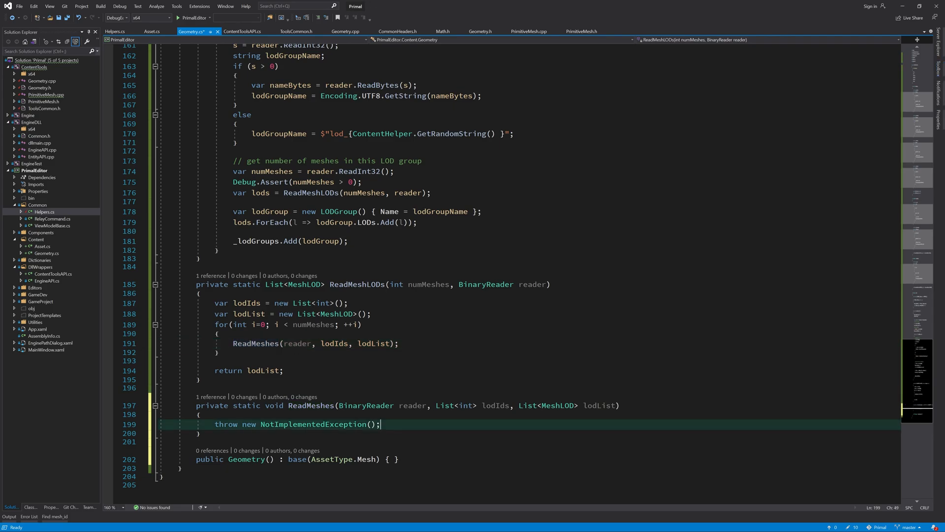
key(Delete)
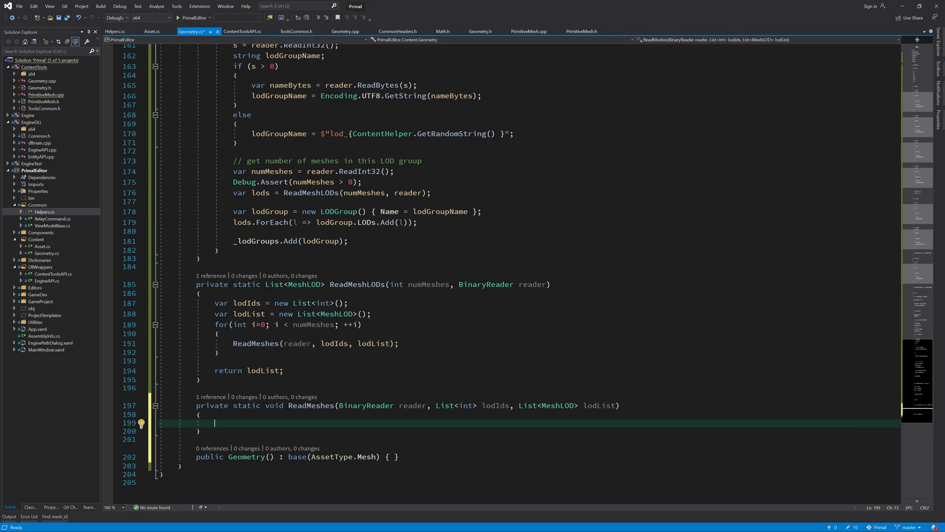
text(// get mesh's name)
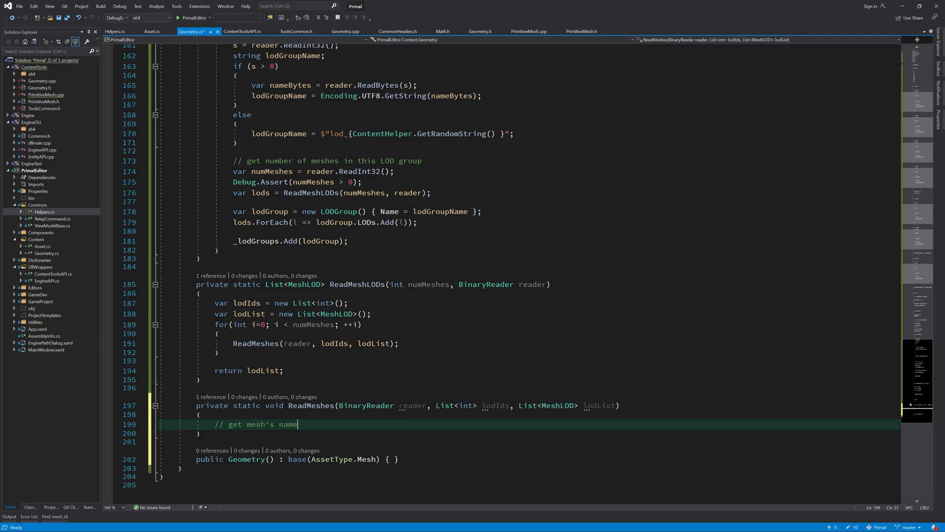
text(var s = reader.ReadInt32();)
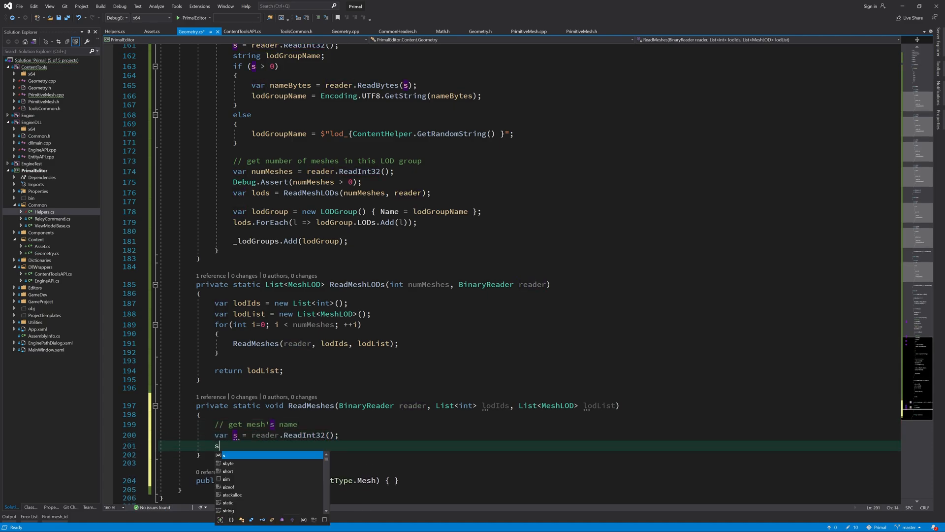
text(tring meshName;)
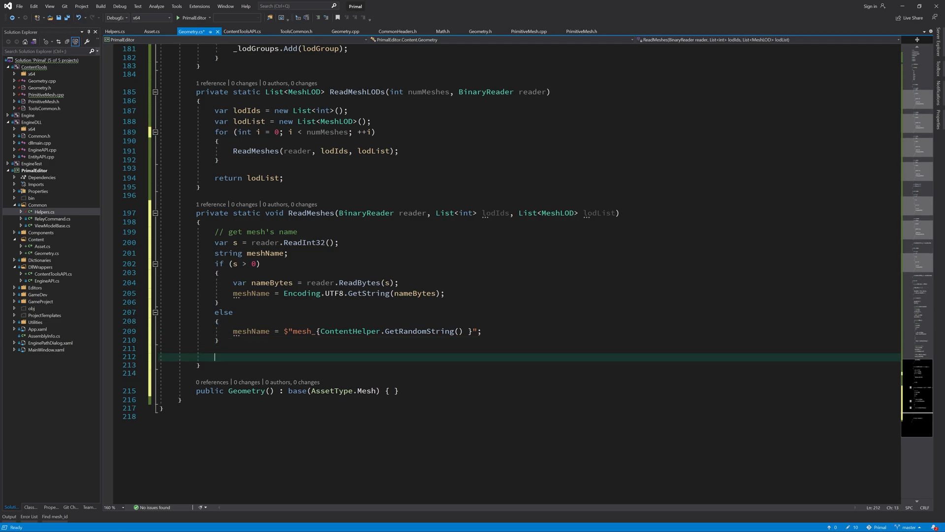
text(var mesh = new Mesh();)
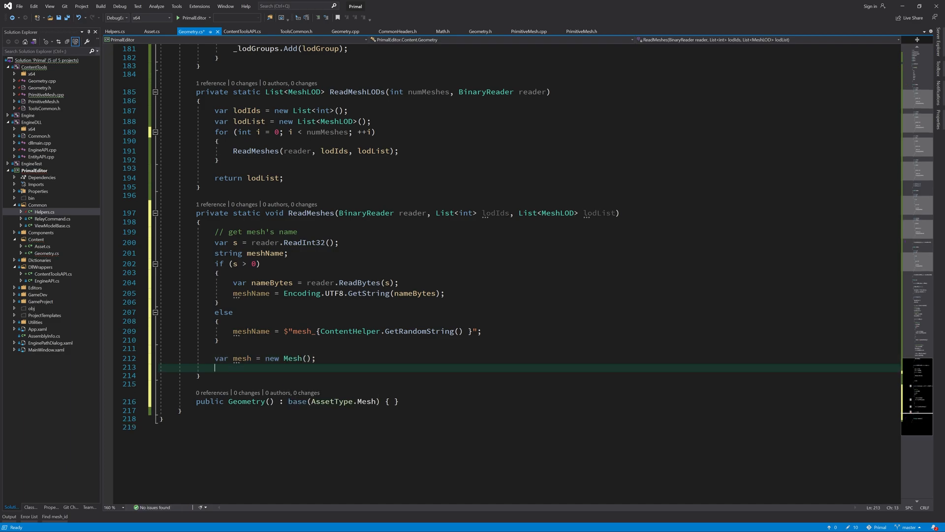
Read lodId, VertexSize, VertexCount, IndexSize, IndexCount with ReadInt32 and lodThreshold with ReadSingle.
text(var lodId = reader.ReadInt32();)
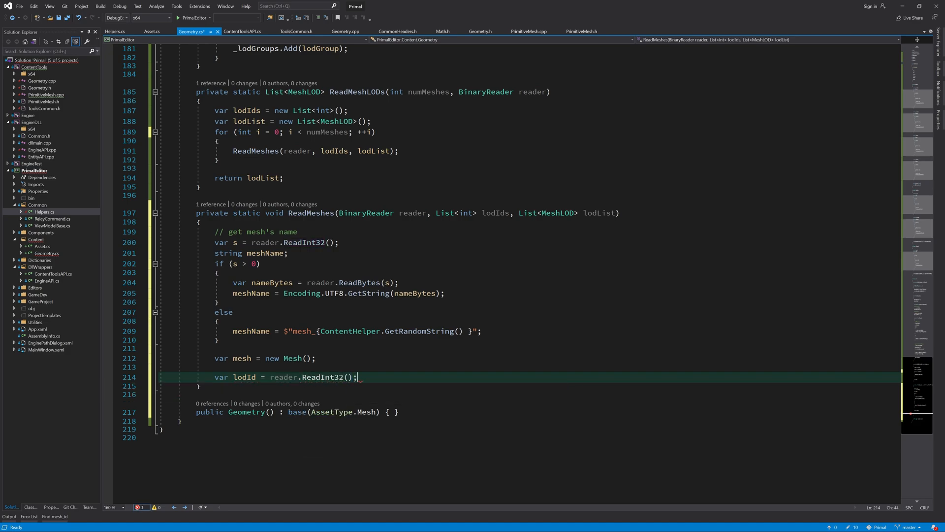
text(mesh.VertexSize = reader.ReadInt32();)
text(mesh.IndexSize = reader.ReadInt32();)
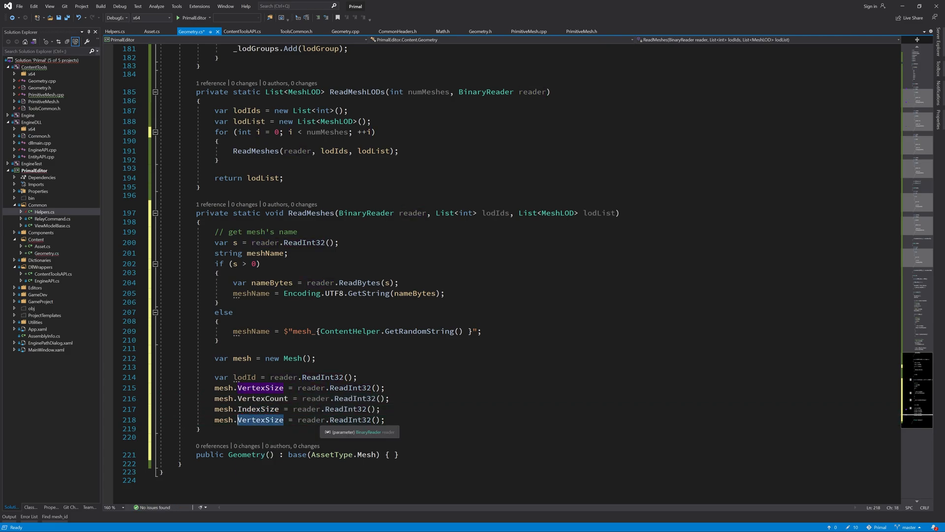
text(IndexCount = reader.ReadInt32();)
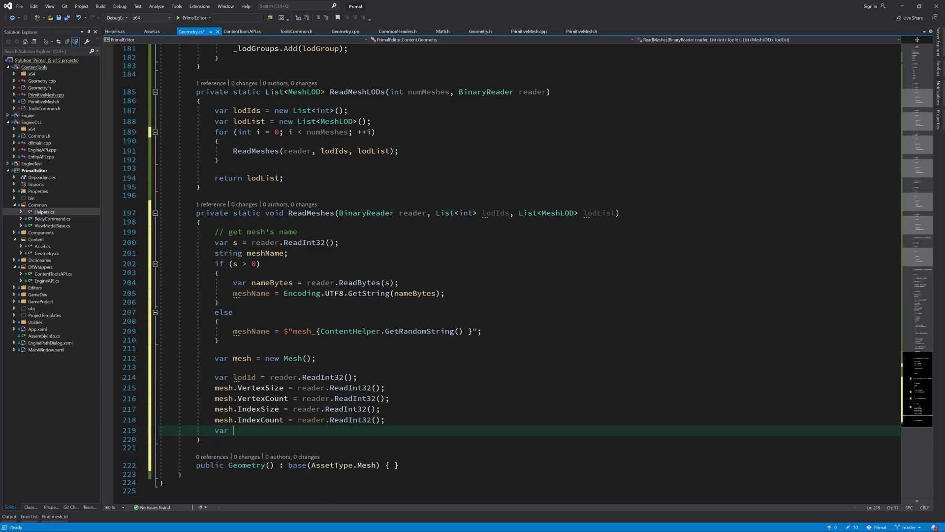
text(lodThreshold =)
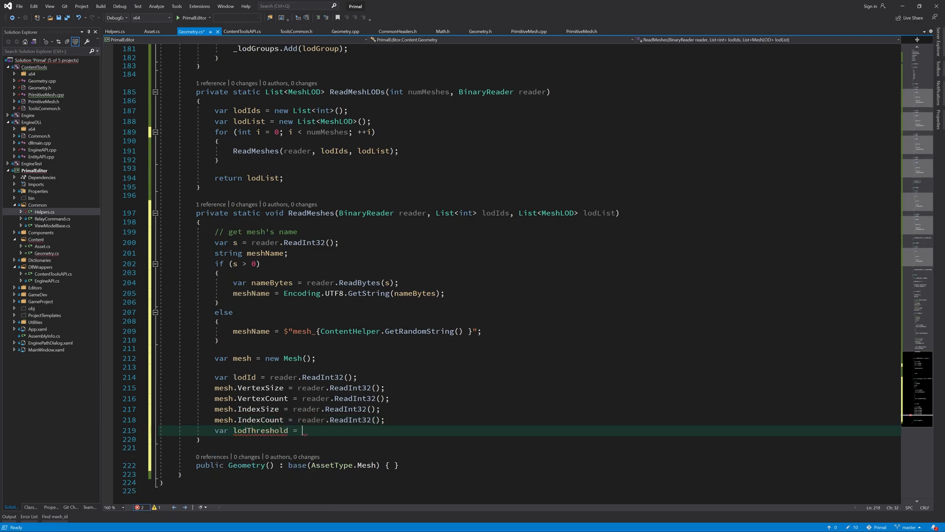
text(reader.readSingle();)
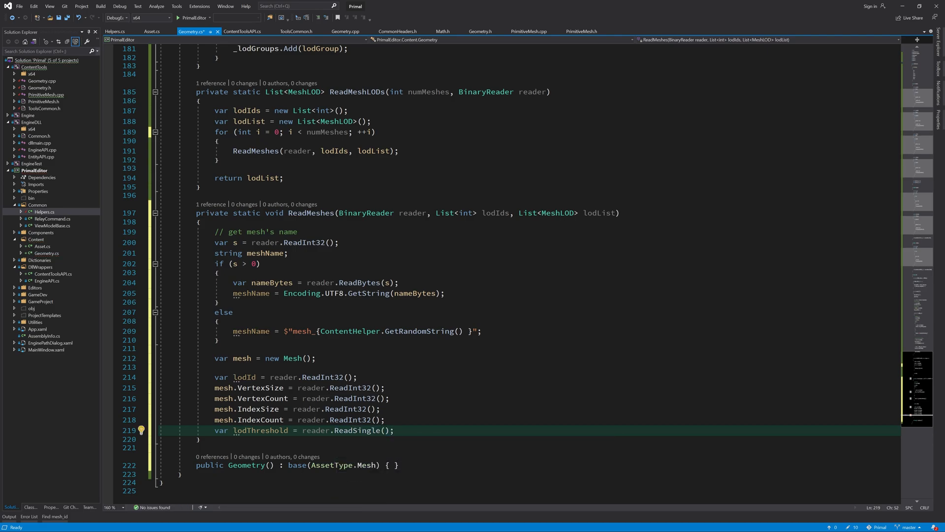
key(Enter)
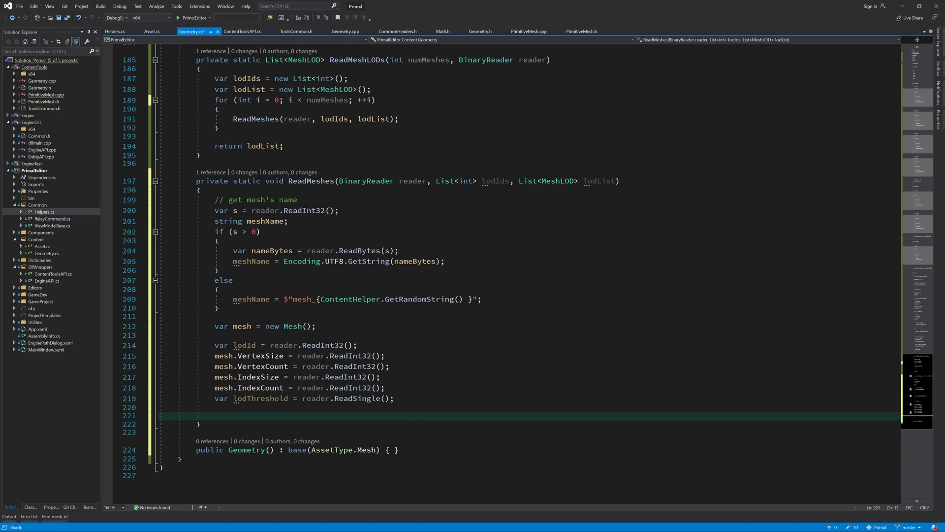
click(214, 416)
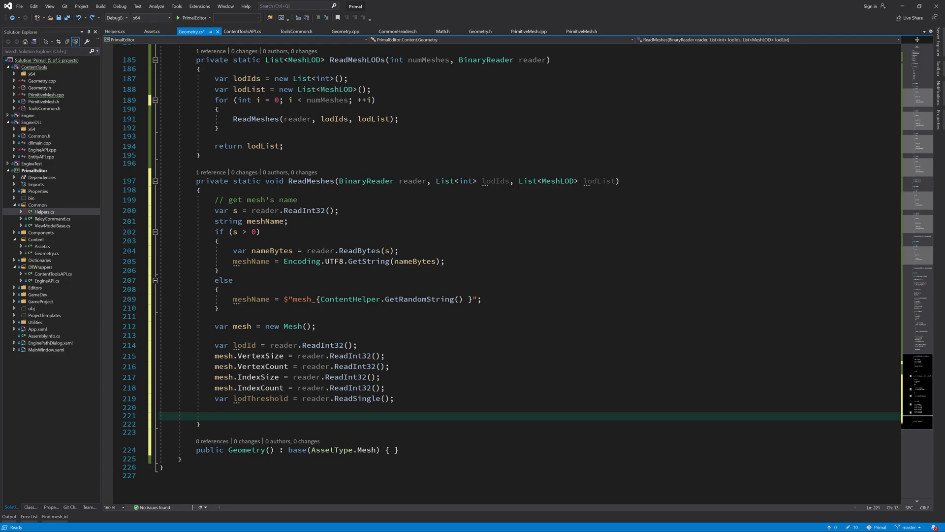
Compute vertex and index buffer sizes, read Vertices and Indices bytes, and declare MeshLOD lod.
text(var vertexBuffers)
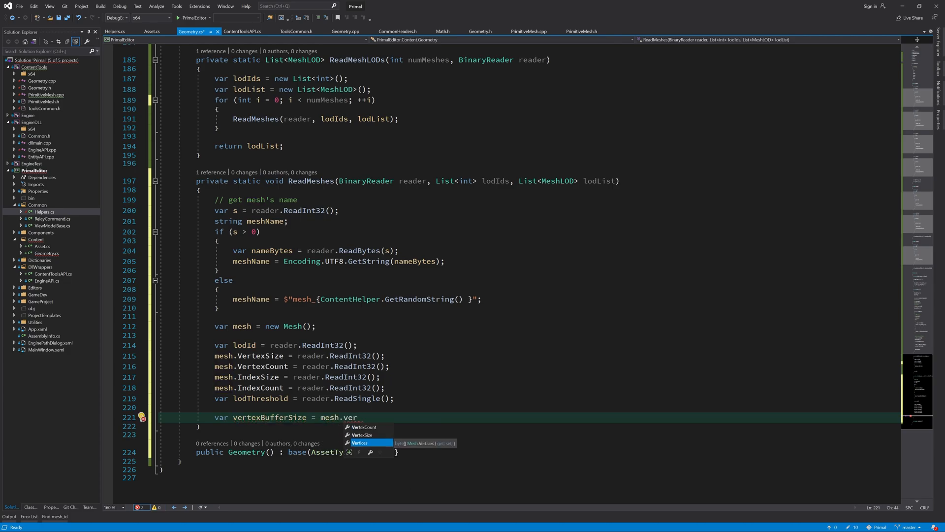
text(VertexSize*mesh.VertexCount;)
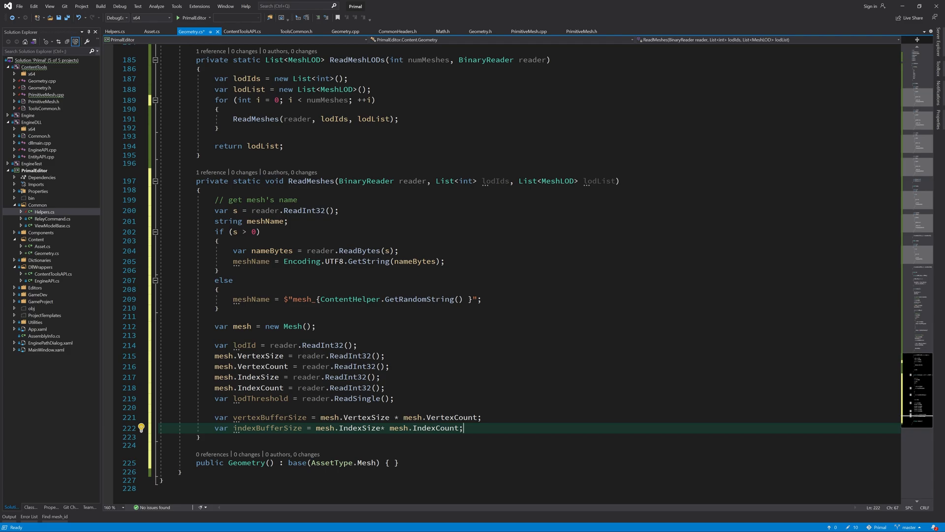
text(mesh.v)
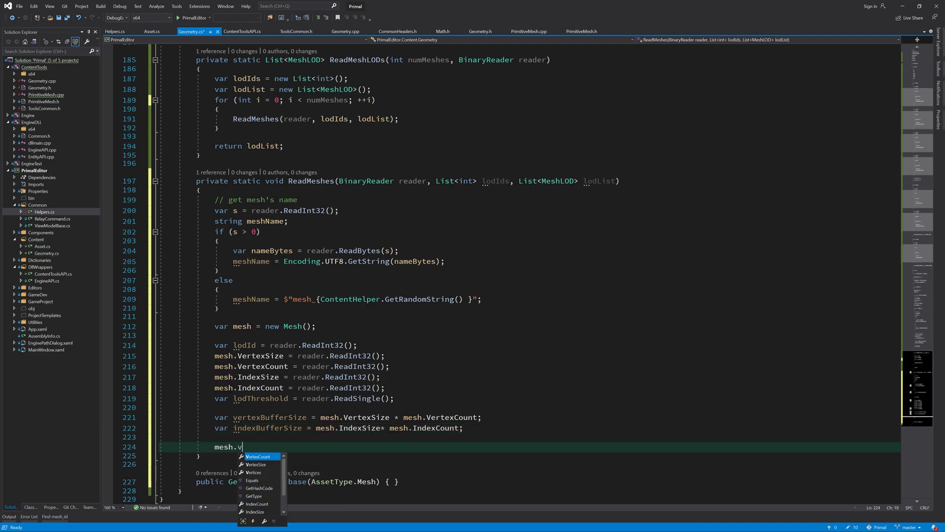
text(ertices = reader.tre)
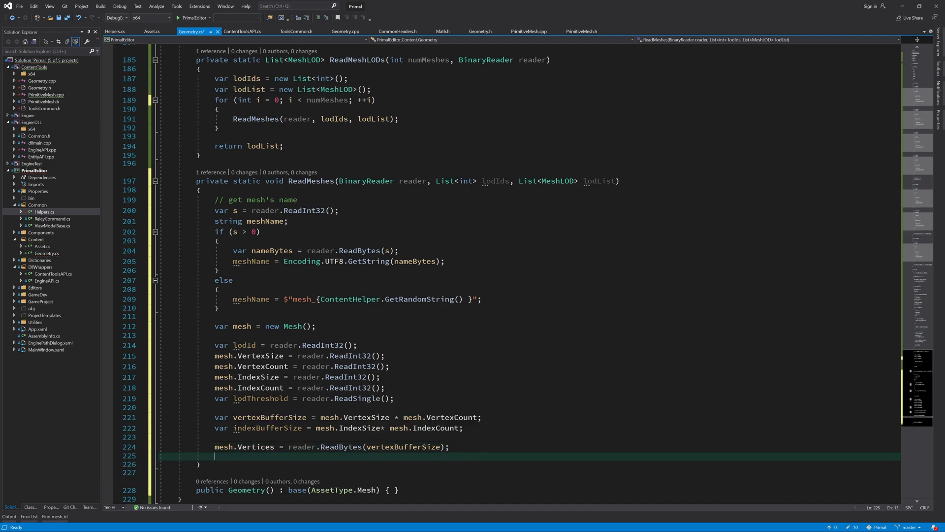
text(mesh.Indices = t)
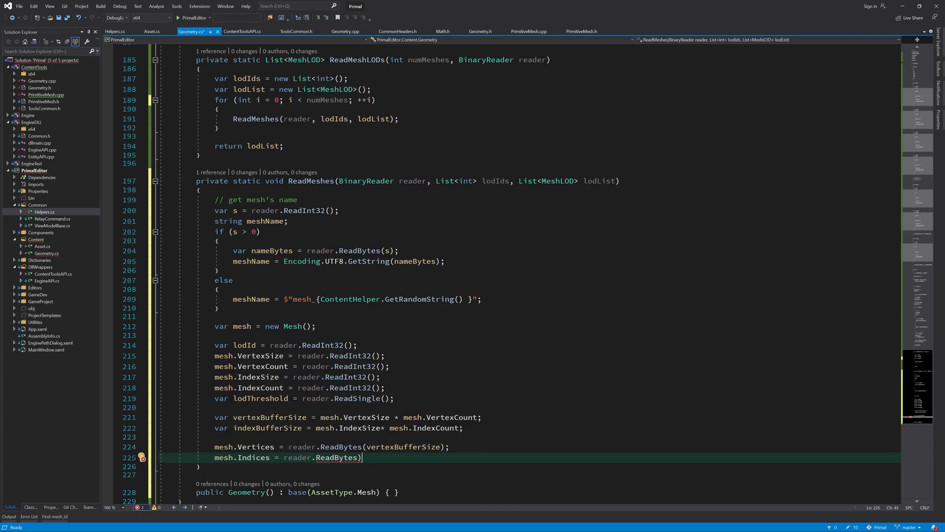
text((indexBufferSize);)
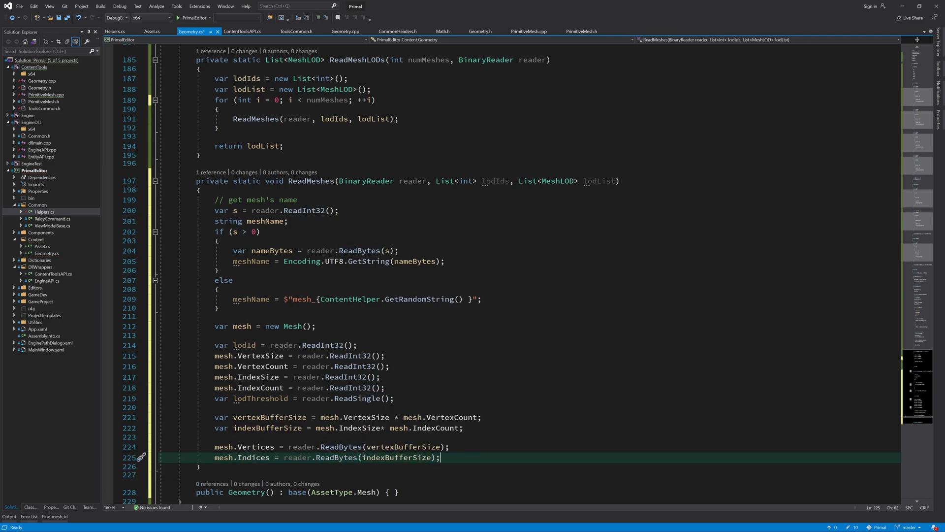
text(MeshLOD lod;)
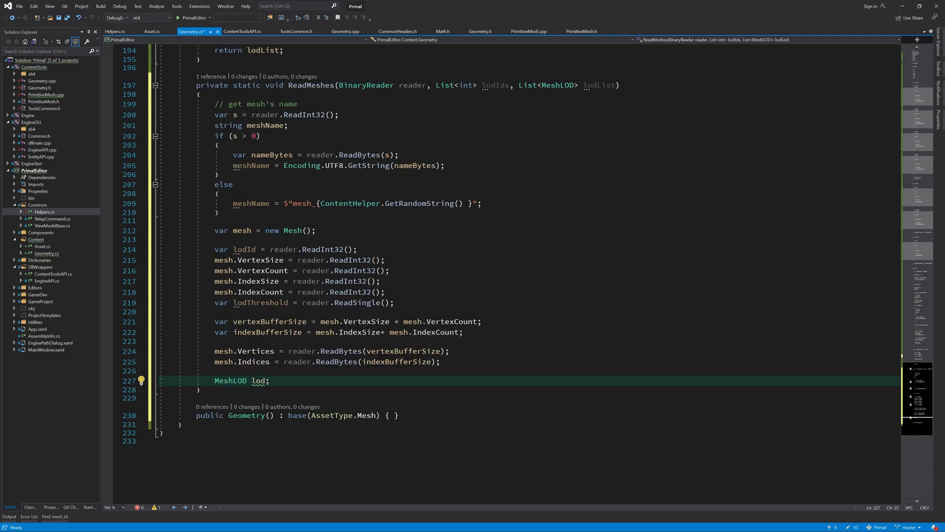
Add if(ID.IsValid(lodId) && lodIds.Contains(lodId)) with an empty body after the lod declaration.
key(enter)
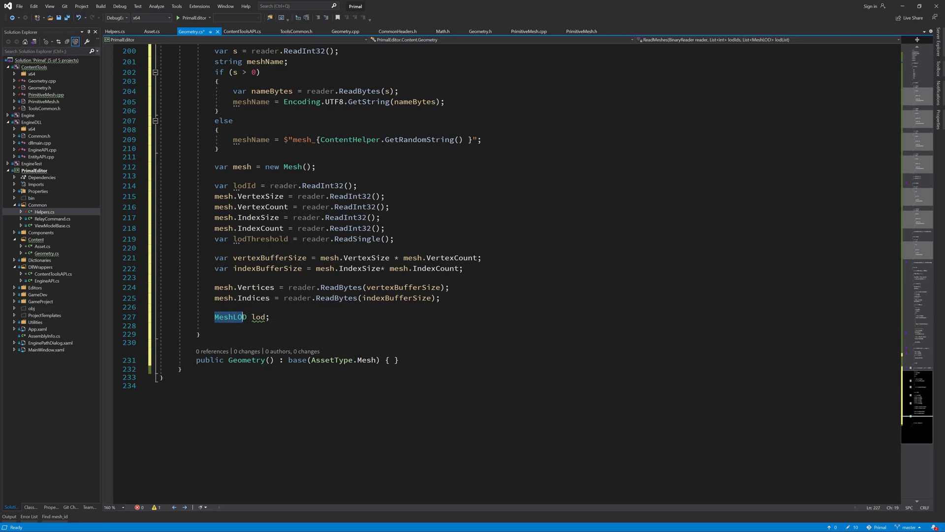
double_click(229, 316)
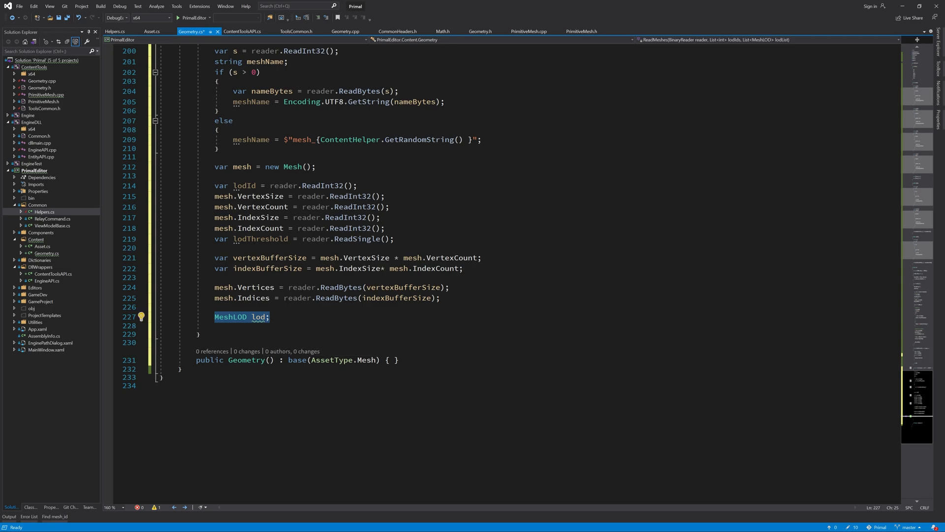
text(if(IDictionary.is)
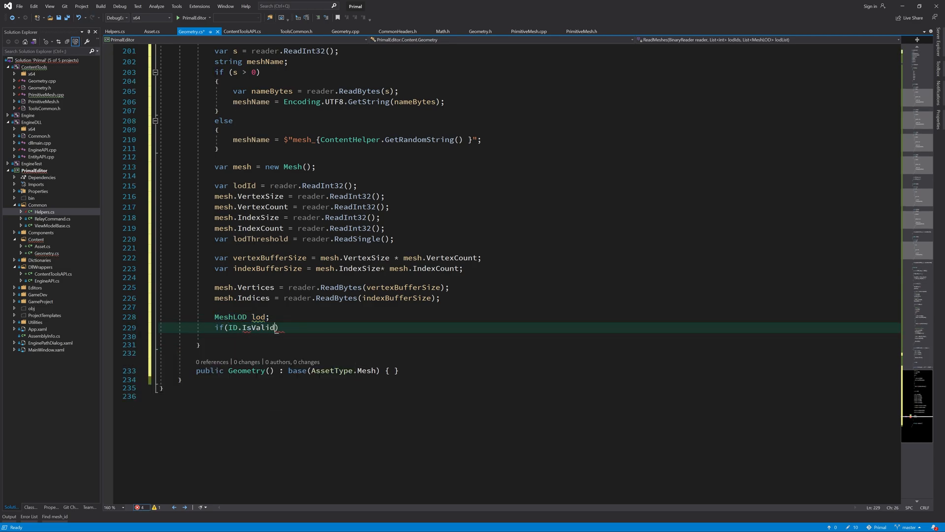
text(lodId)
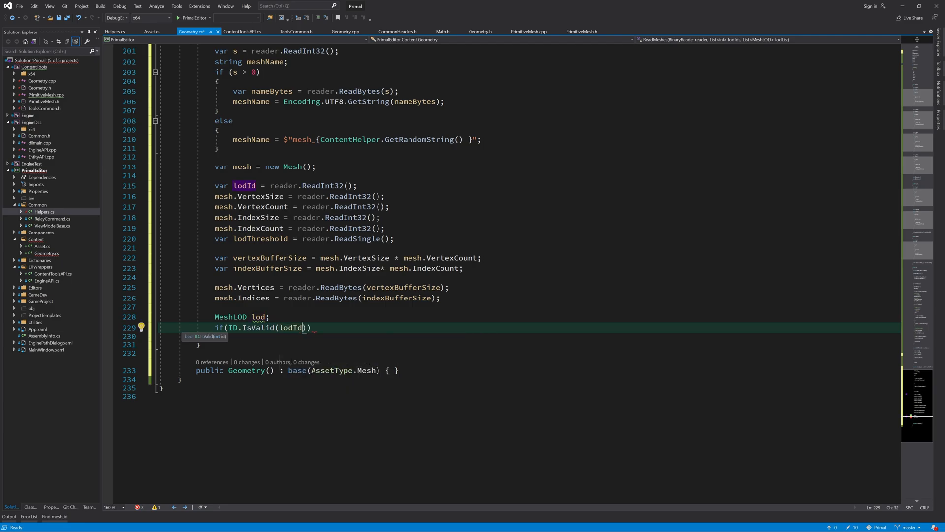
text(&& lodIds.Contains(lodId)
text({ })
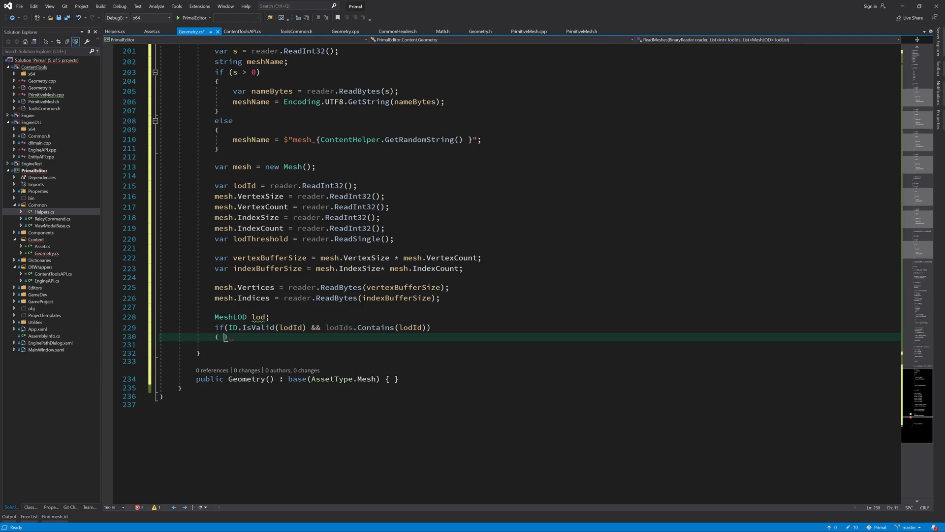
key(Return)
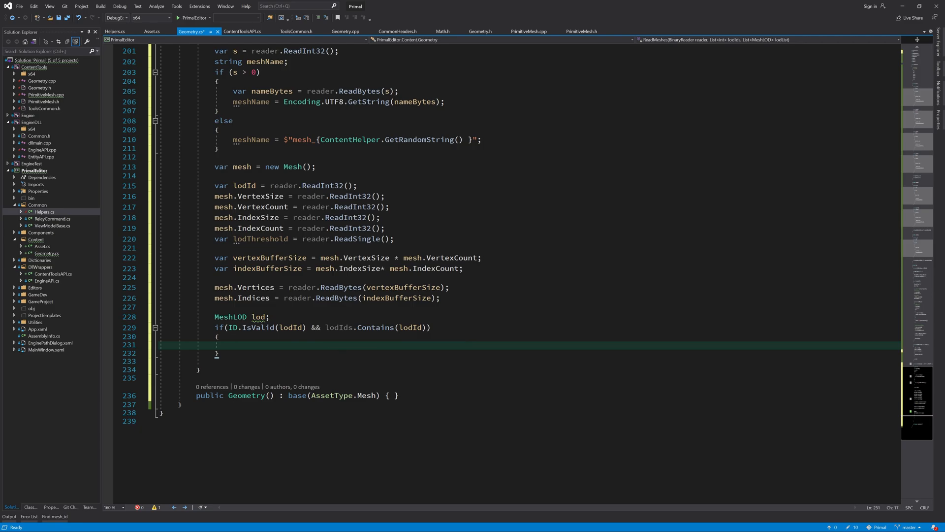
double_click(244, 185)
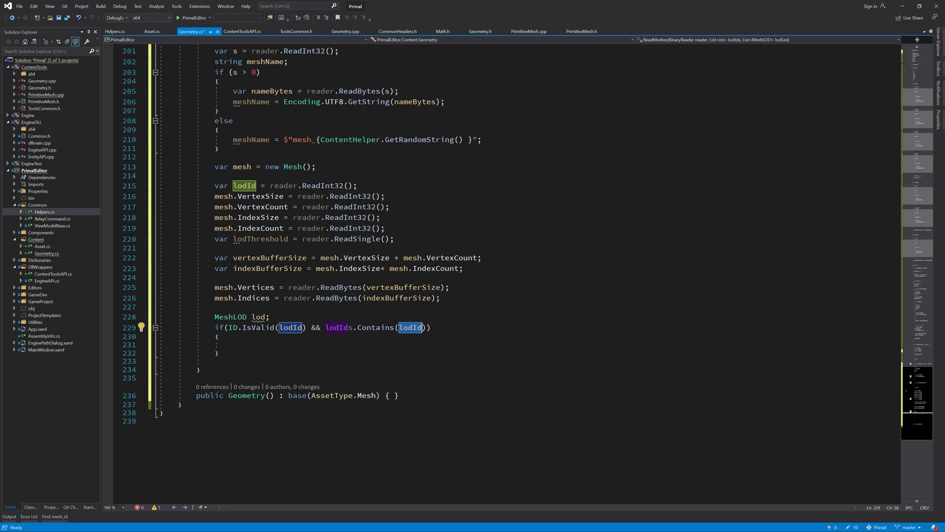
click(241, 196)
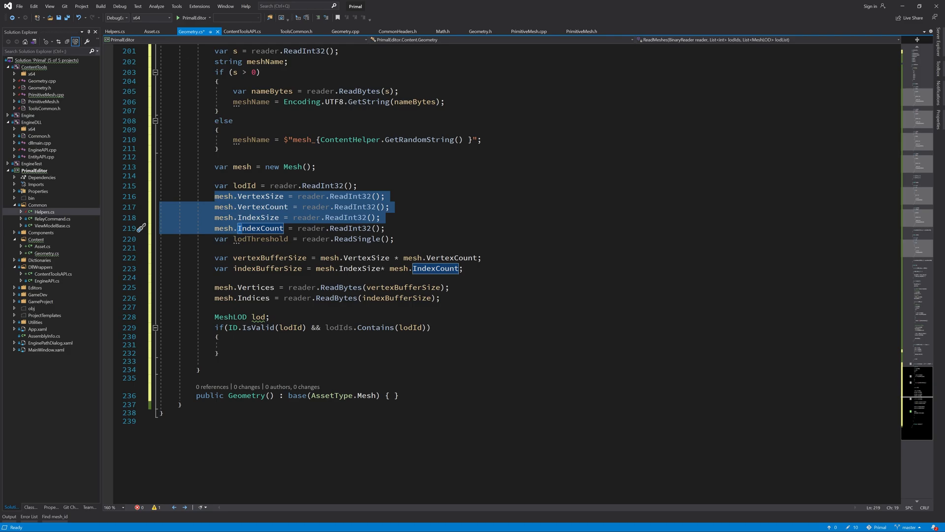
Inside the if, set lod = lodList[lodIds.IndexOf(lodId)] and Debug.Assert(lod != null).
click(217, 344)
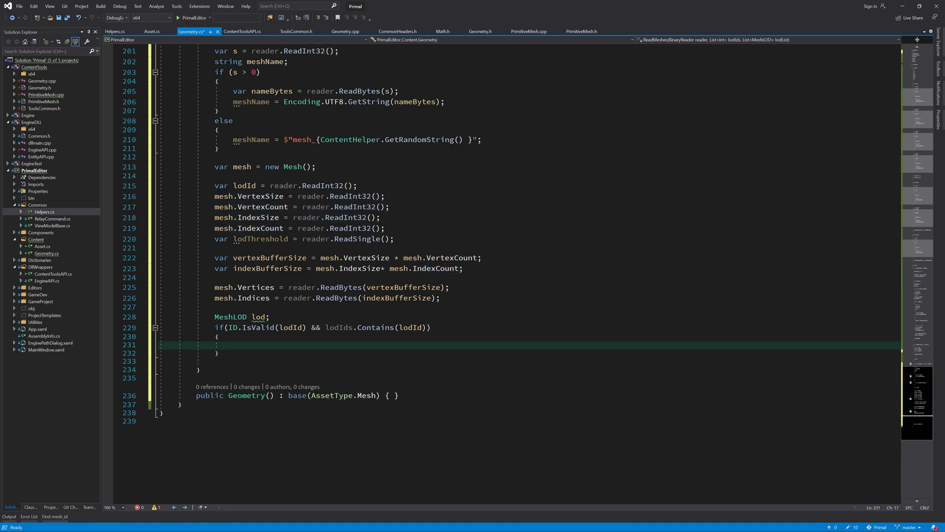
text(lod = lodList)
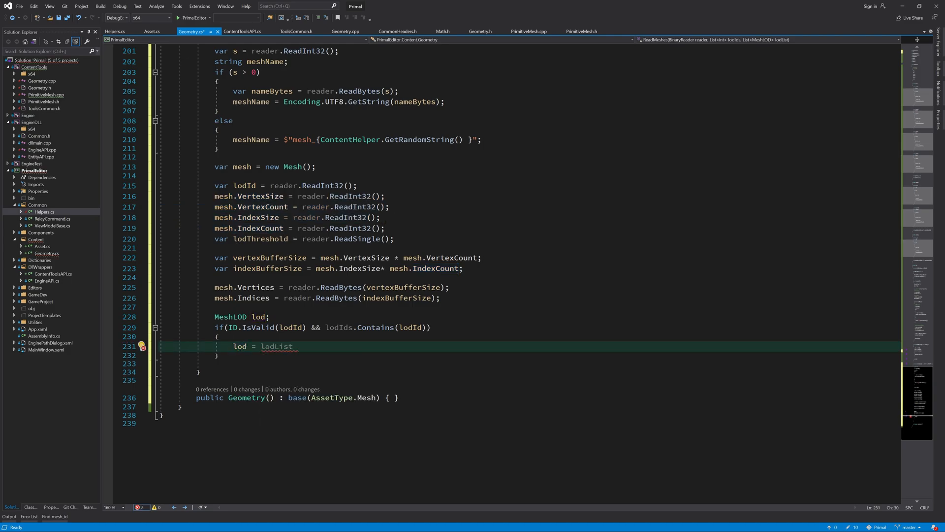
text([lodIds)
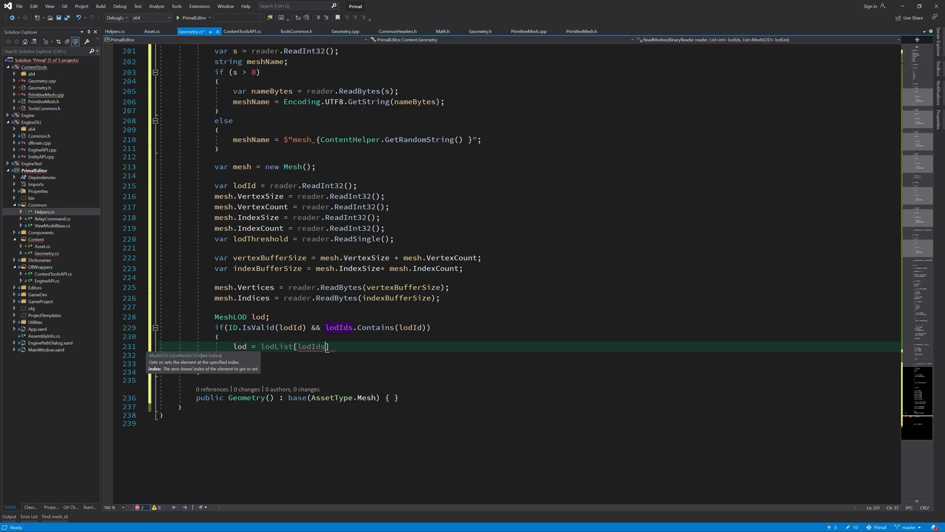
text(.IndexOf(lodId)
click(557, 356)
text(Debug.Assert(lod != )
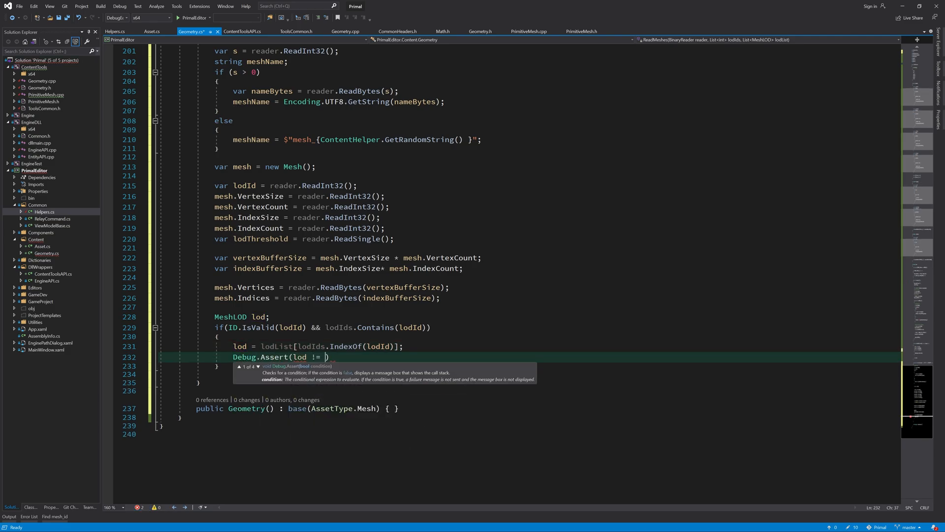
text(null);)
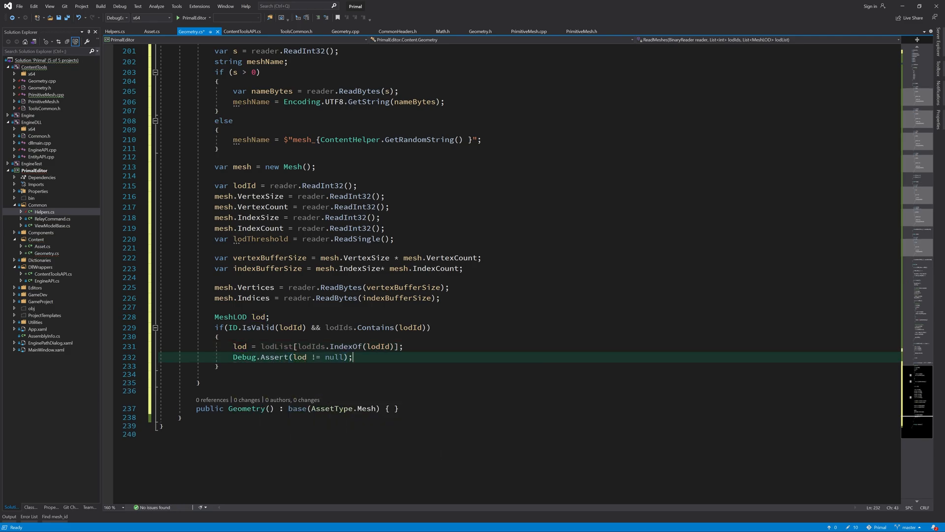
text(lod =)
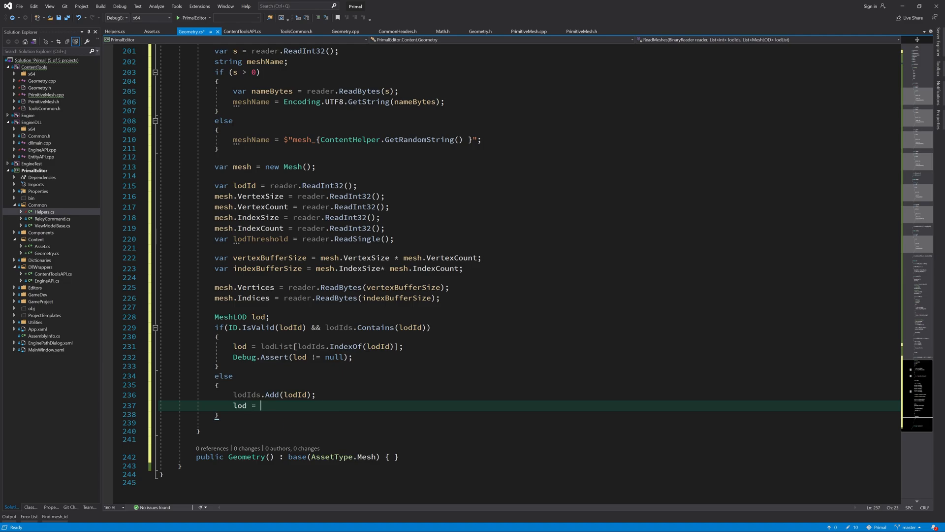
In the else branch create a MeshLOD with meshName and lodThreshold, add it to lodList, then lod.Meshes.Add(mesh).
text(new MeshLOD)
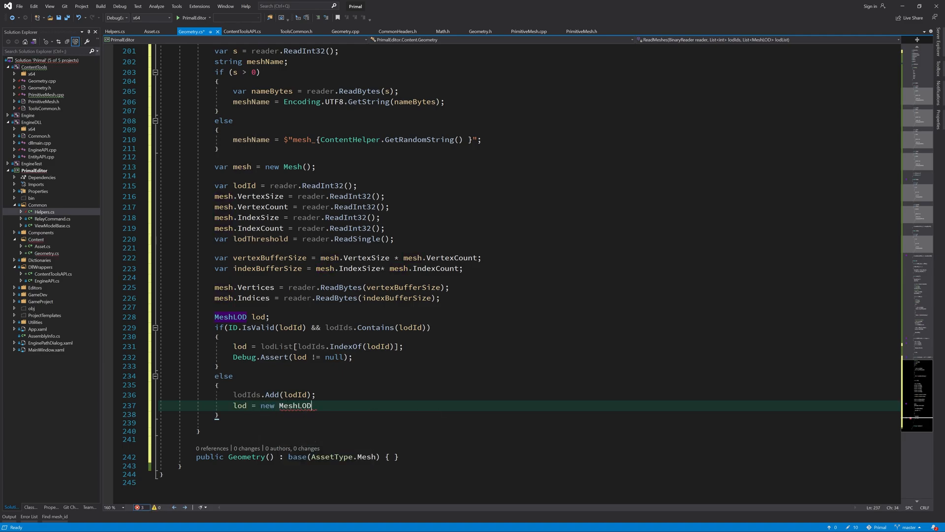
text(() { Name=})
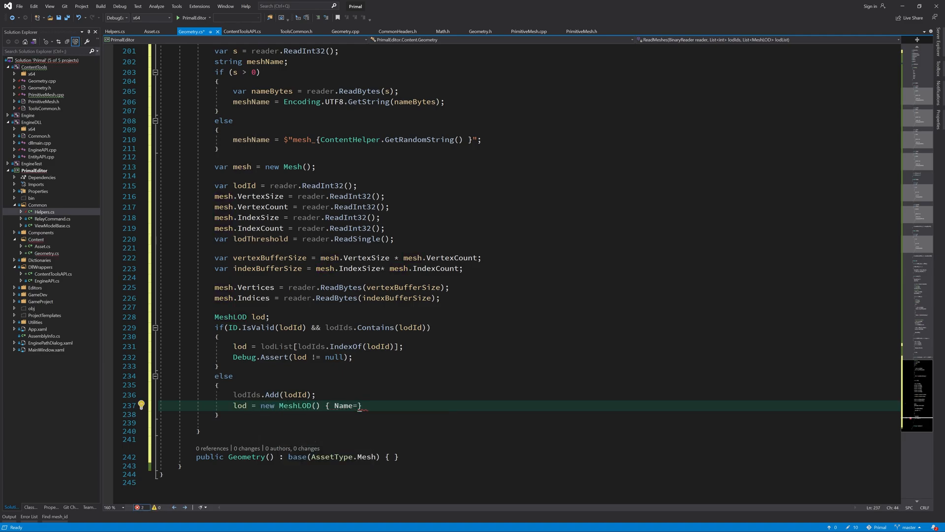
text(meshName, LodThreshold=lodth)
text(lodl)
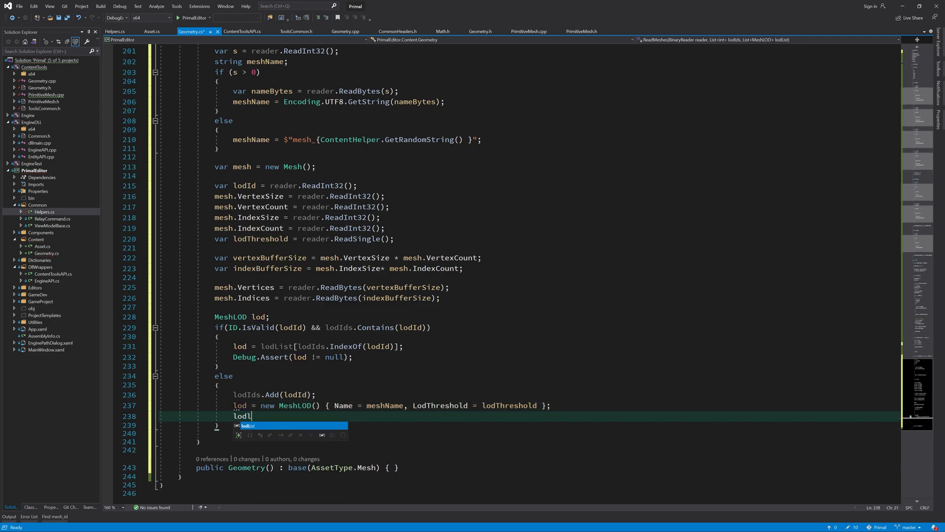
text(List.Add(lod);)
text(lod.Meshes.Add(mesh);)
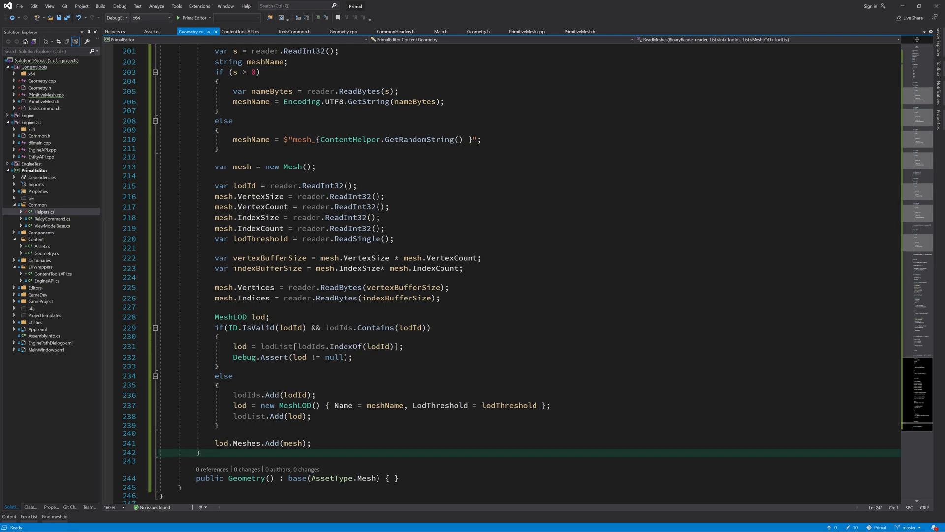
mouse_move(233, 327)
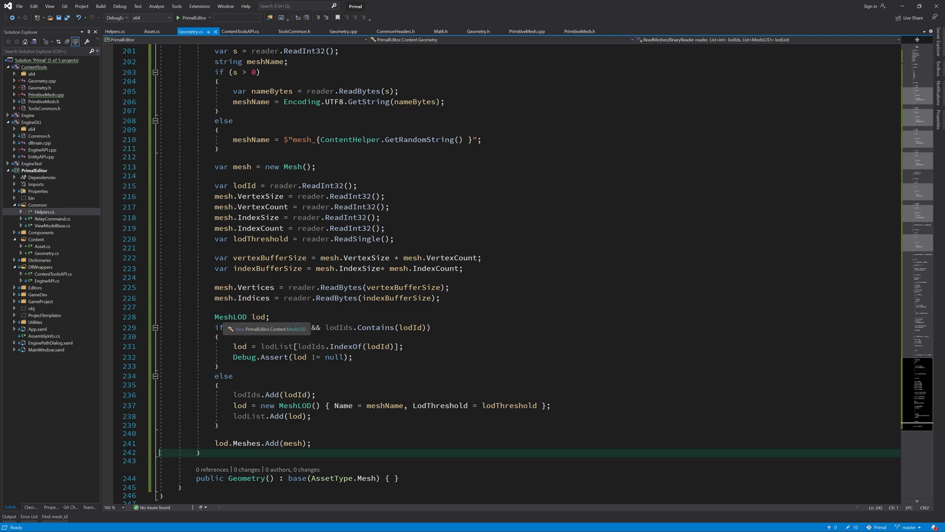
double_click(260, 316)
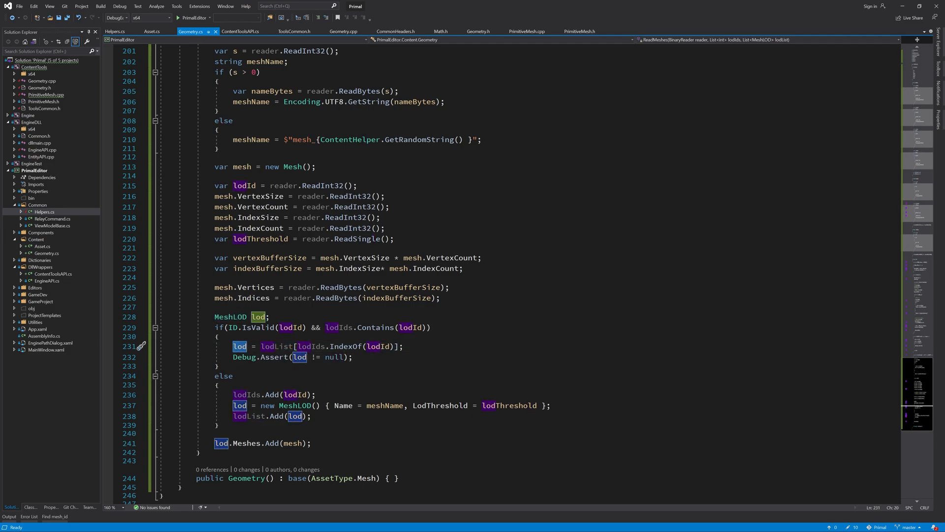
double_click(295, 405)
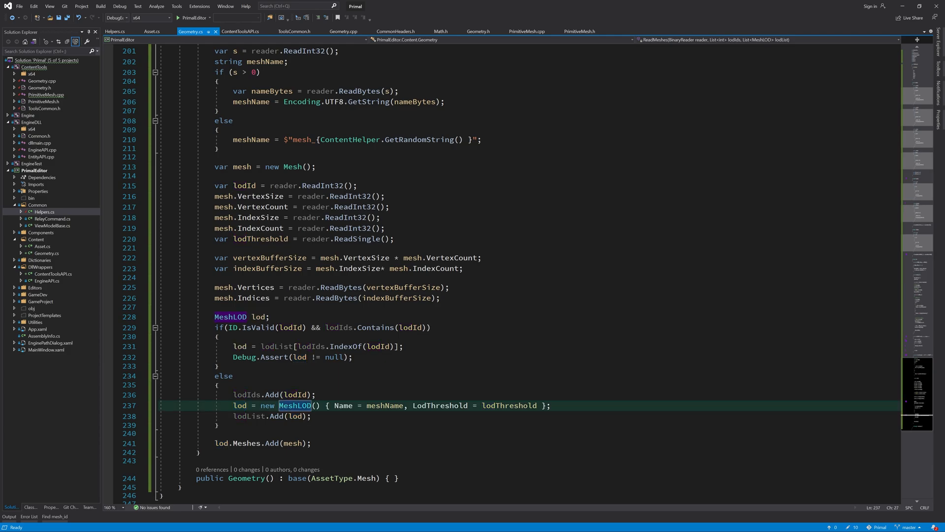
mouse_move(296, 405)
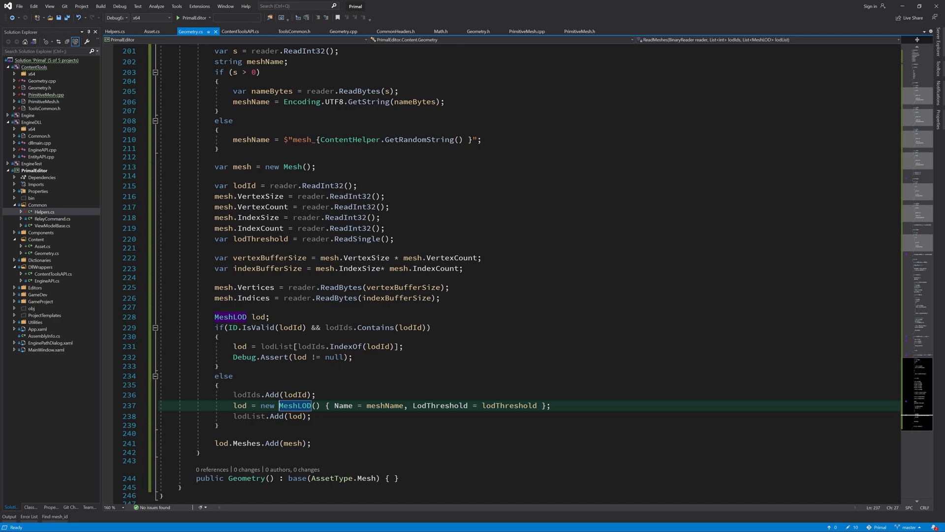
mouse_move(406, 3)
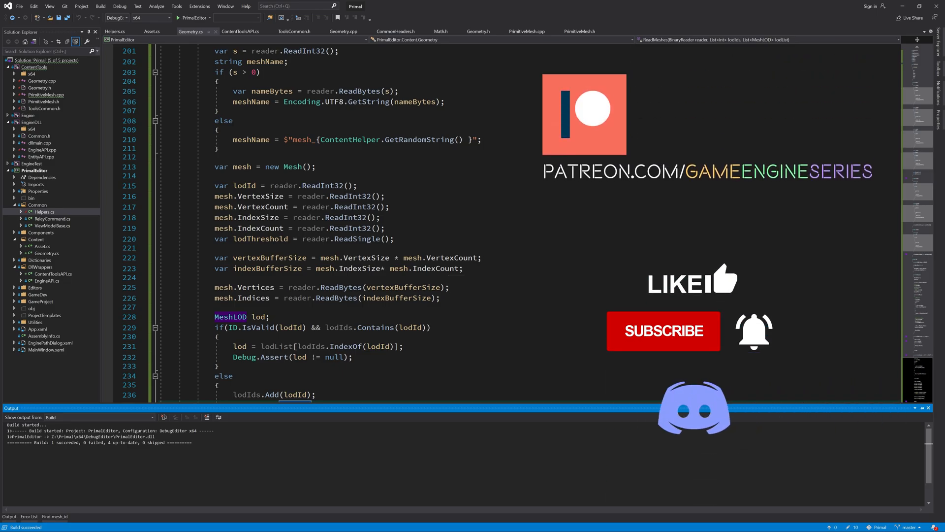
mouse_move(491, 4)
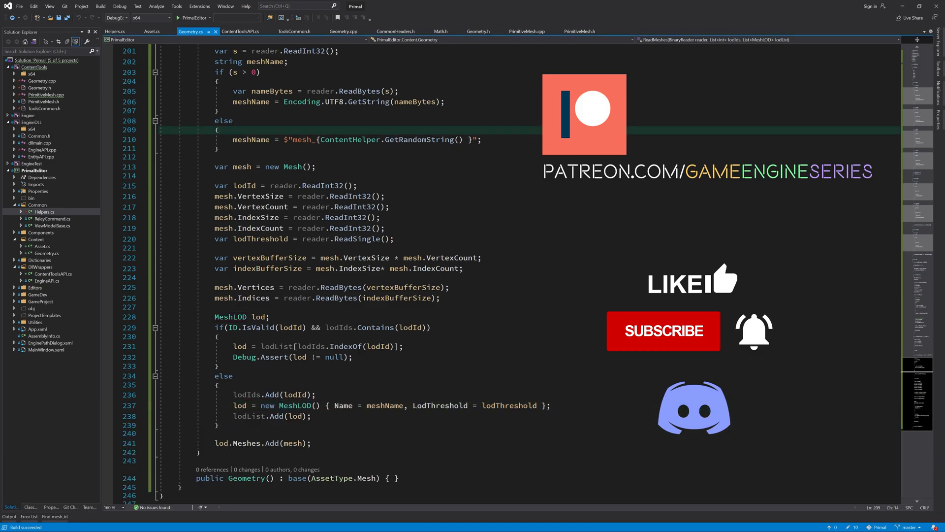
Build the solution and confirm PrimalEditor builds successfully.
click(272, 443)
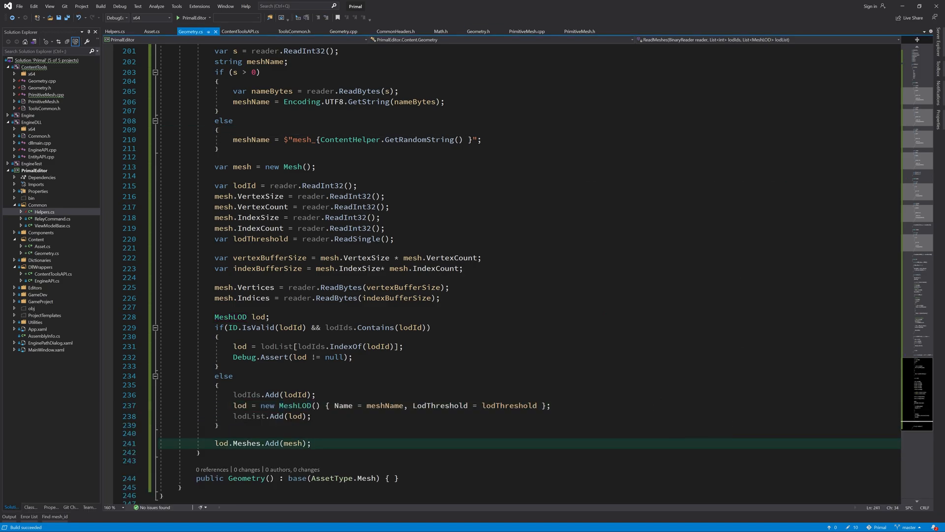